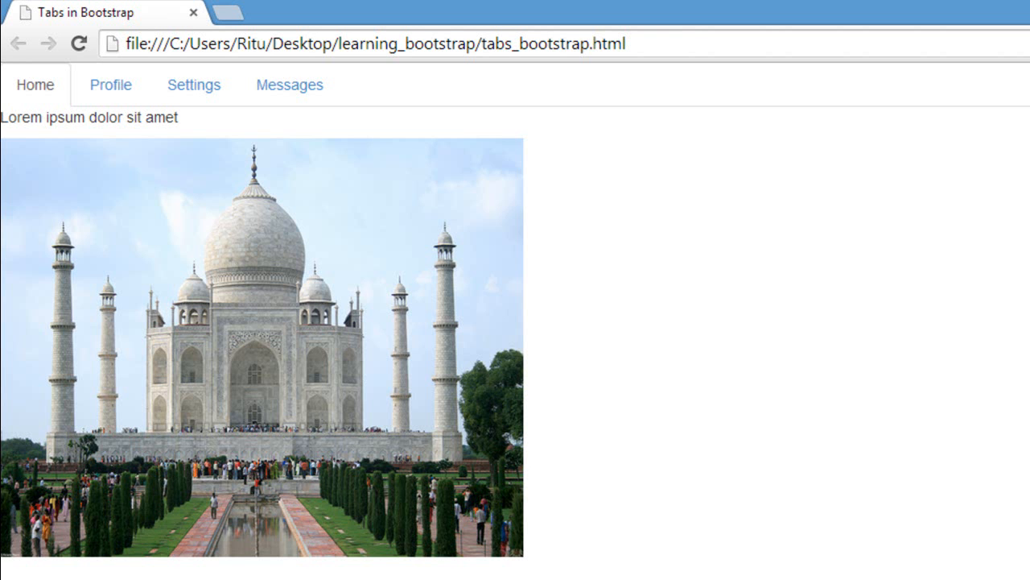
mouse_move(6, 184)
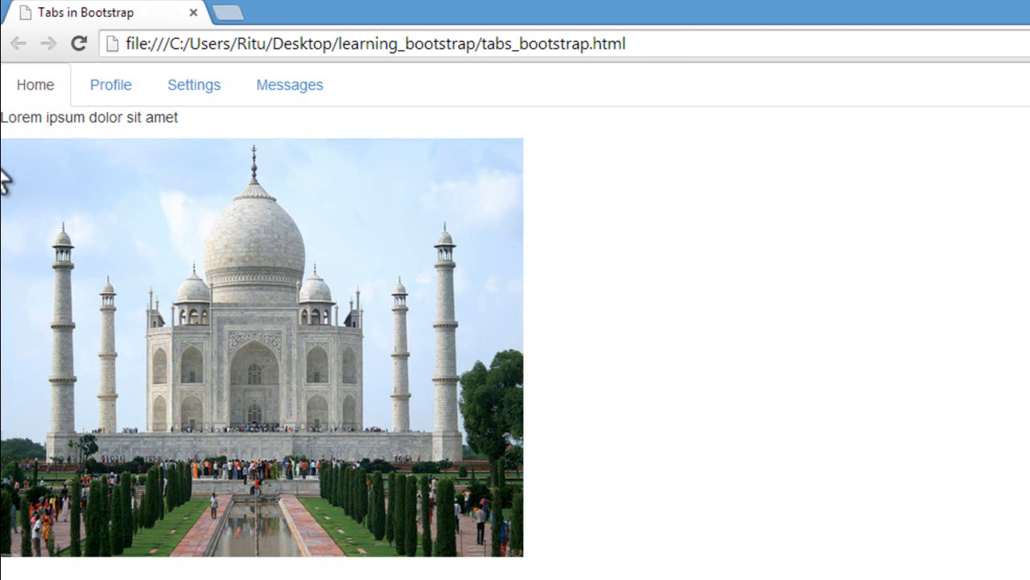
Switch between the Settings, Profile and Messages tabs to watch each fade to its own image and text.
click(193, 83)
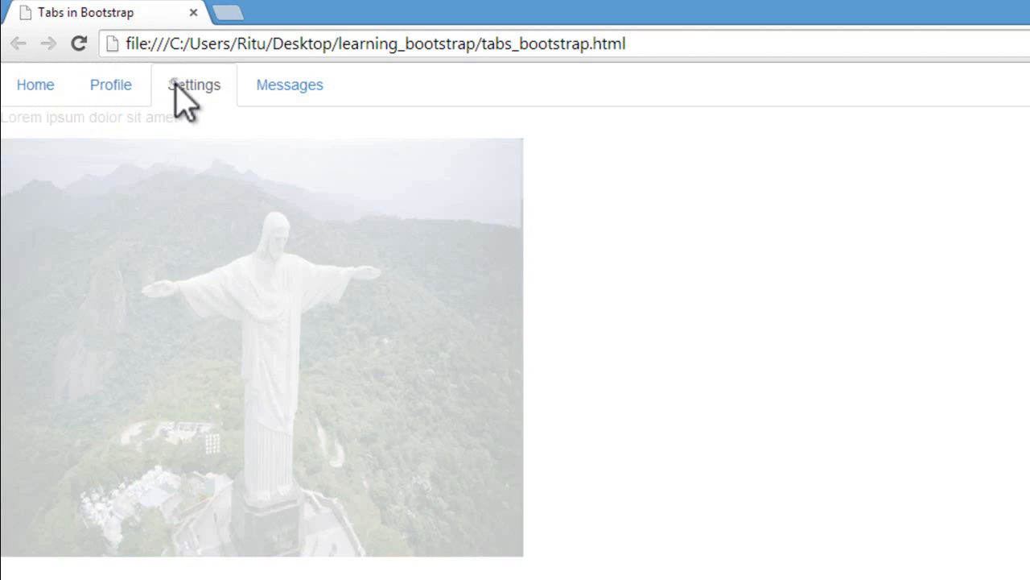
click(193, 84)
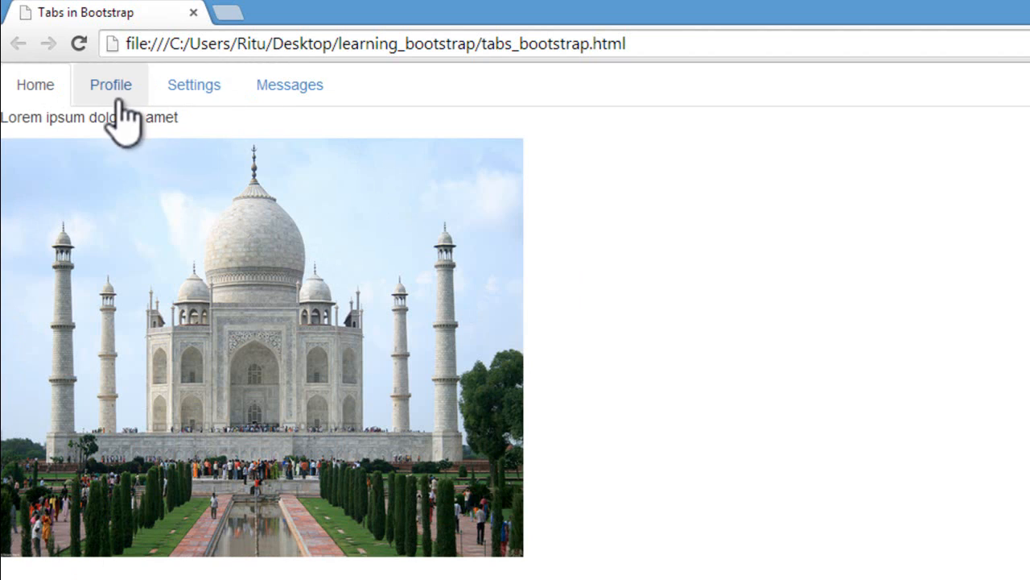
click(289, 84)
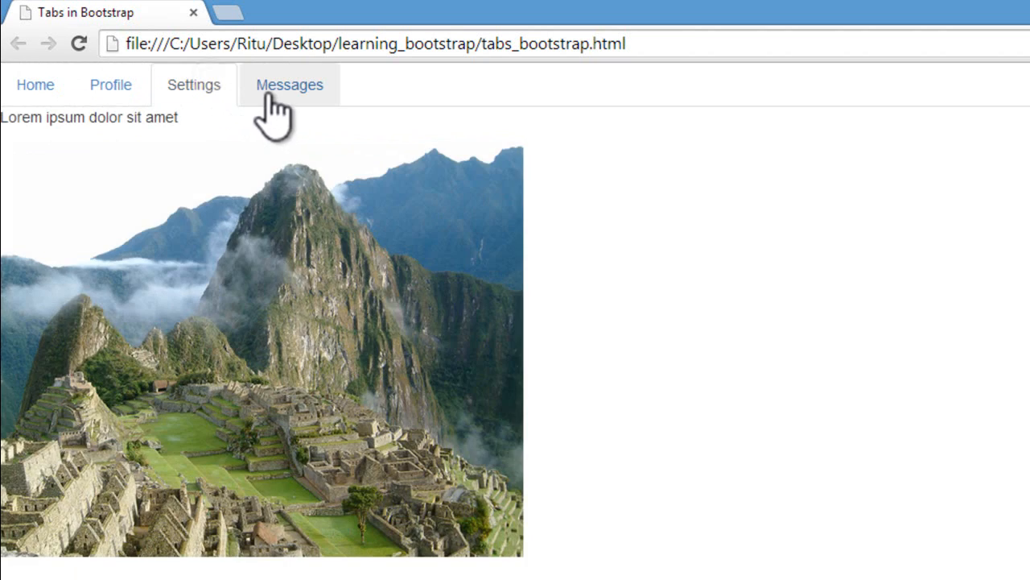
click(35, 83)
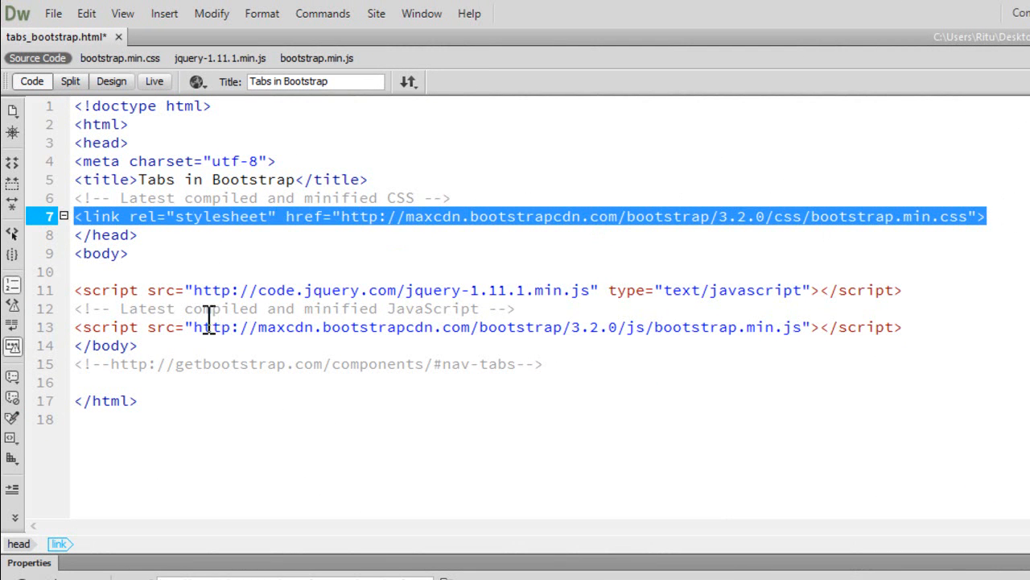
mouse_move(81, 325)
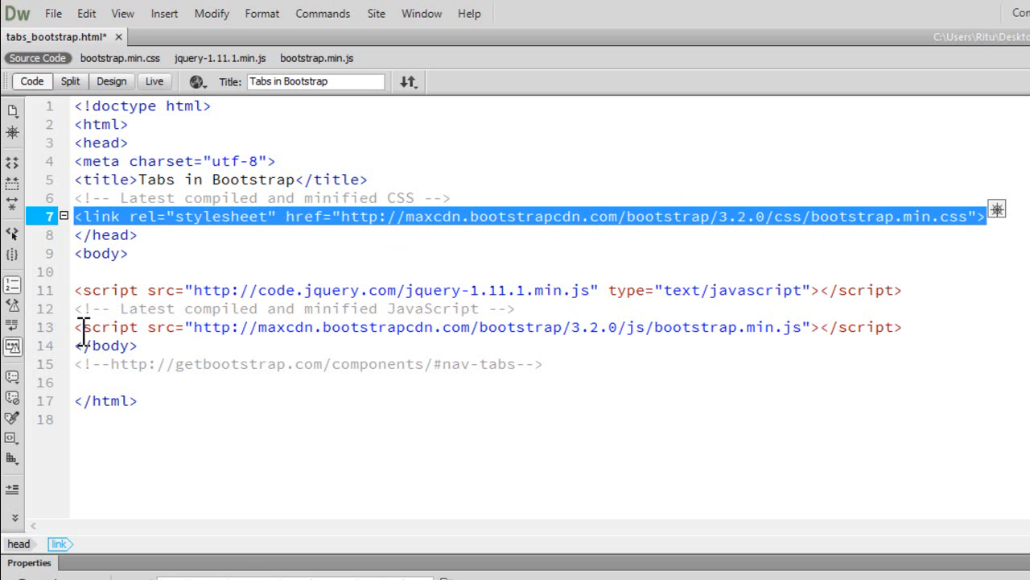
click(563, 325)
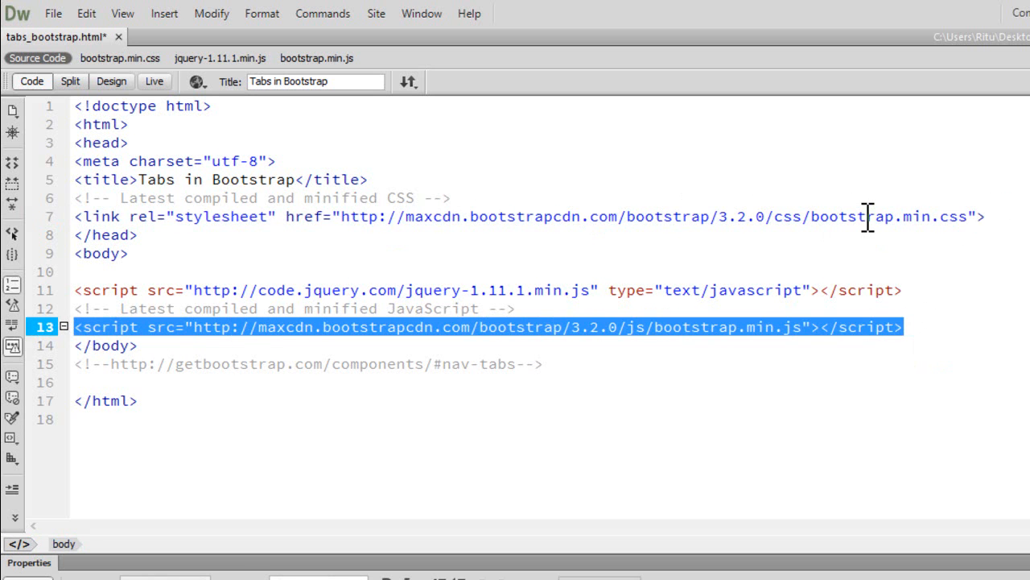
mouse_move(853, 222)
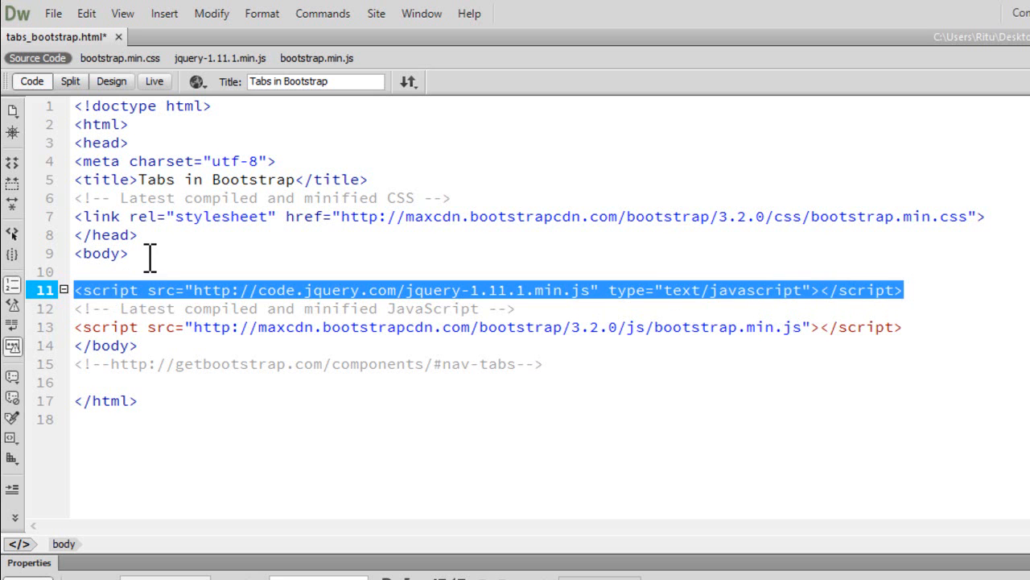
Add a Nav Tabs comment and an empty <ul></ul> after the opening body tag.
click(129, 253)
text(<!---->)
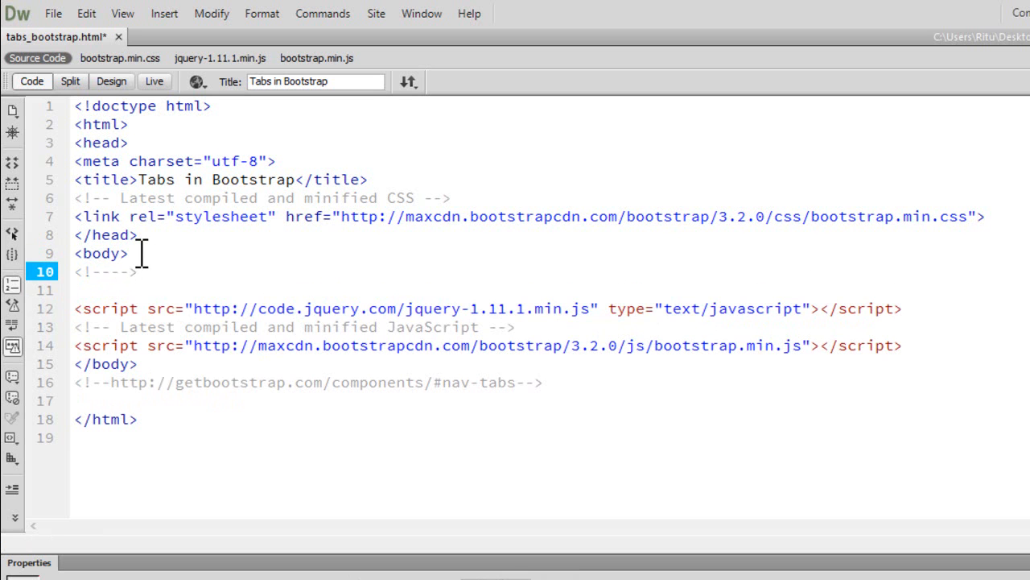
text(Nav Tabs)
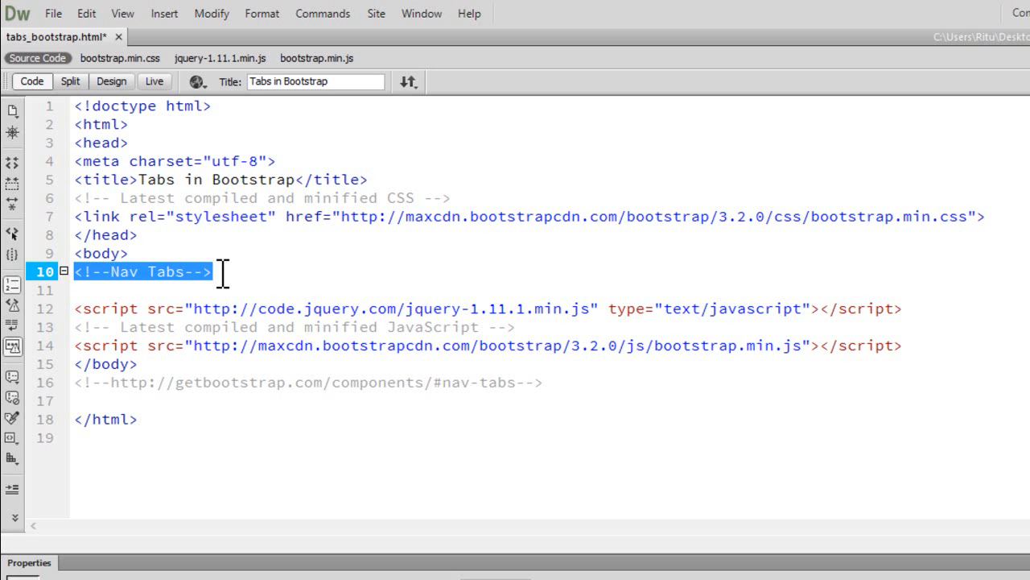
text(<)
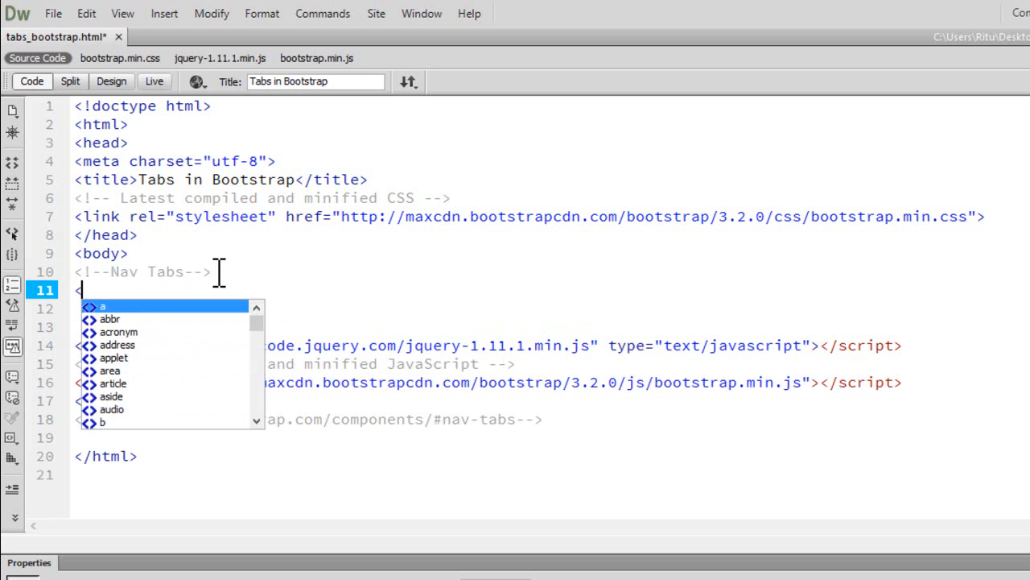
text(ul>)
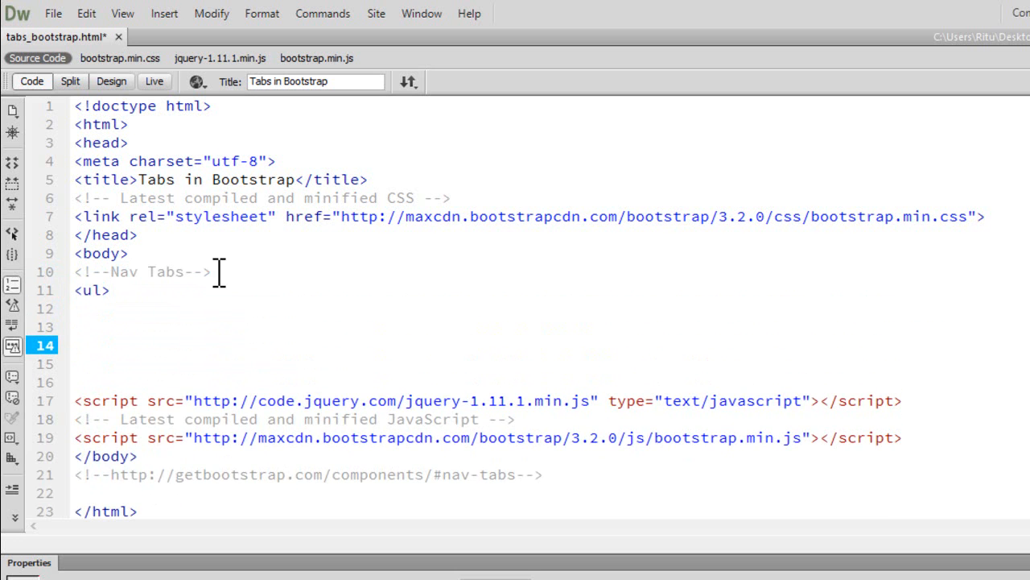
text(</ul>)
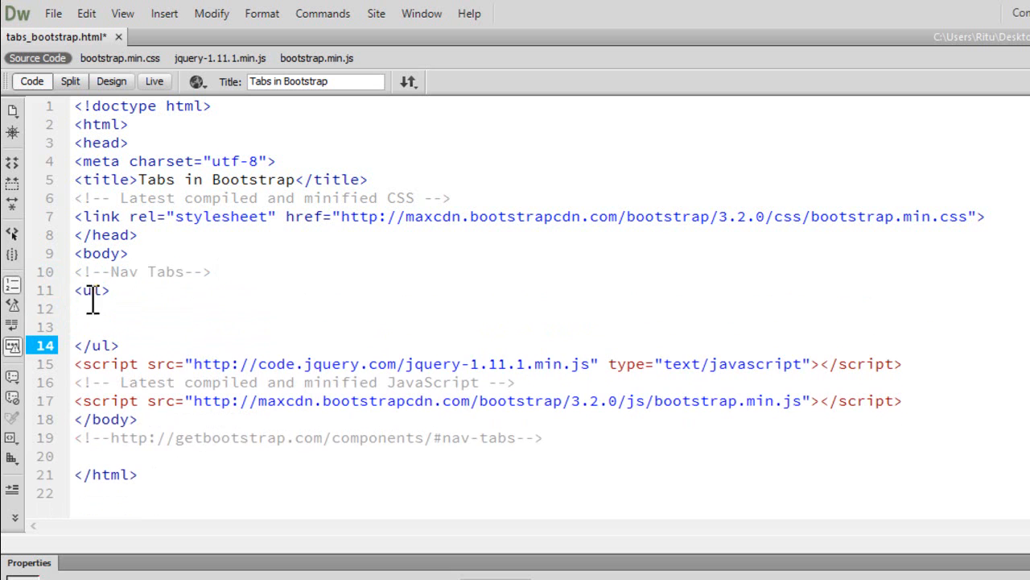
Give the list class="nav nav-tabs" and role="tablist".
click(90, 289)
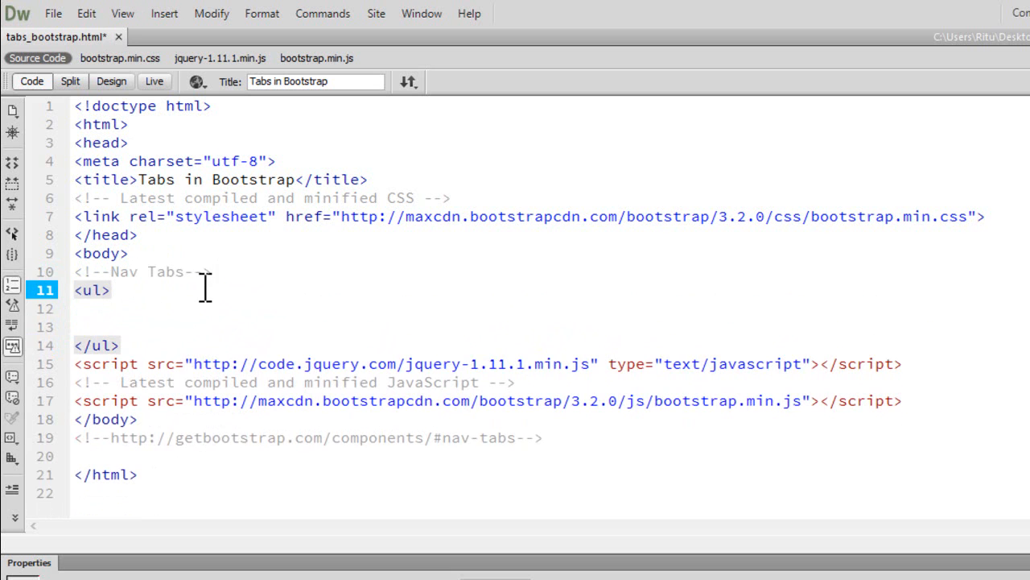
text(class="nav nav)
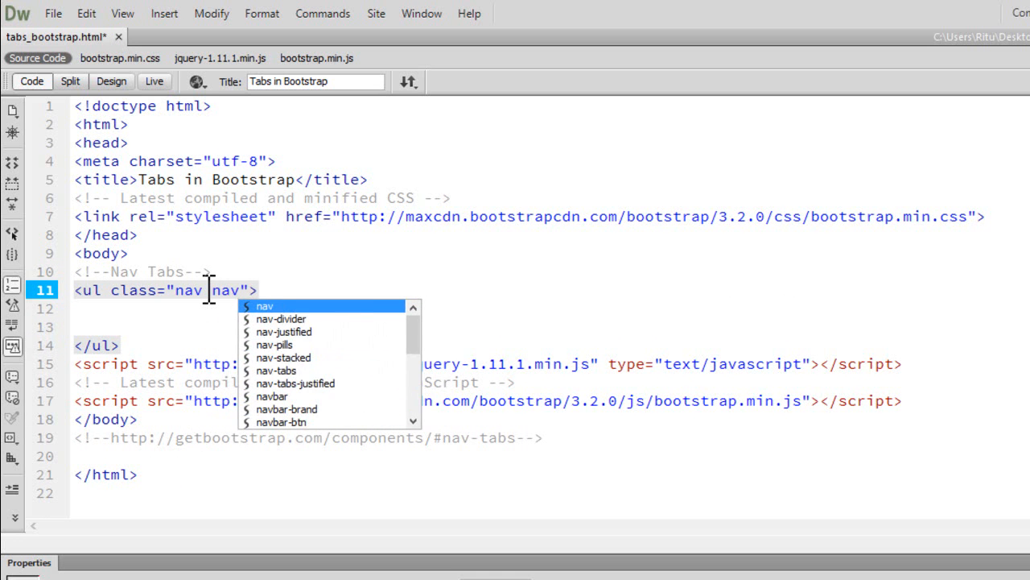
text(-)
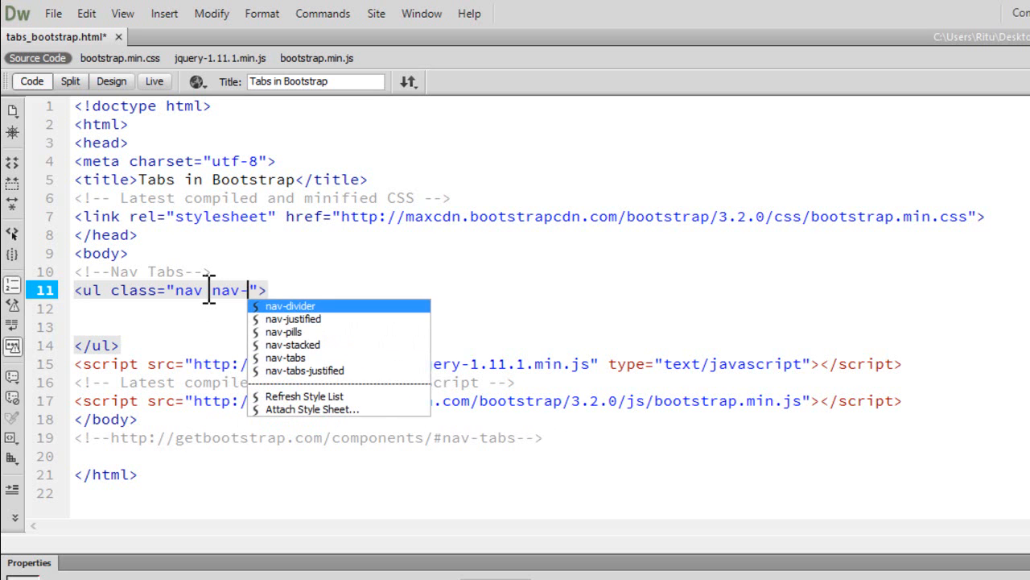
click(286, 358)
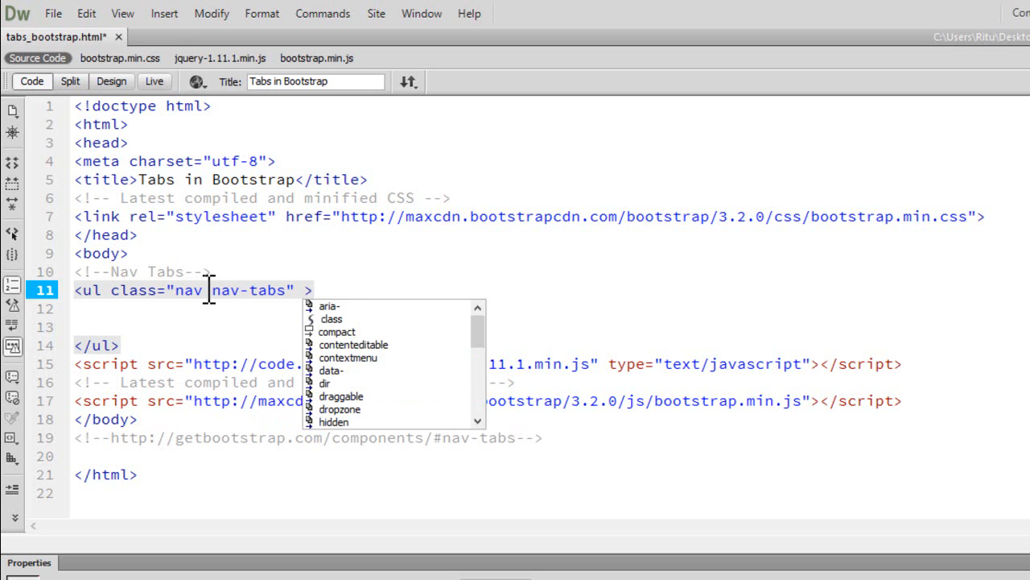
text(role="t)
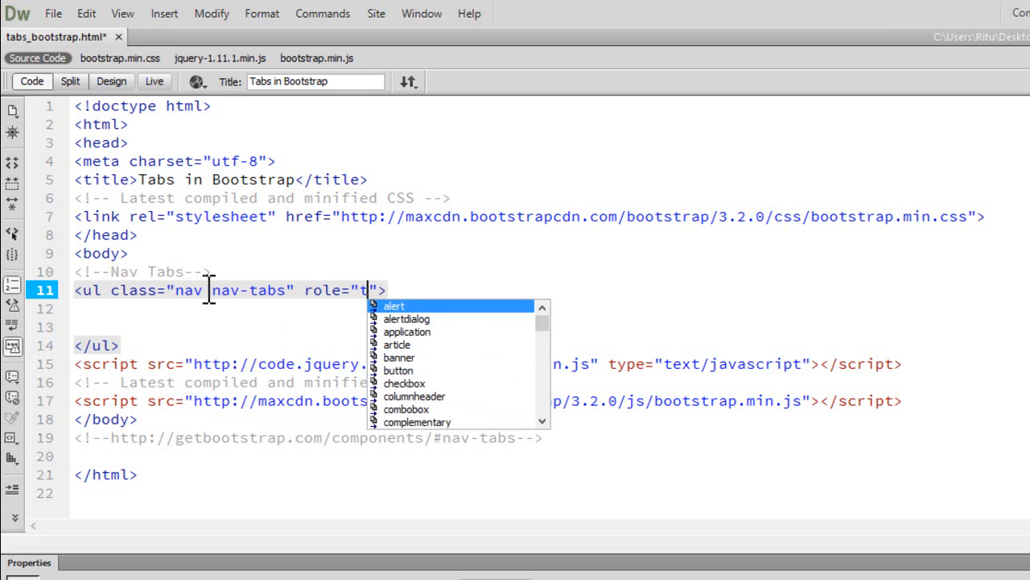
text(ablist)
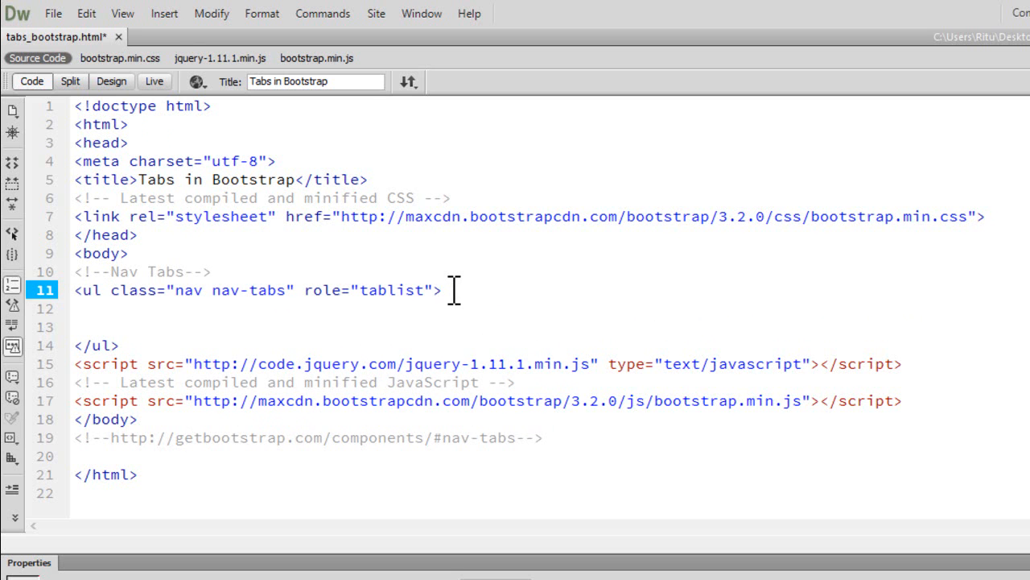
Add an empty <li></li> item on a new line inside the nav-tabs list.
click(444, 290)
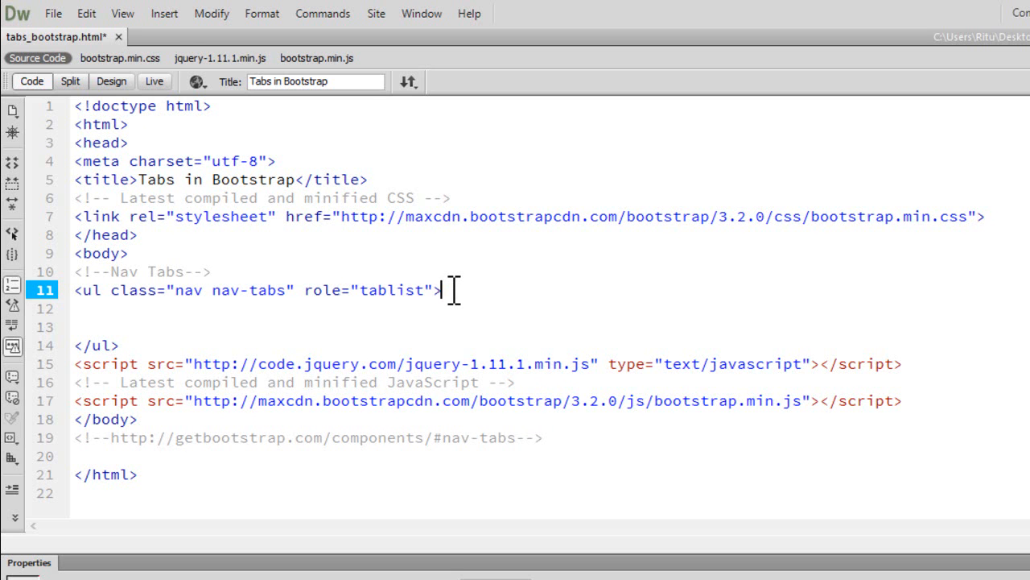
key(Return)
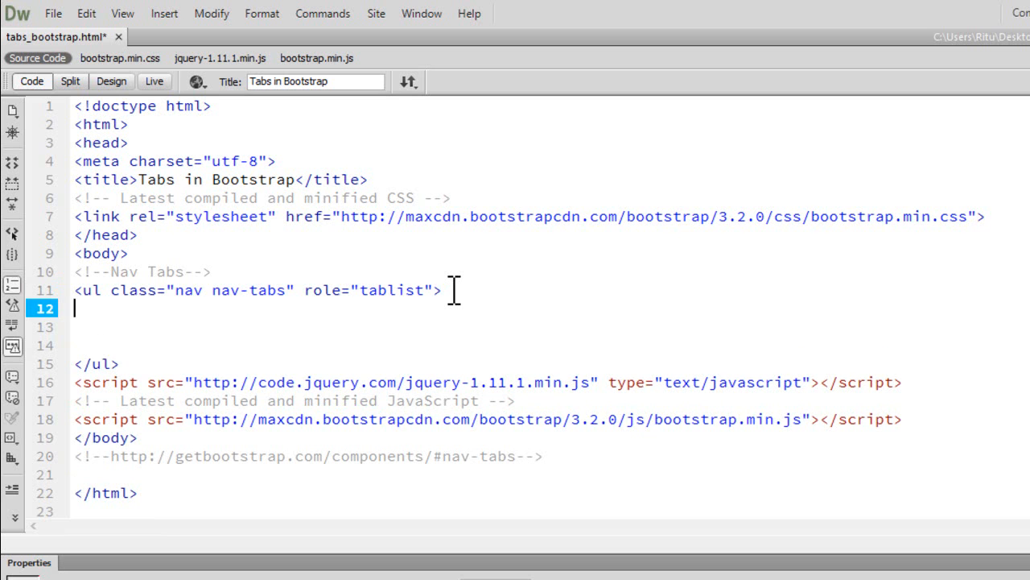
text(<)
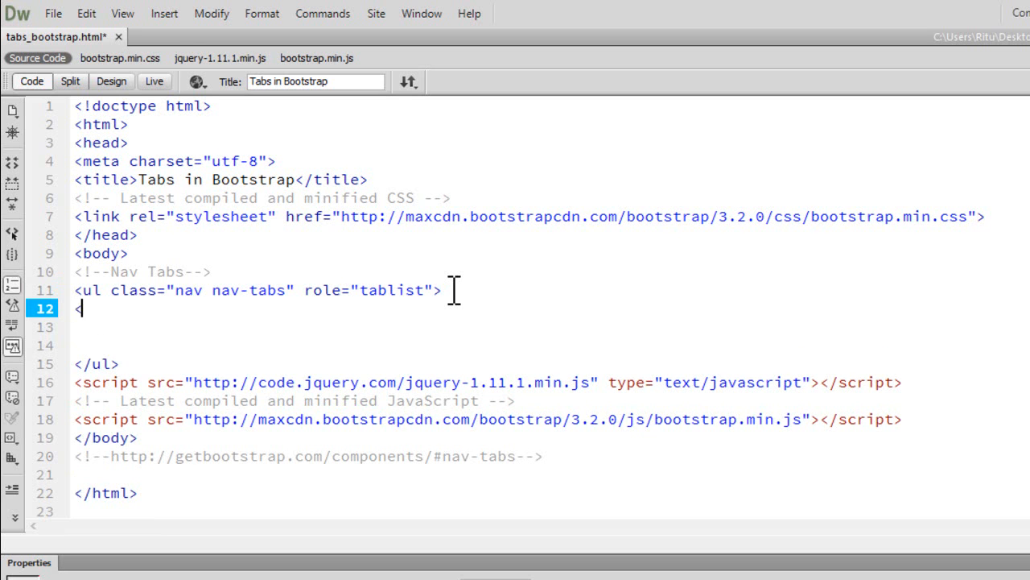
text(li>)
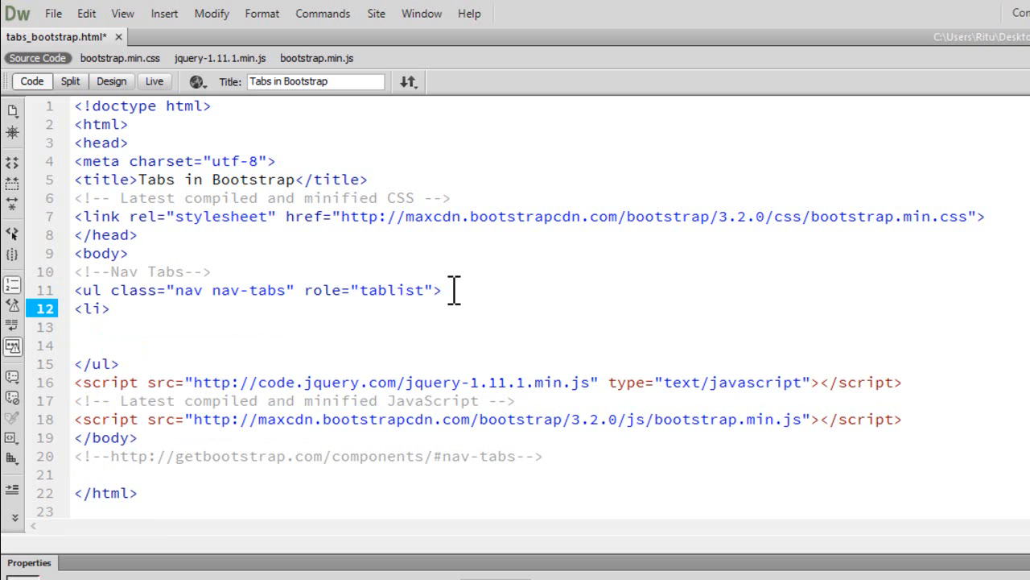
click(109, 308)
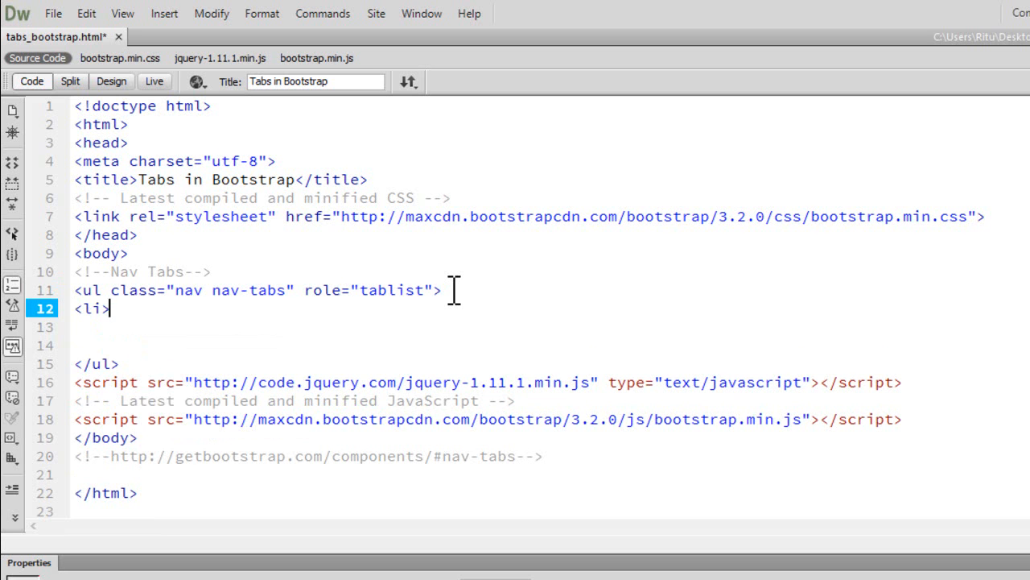
text(</li>)
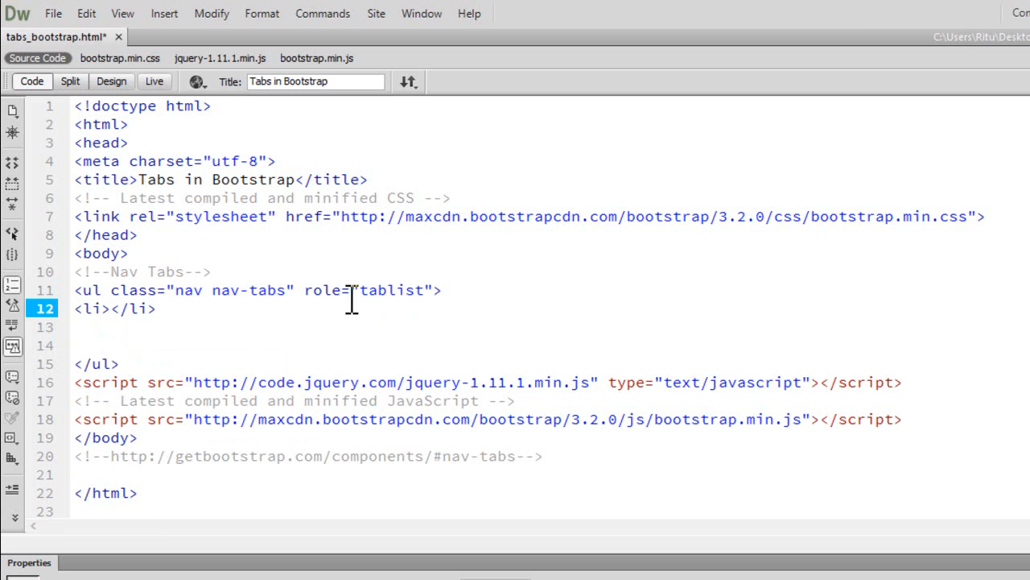
click(164, 309)
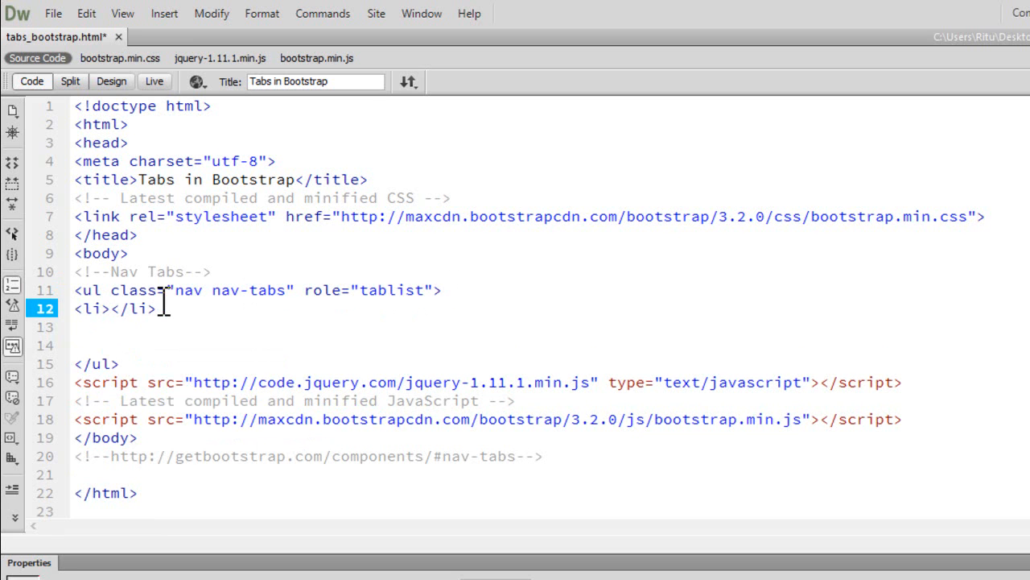
click(111, 310)
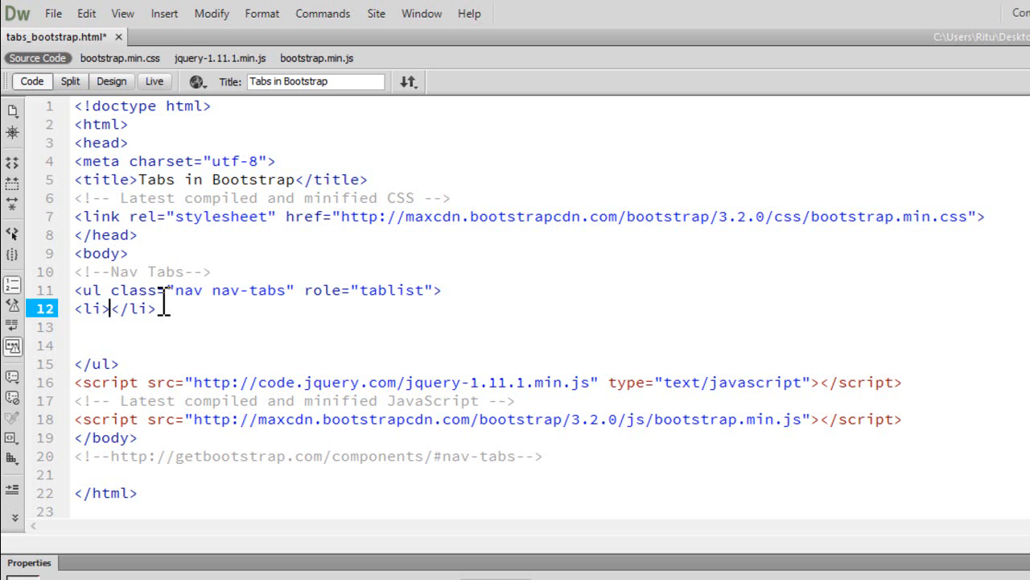
Write a link to #home with role="tab" and data-toggle="tab" inside the list item.
text(<a <)
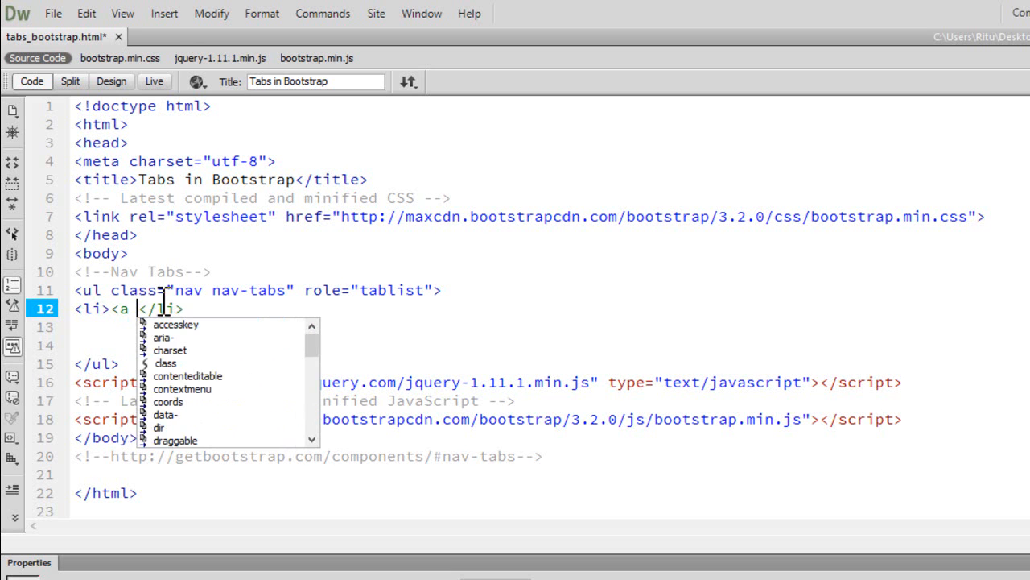
text(href=)
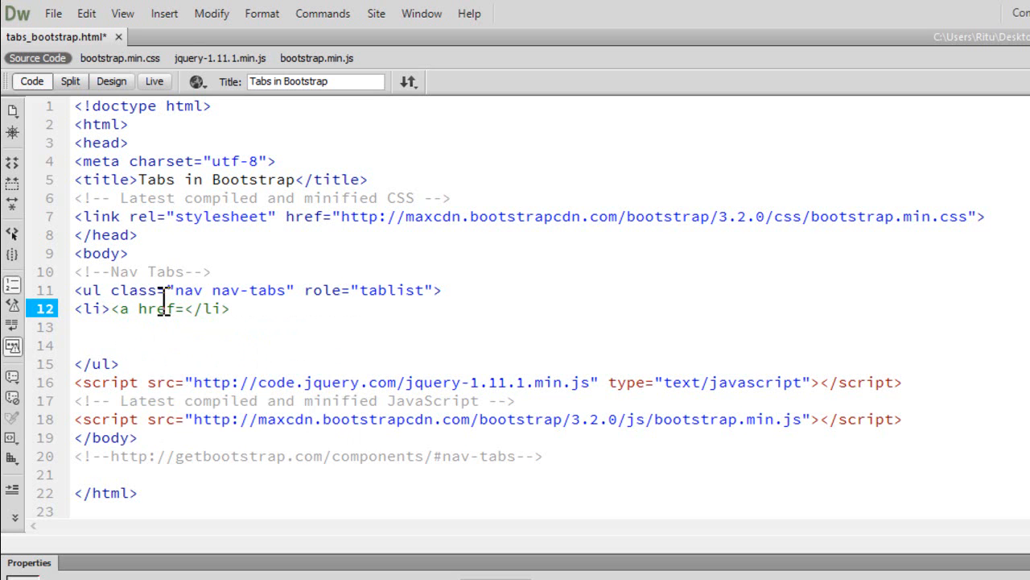
text(")
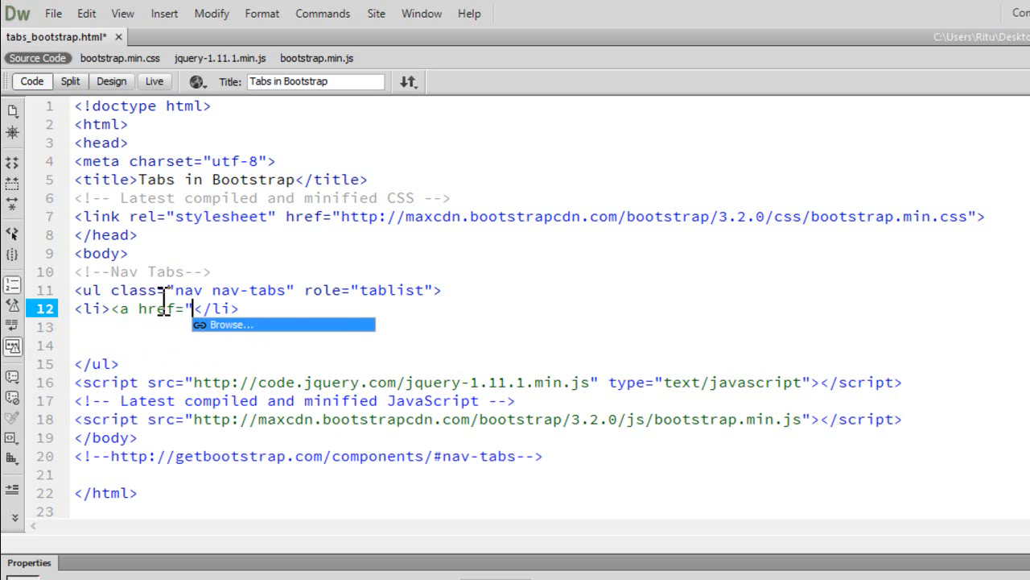
text(#)
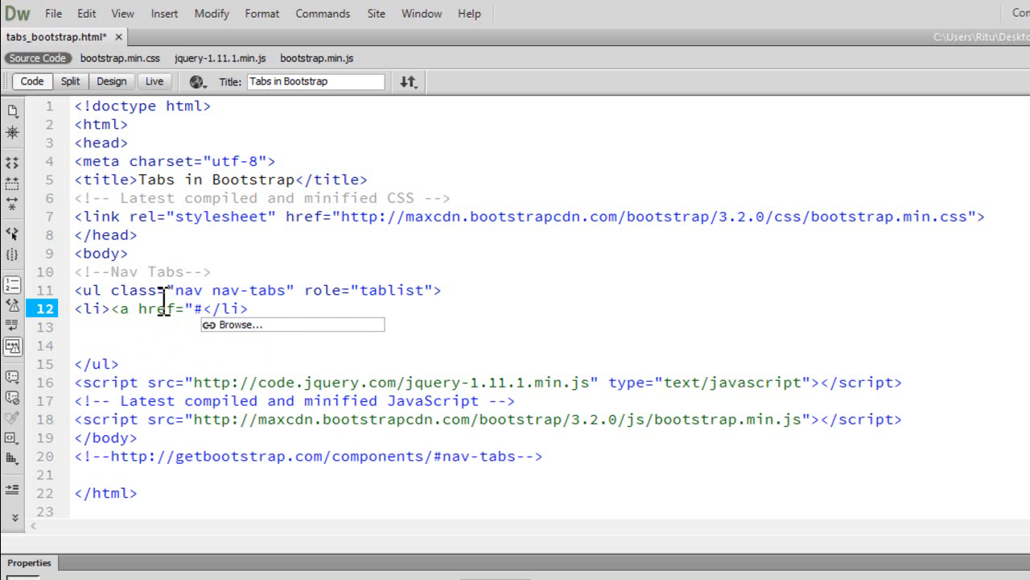
text(h)
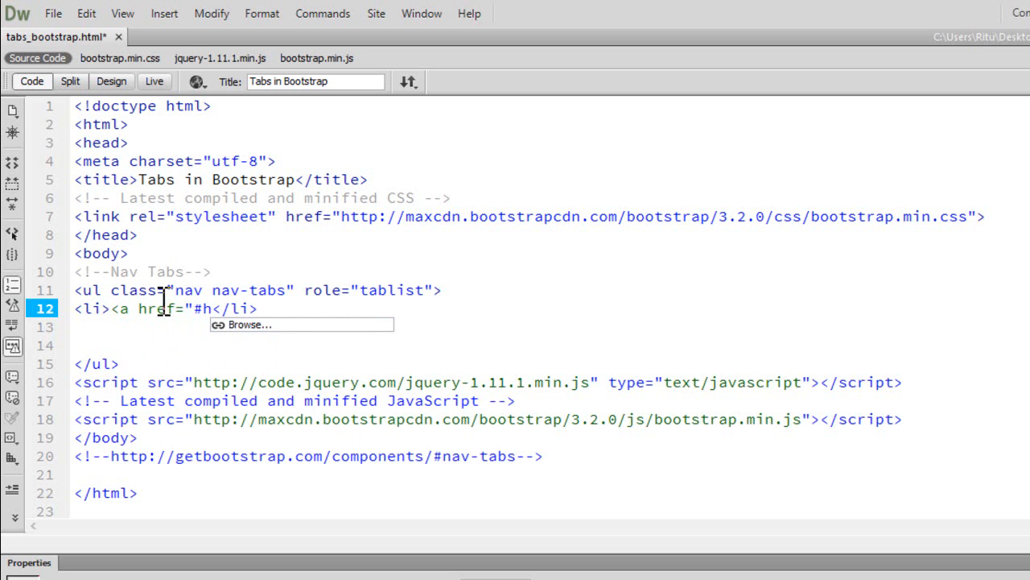
text(ome)
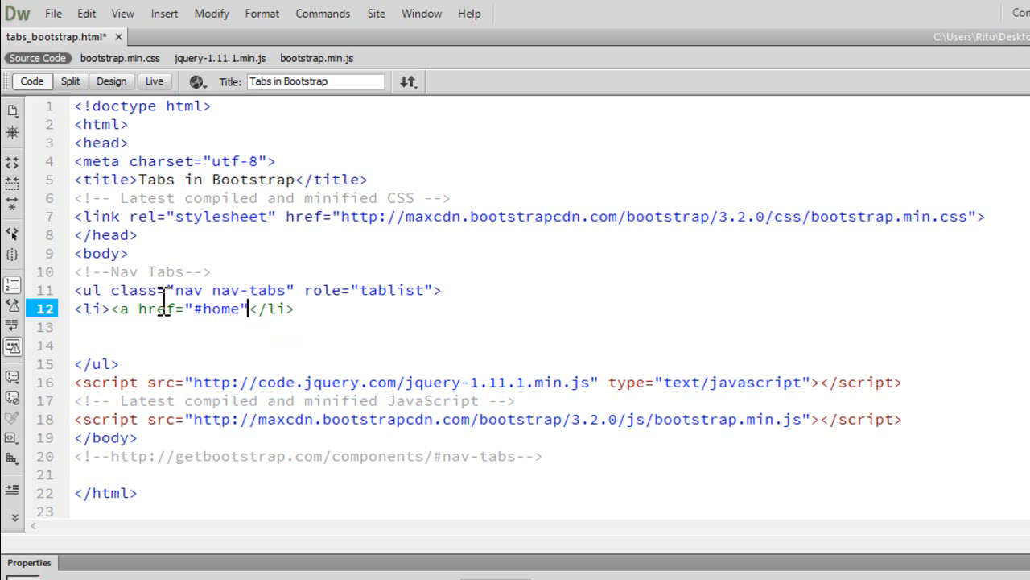
text(role="")
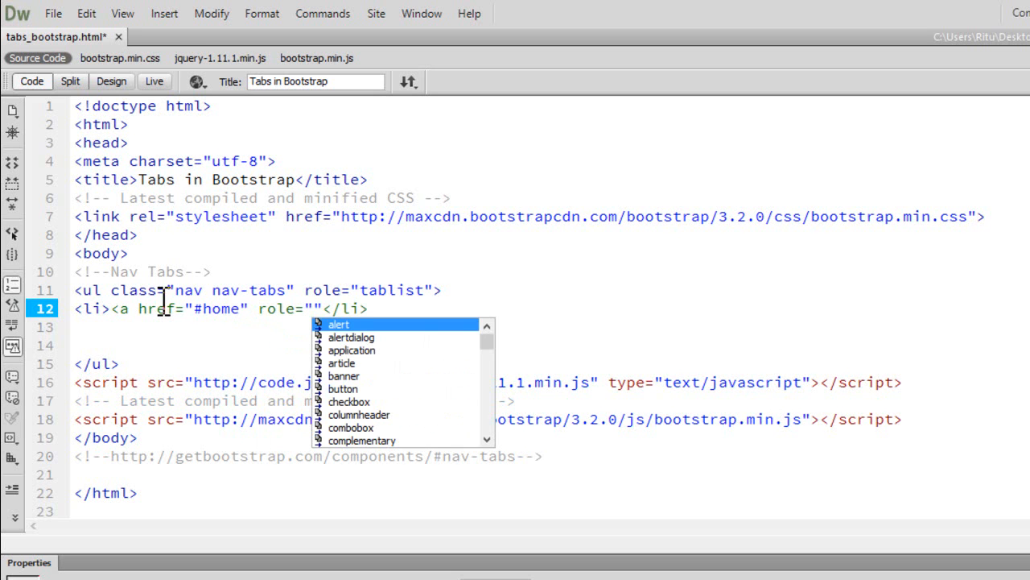
text(tab)
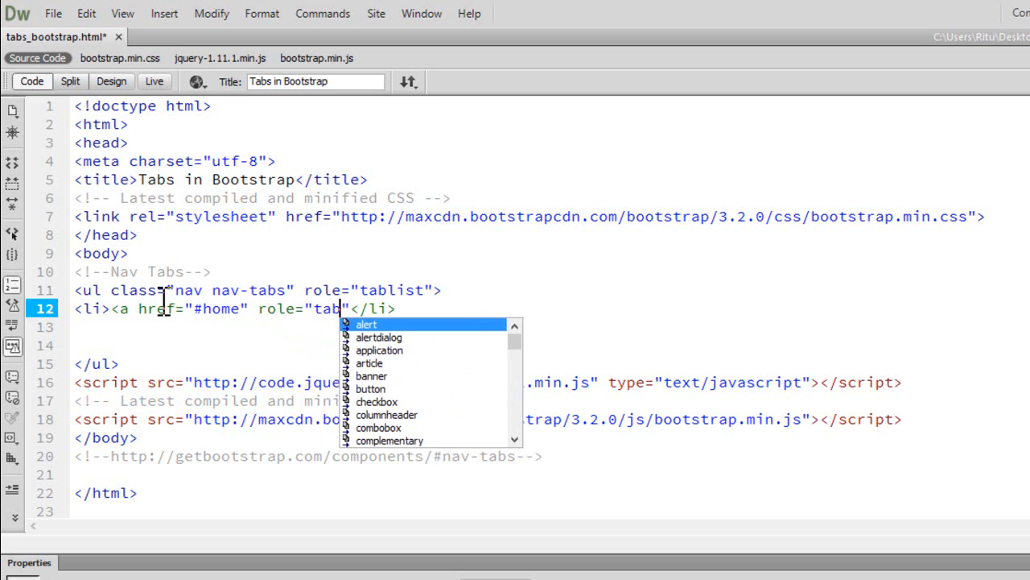
text(tab)
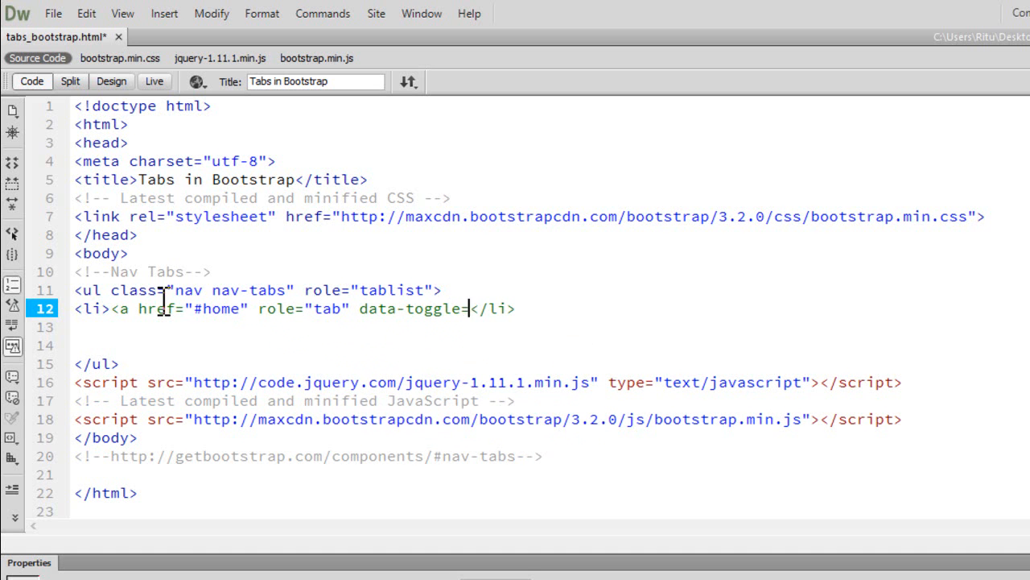
text("tab)
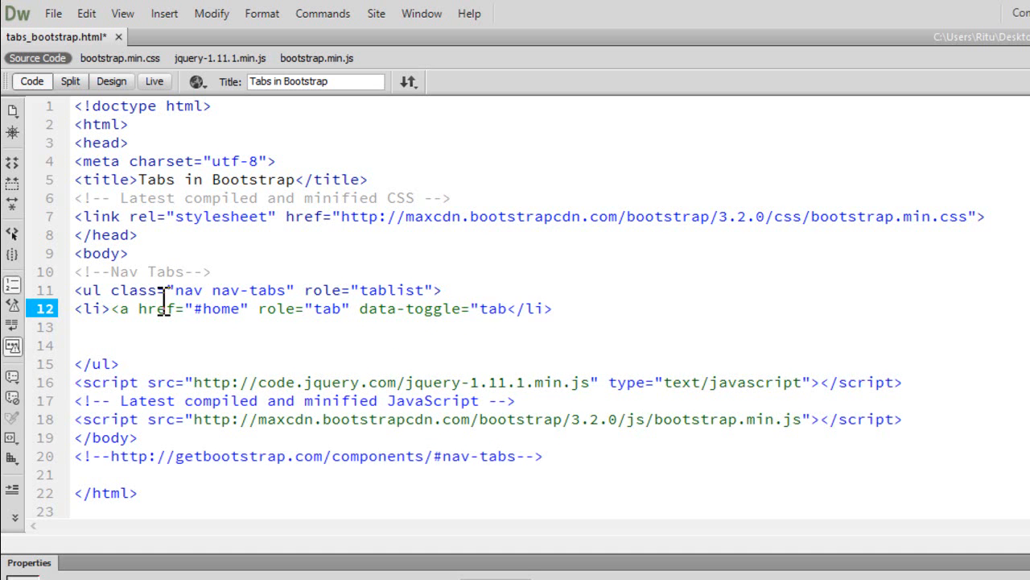
text(">)
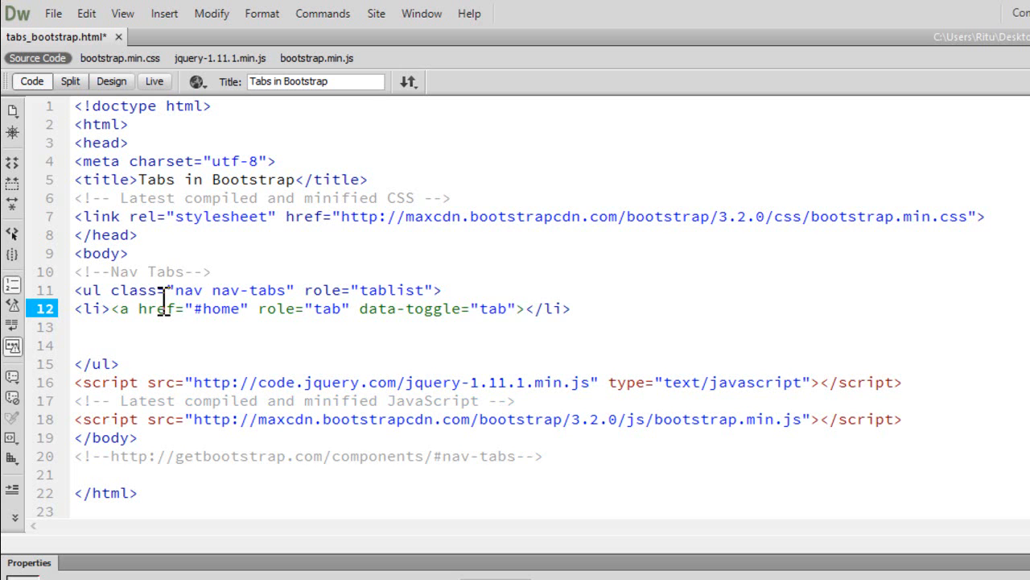
Close the link, label it Home, and select the word Home.
click(522, 310)
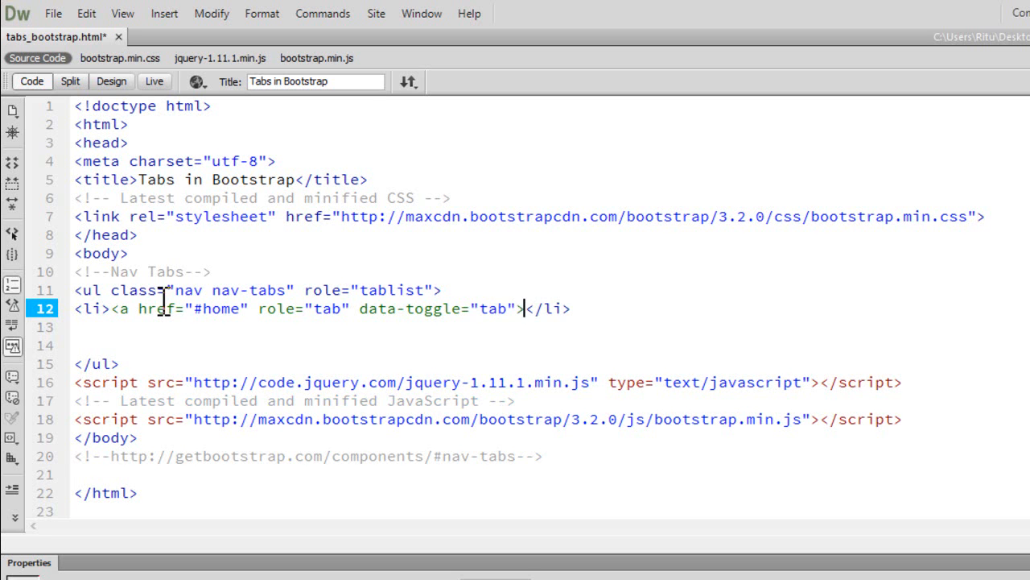
text(</a></)
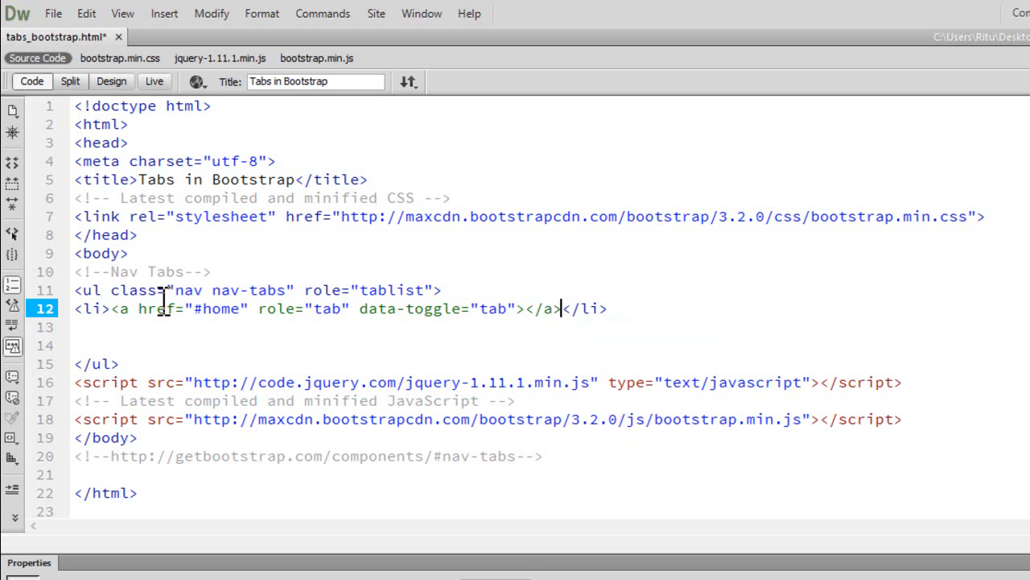
click(522, 309)
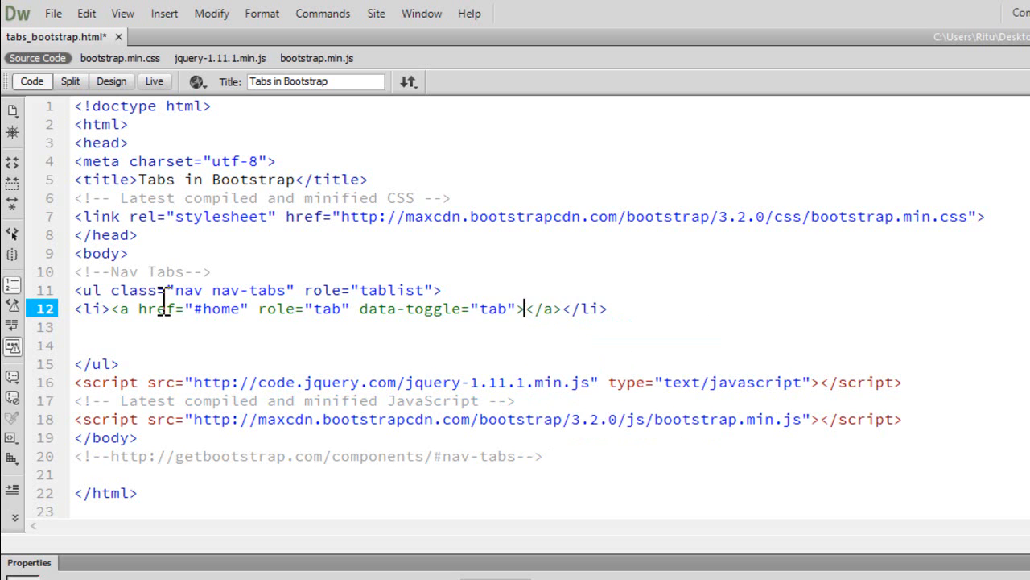
text(Home)
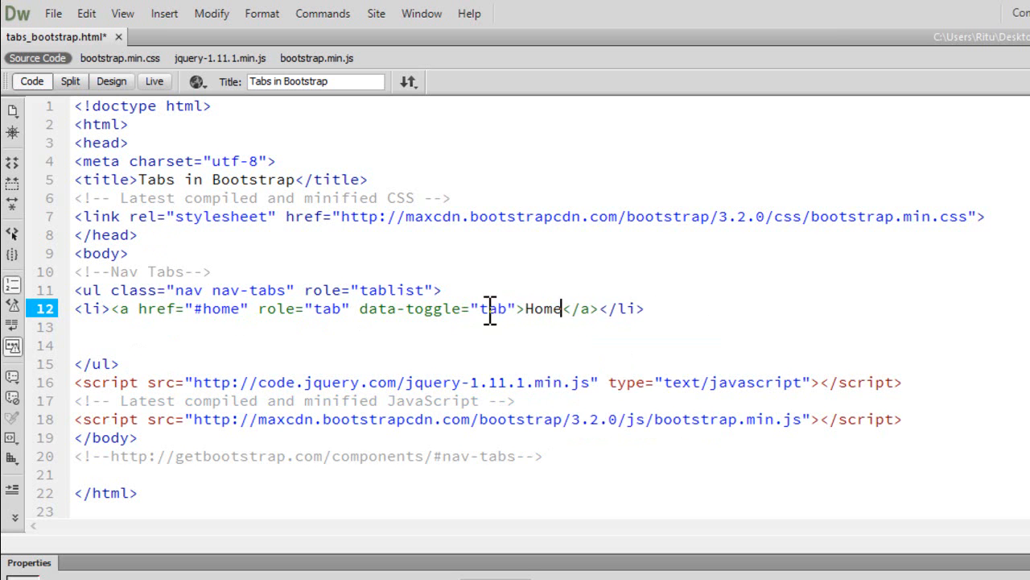
double_click(542, 309)
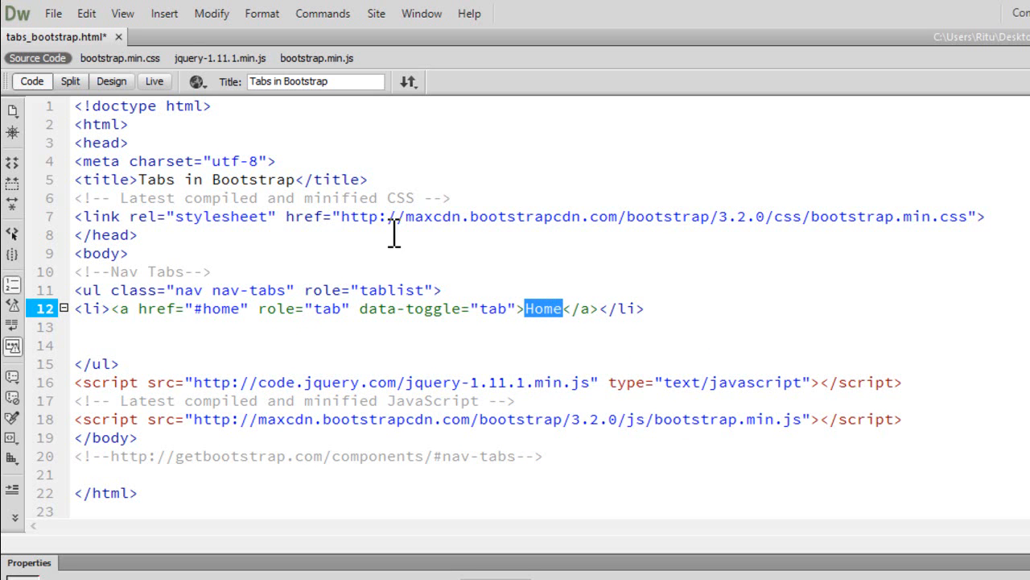
mouse_move(226, 322)
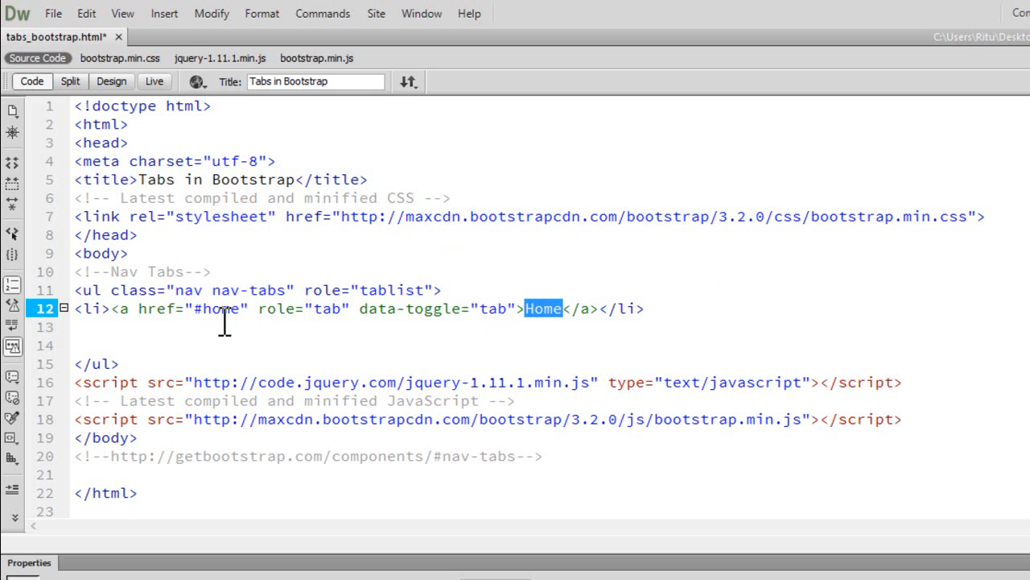
mouse_move(260, 338)
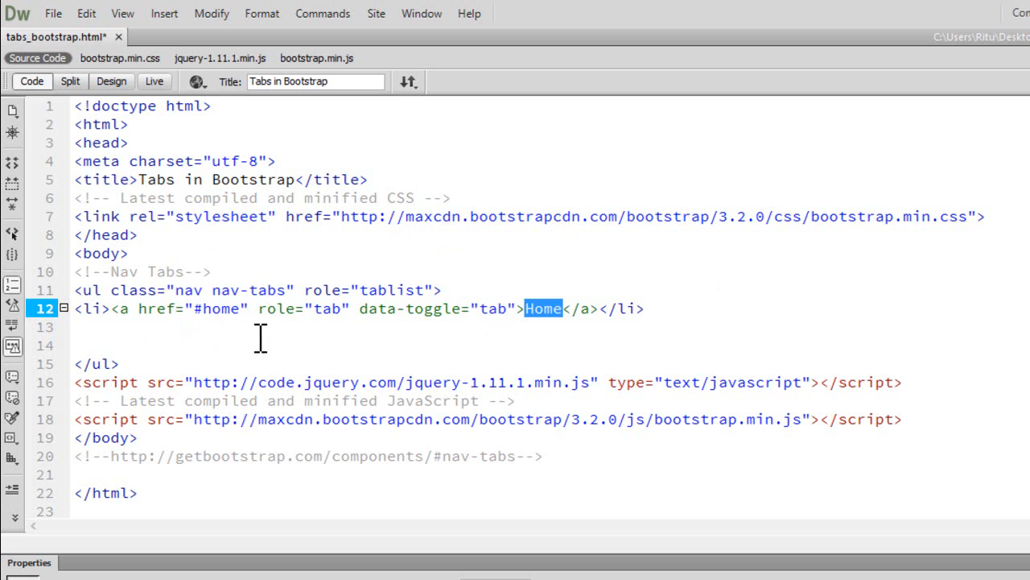
mouse_move(231, 338)
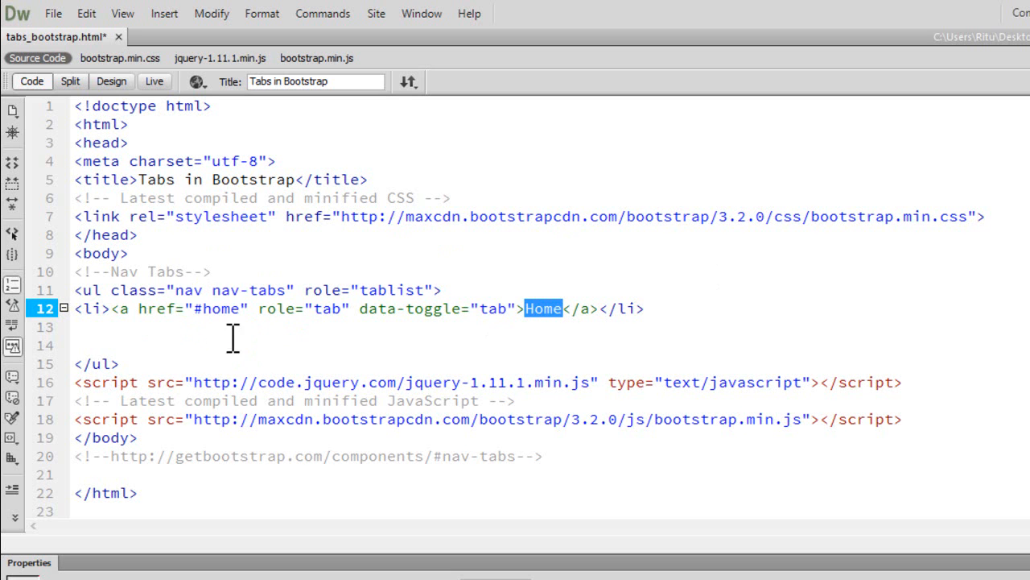
mouse_move(378, 394)
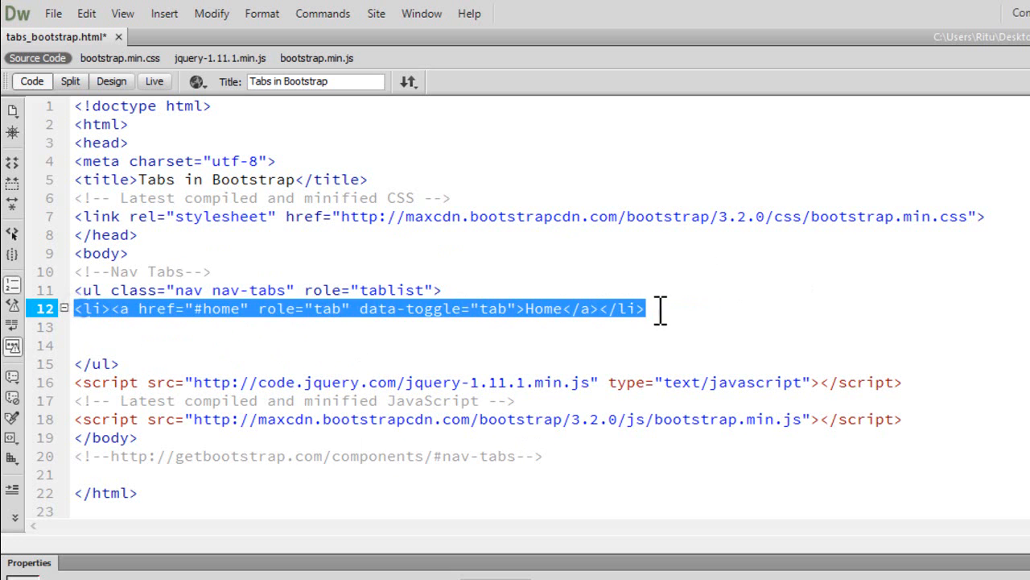
Paste three copies of the Home list item and point the second one's link to #profile.
click(644, 309)
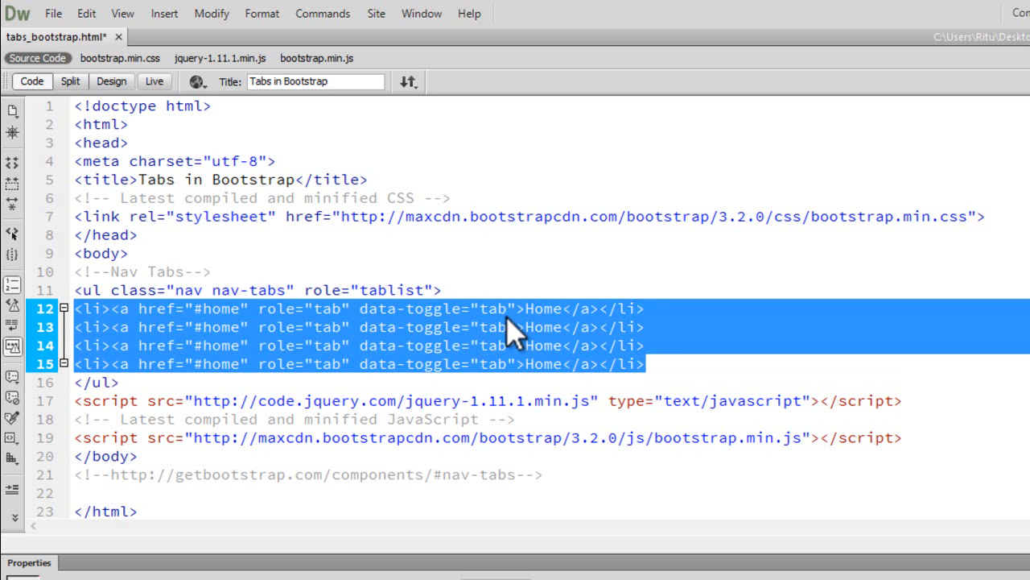
mouse_move(341, 370)
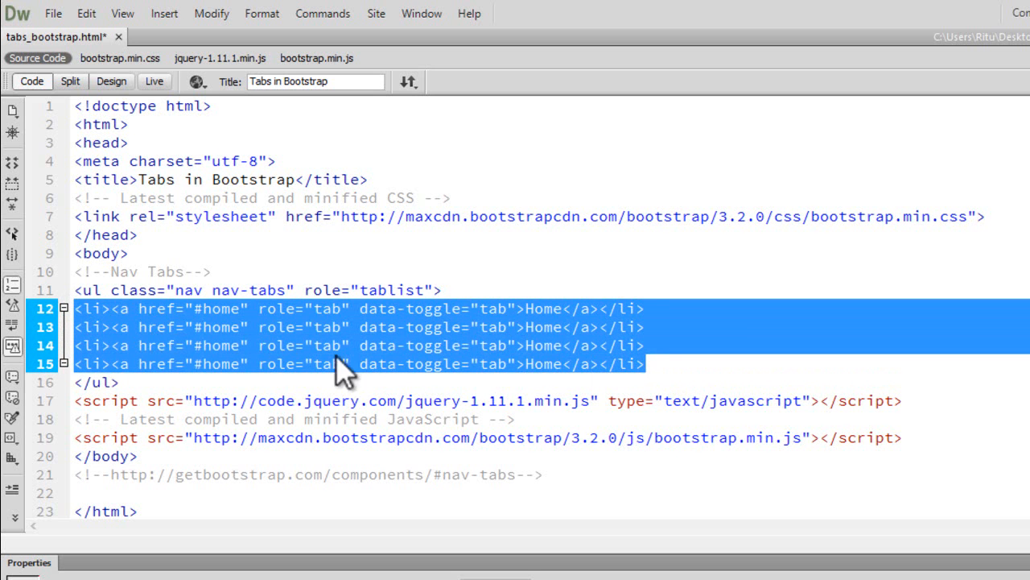
click(209, 327)
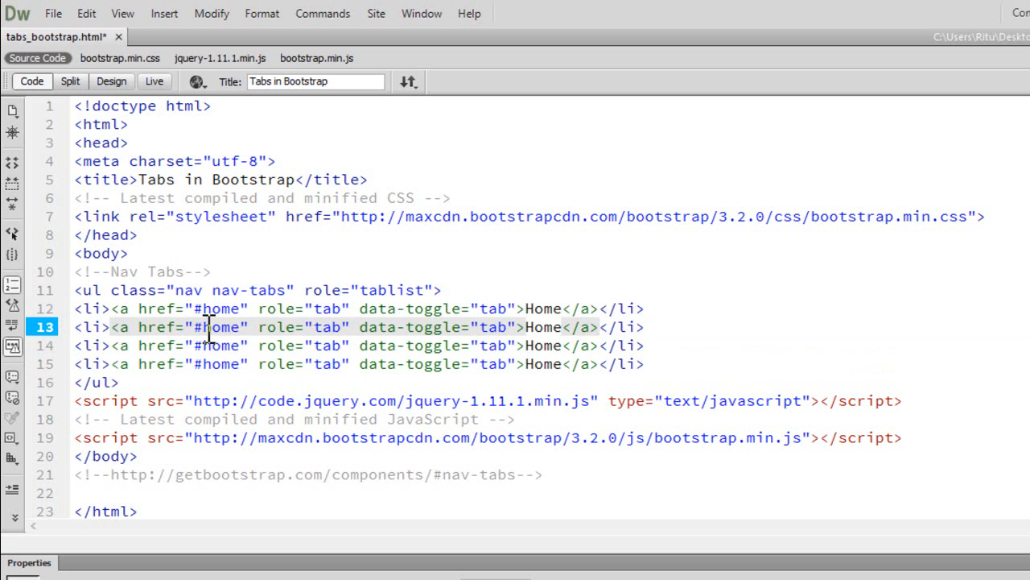
double_click(218, 327)
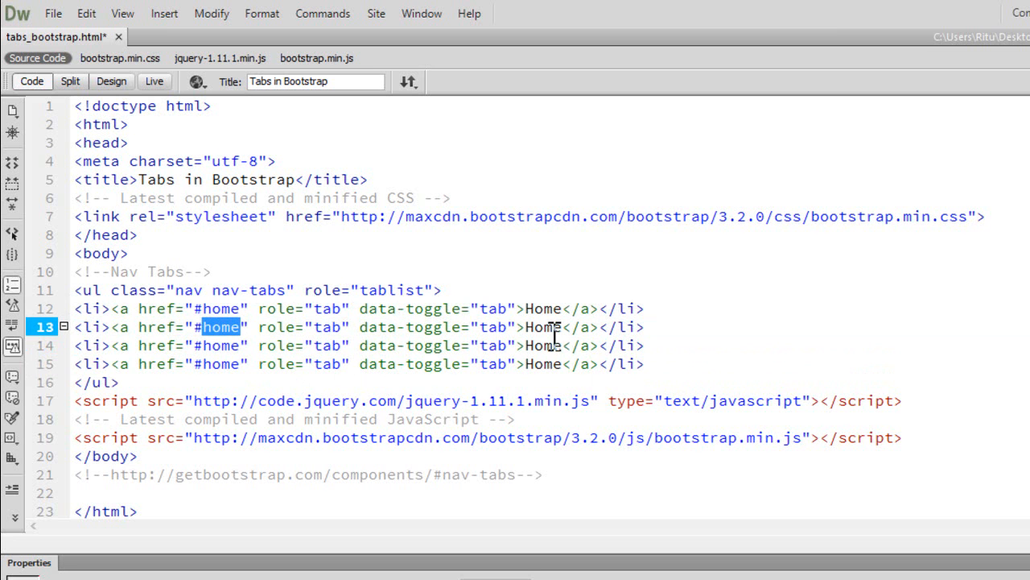
mouse_move(577, 325)
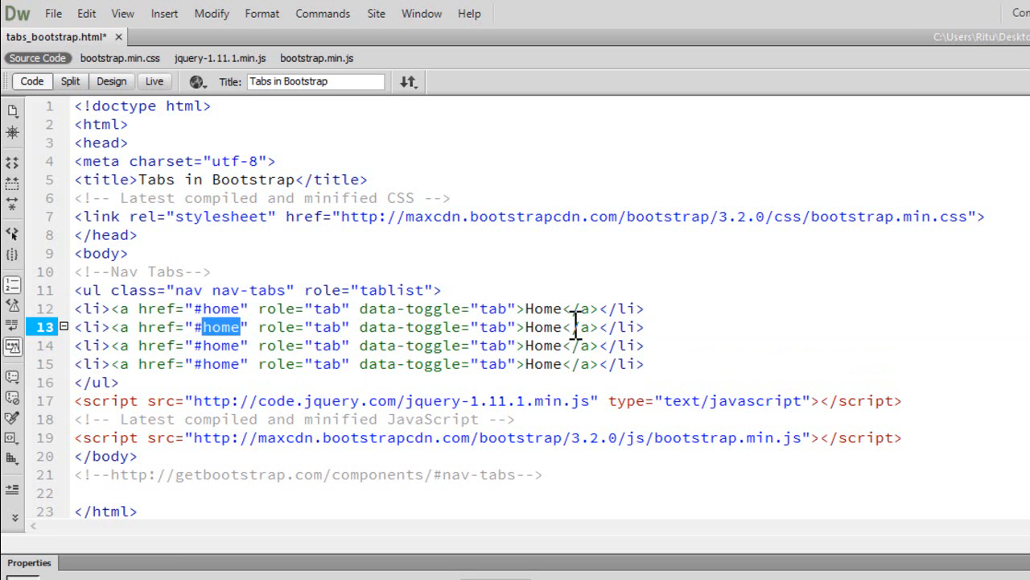
text(p)
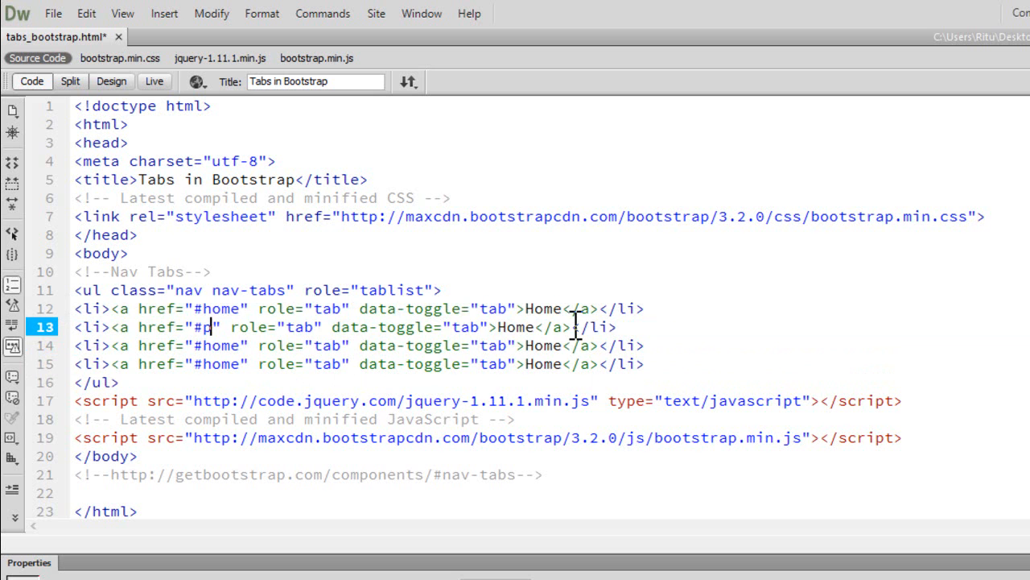
text(rofile)
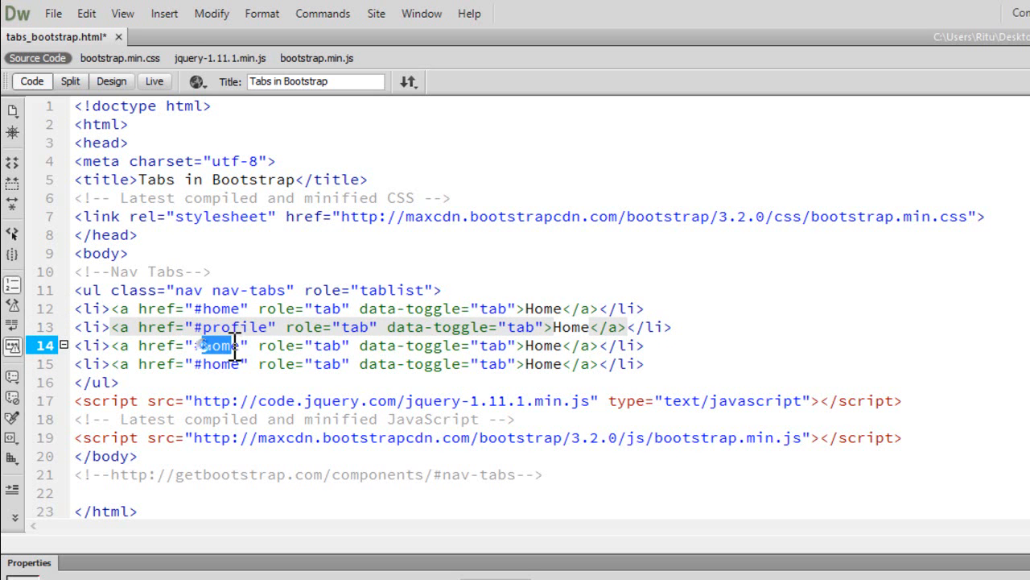
Point the third and fourth items' links to #settings and #messages.
double_click(219, 344)
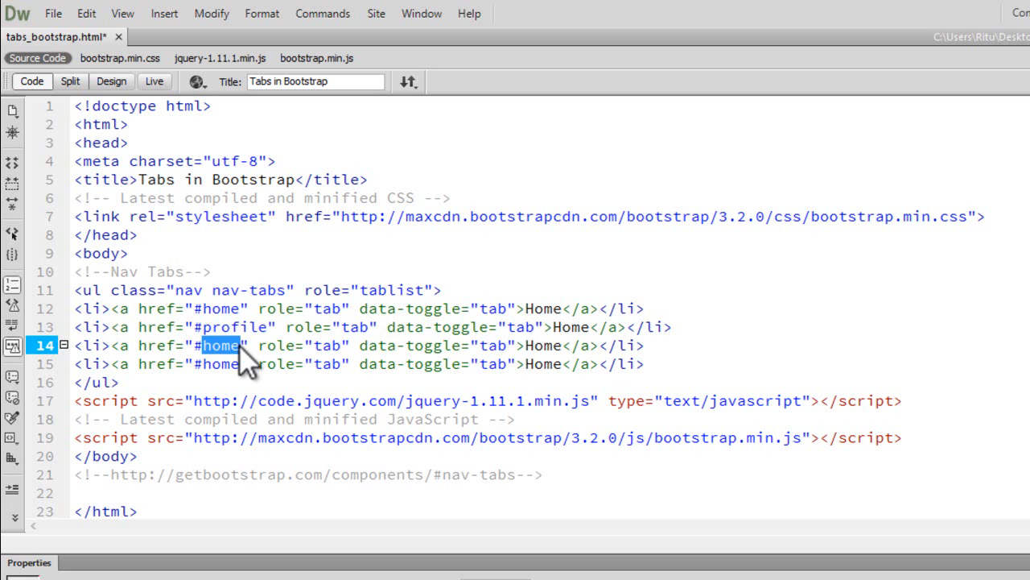
text(settings)
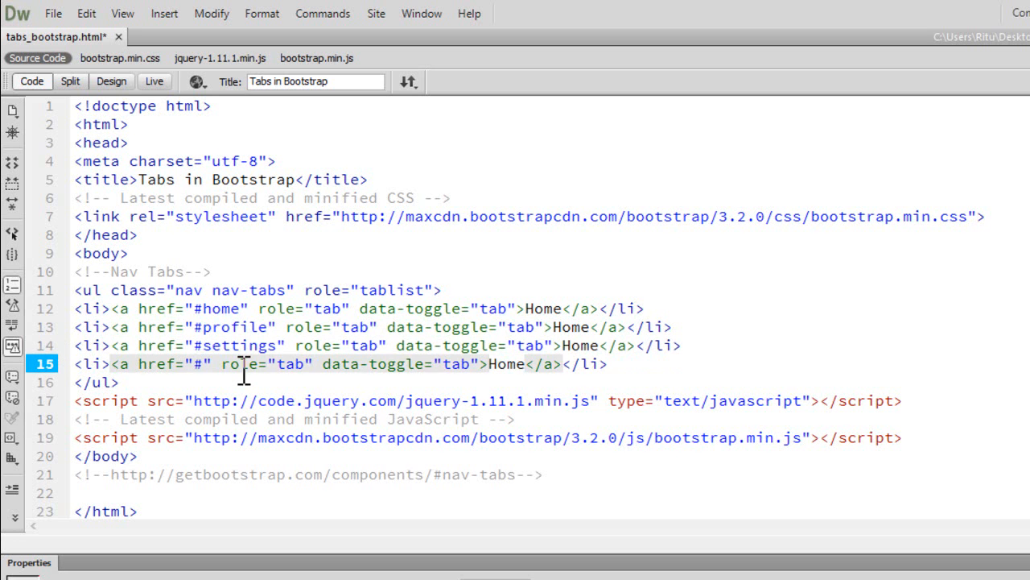
text(messages)
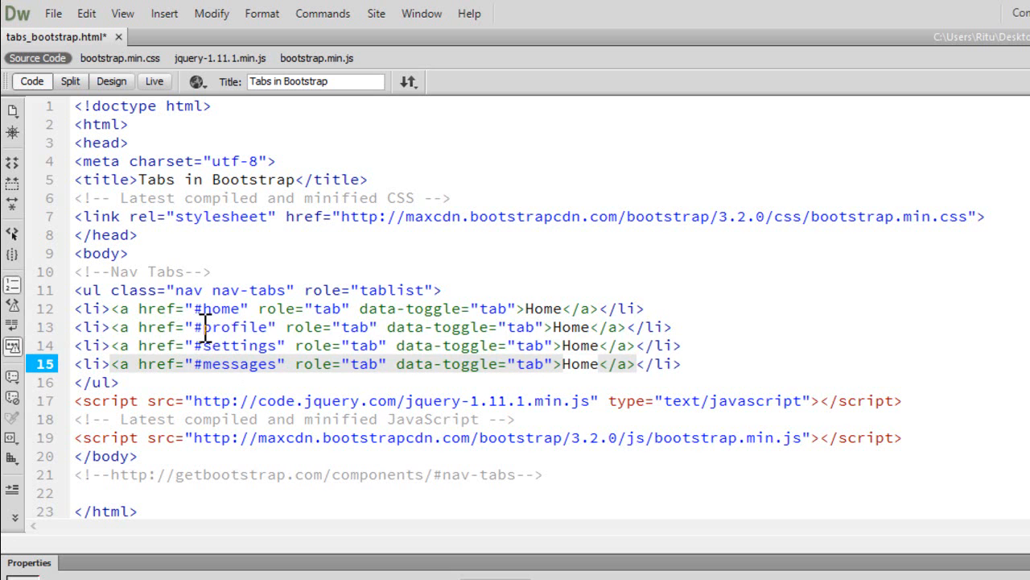
drag(206, 327, 274, 364)
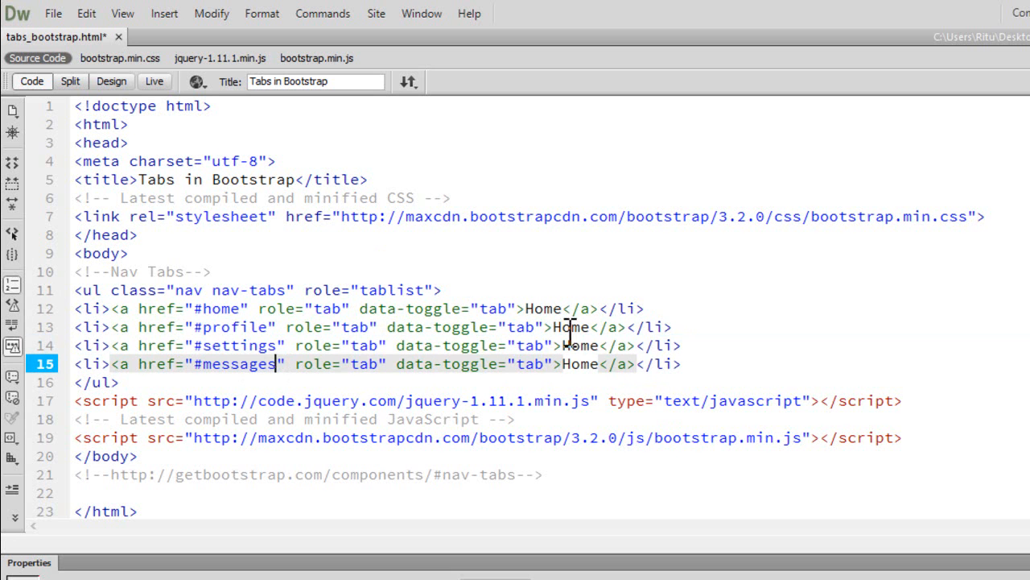
Relabel the second, third and fourth tabs Profile, Settings and Messages.
double_click(570, 327)
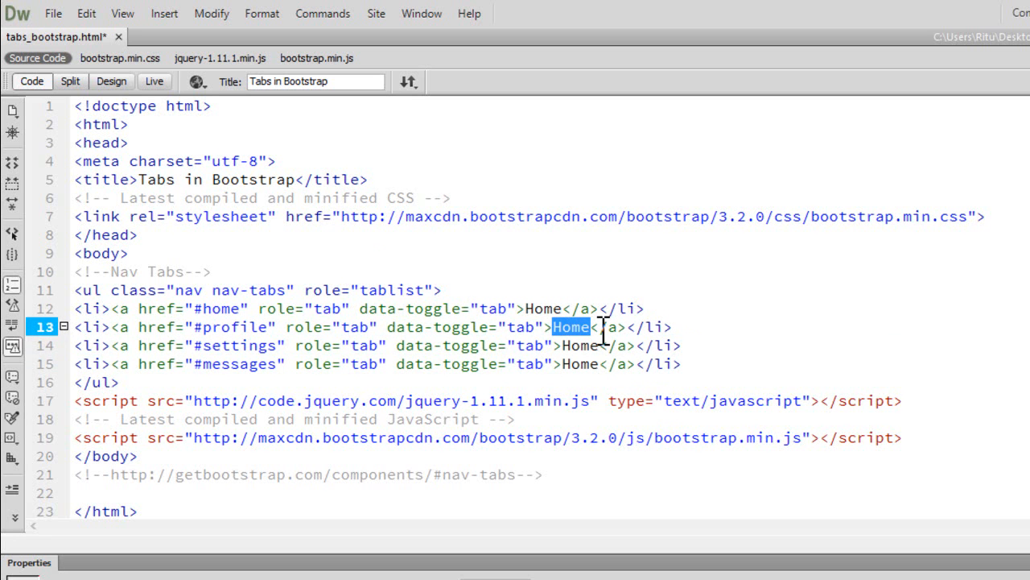
text(P)
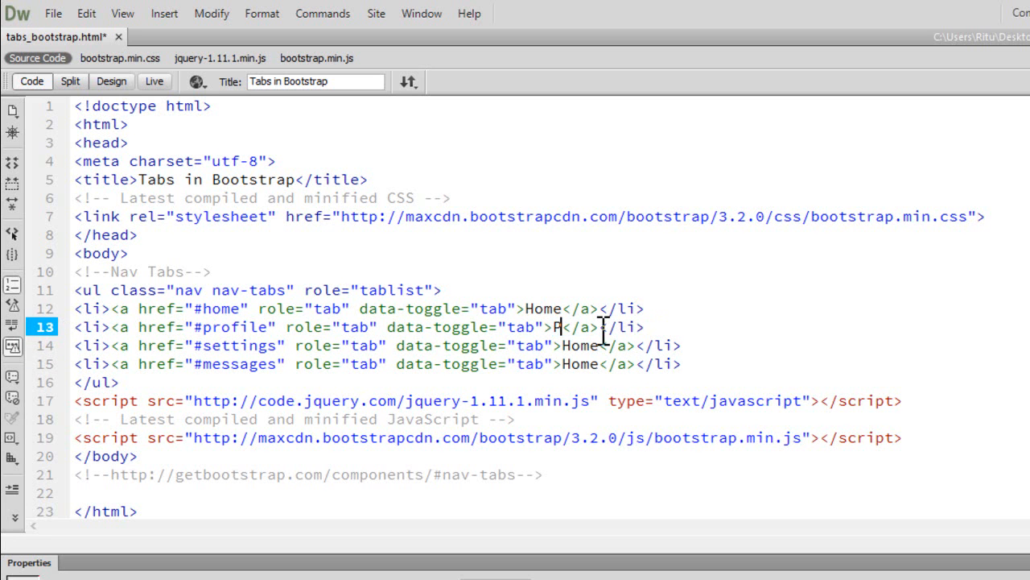
text(rofile)
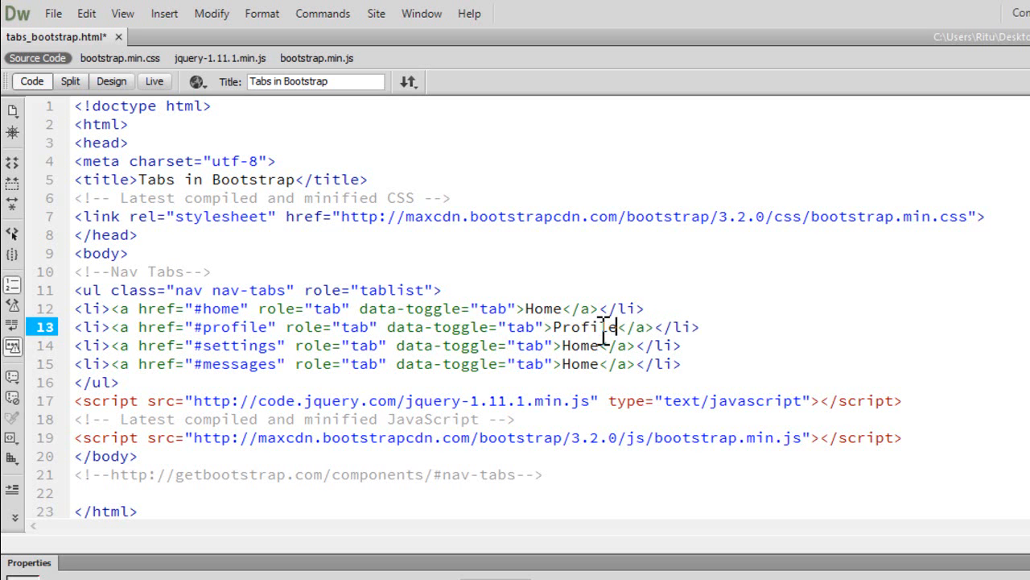
double_click(580, 345)
text(Sett)
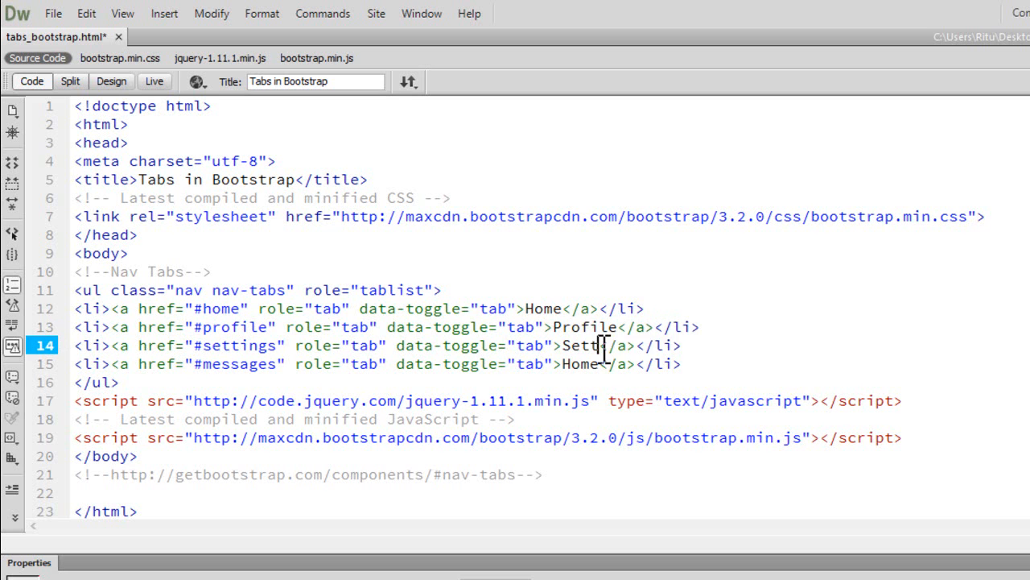
text(ings)
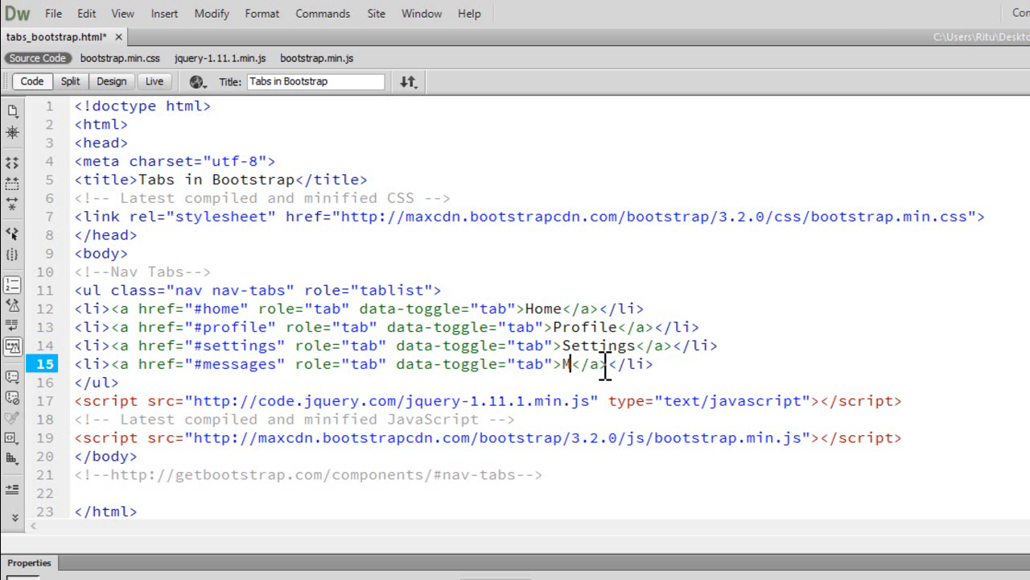
text(essages)
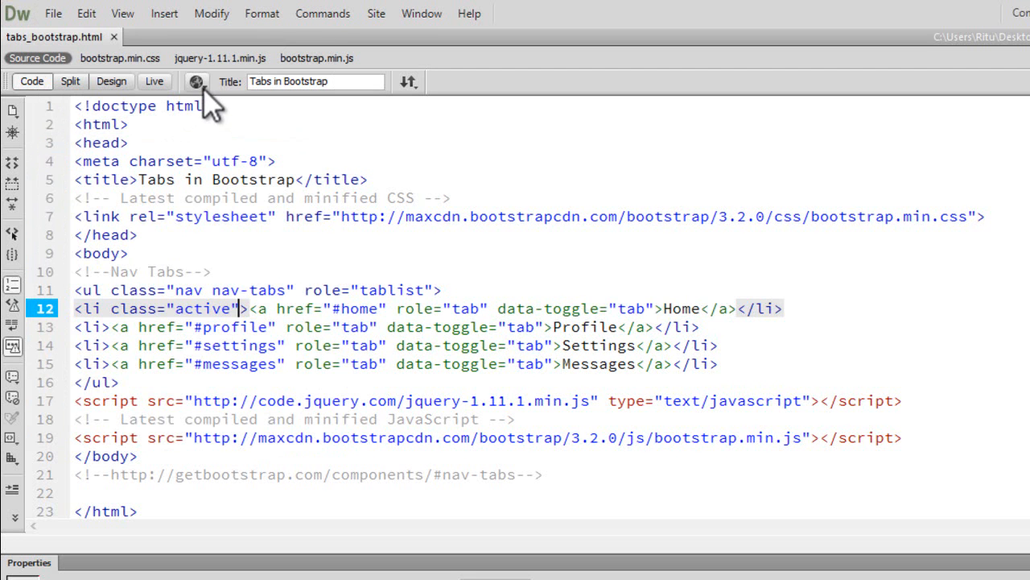
click(196, 80)
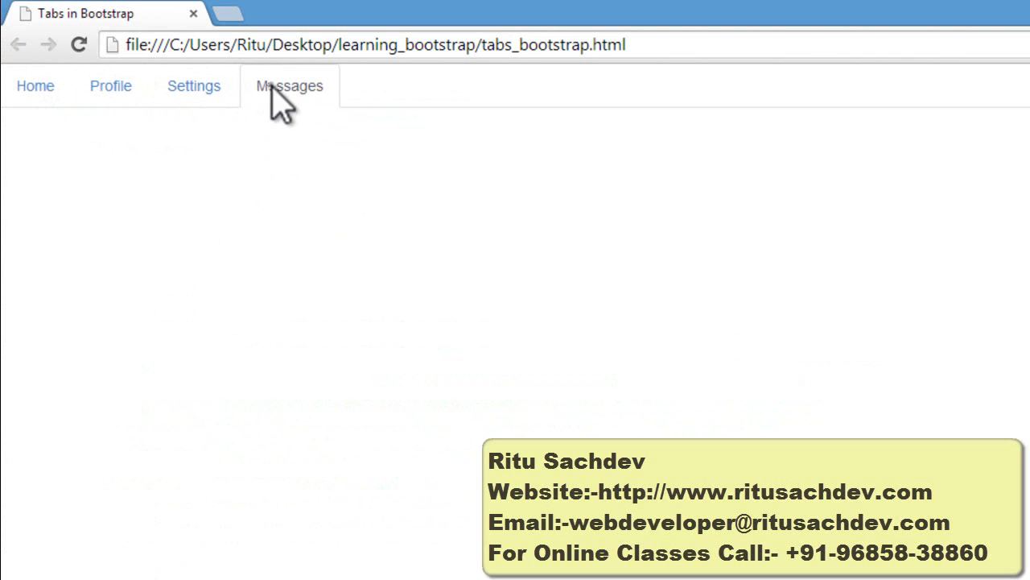
click(35, 87)
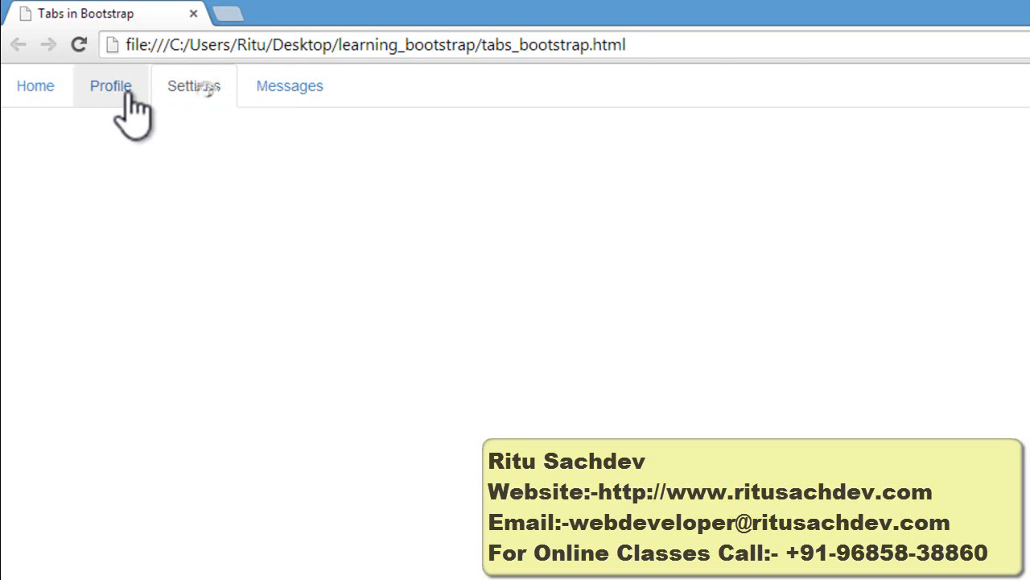
mouse_move(194, 87)
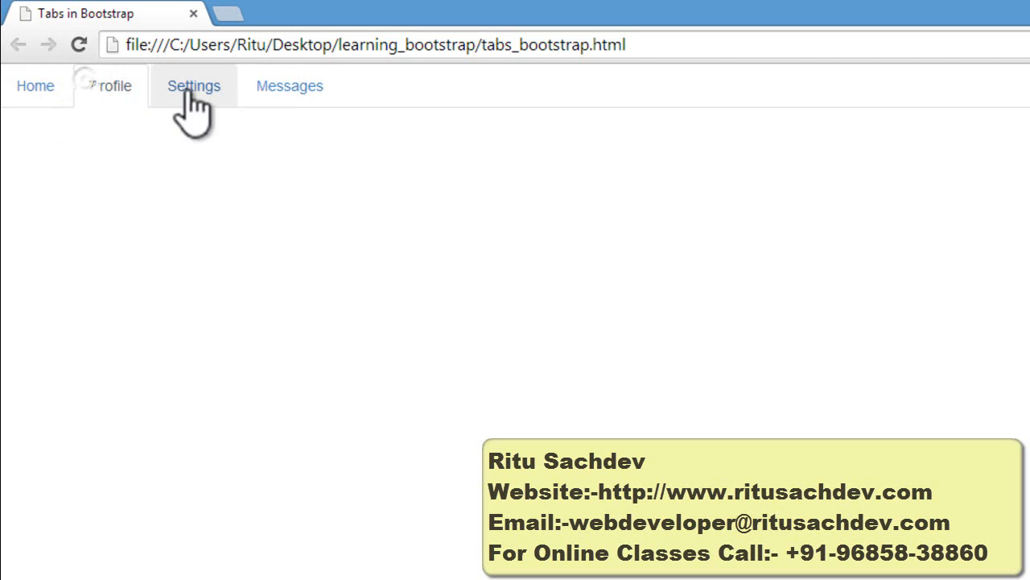
click(36, 85)
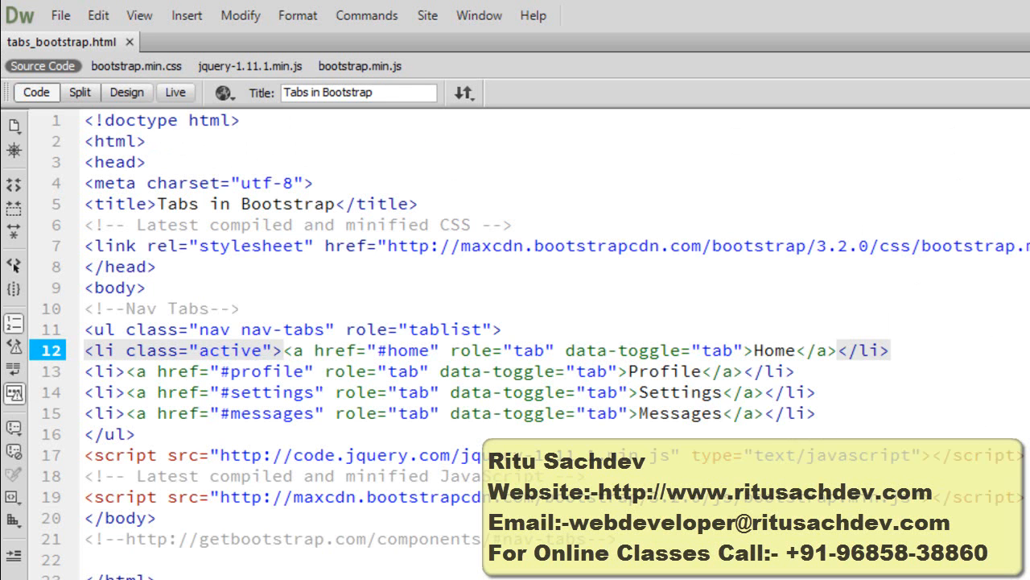
Add a <!--tab Panes--> comment and an empty <div class="tab-content"></div> after the list.
scroll(down, 3)
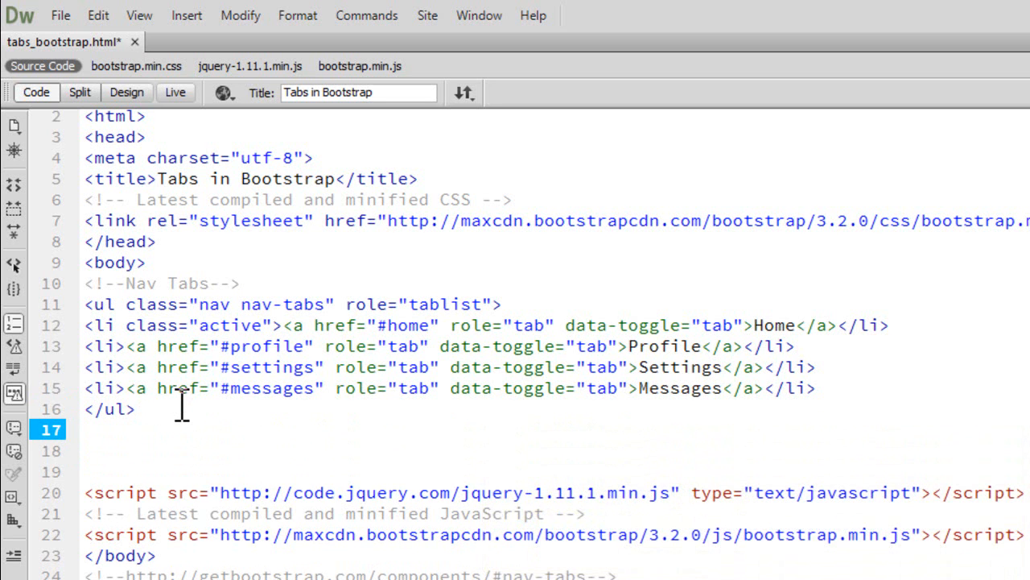
text(<!--t)
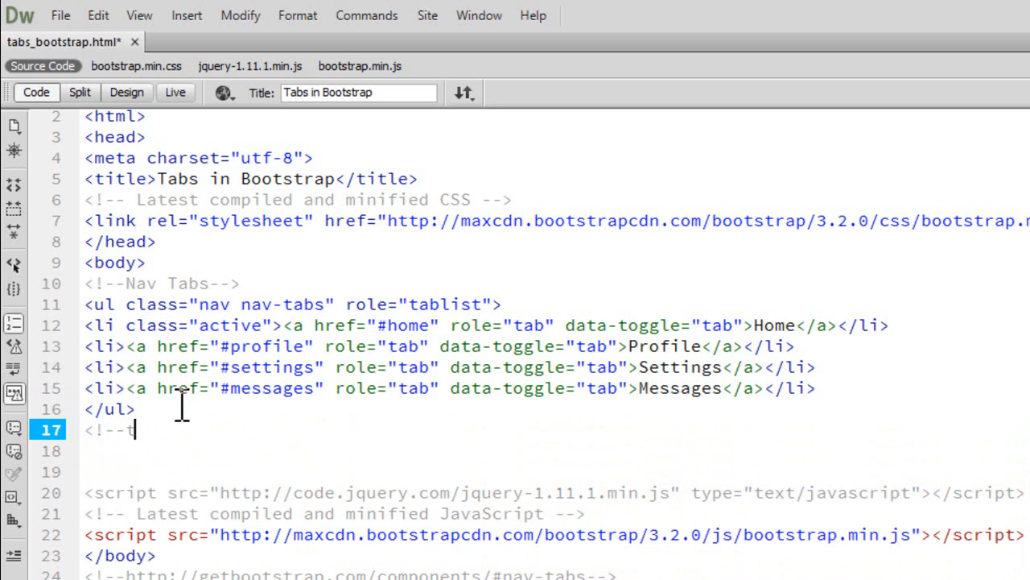
text(ab)
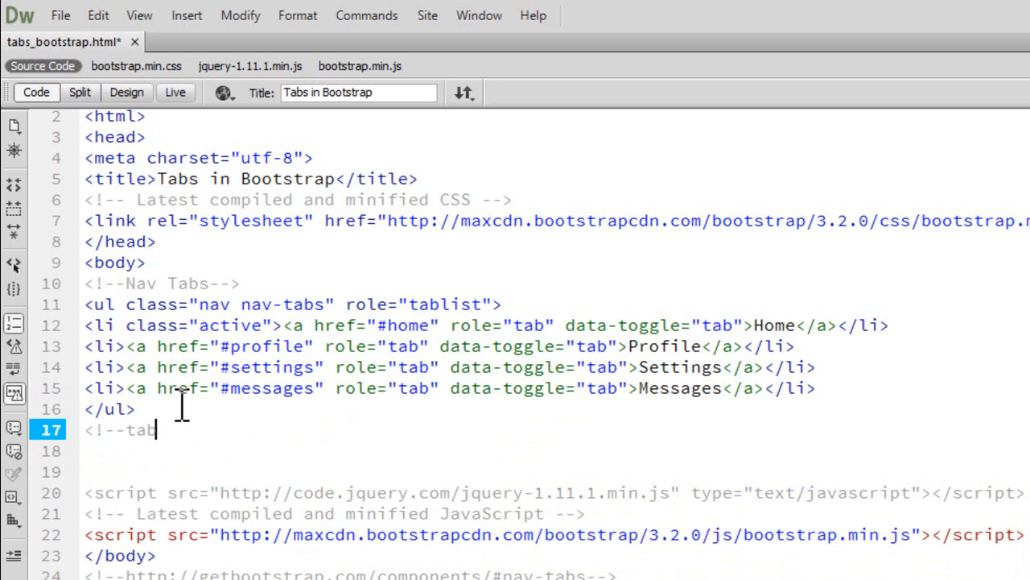
text(Panes-->)
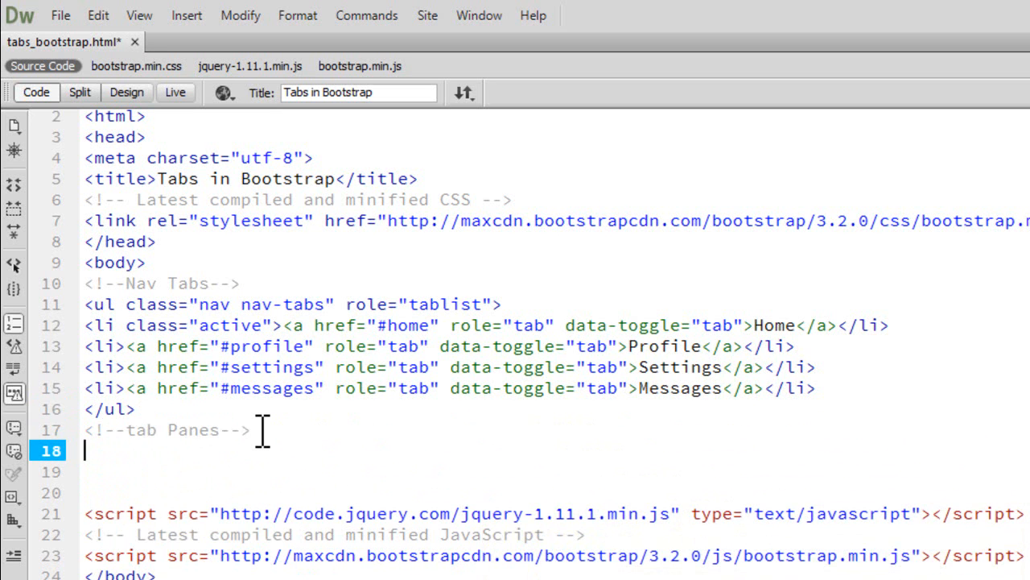
text(<)
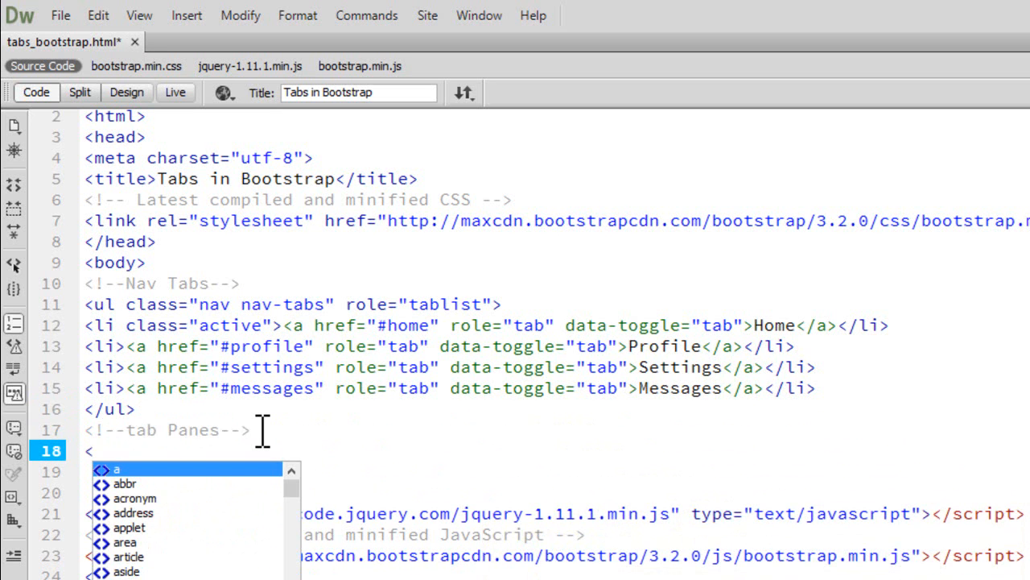
text(div class=")
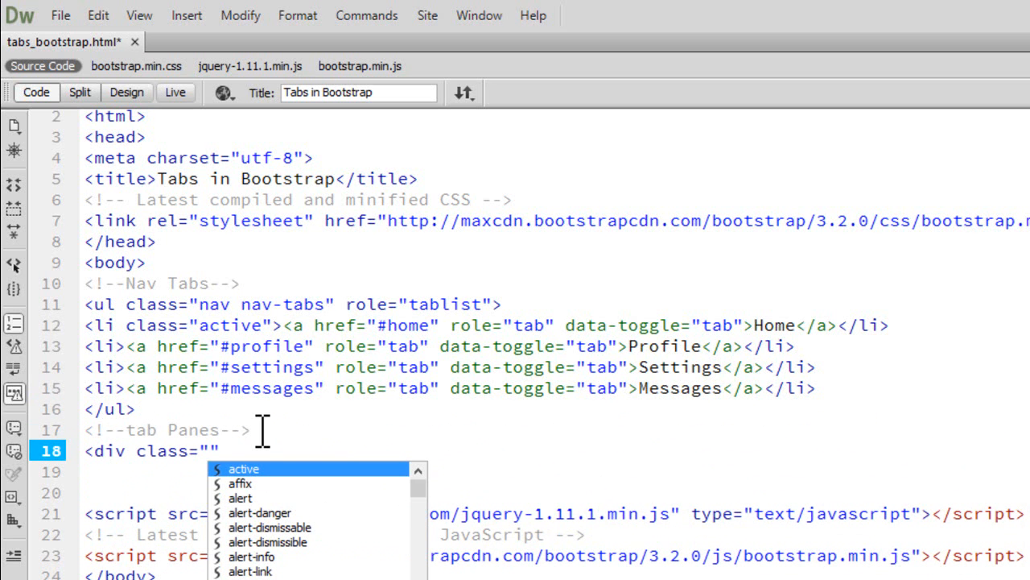
text(tab-content)
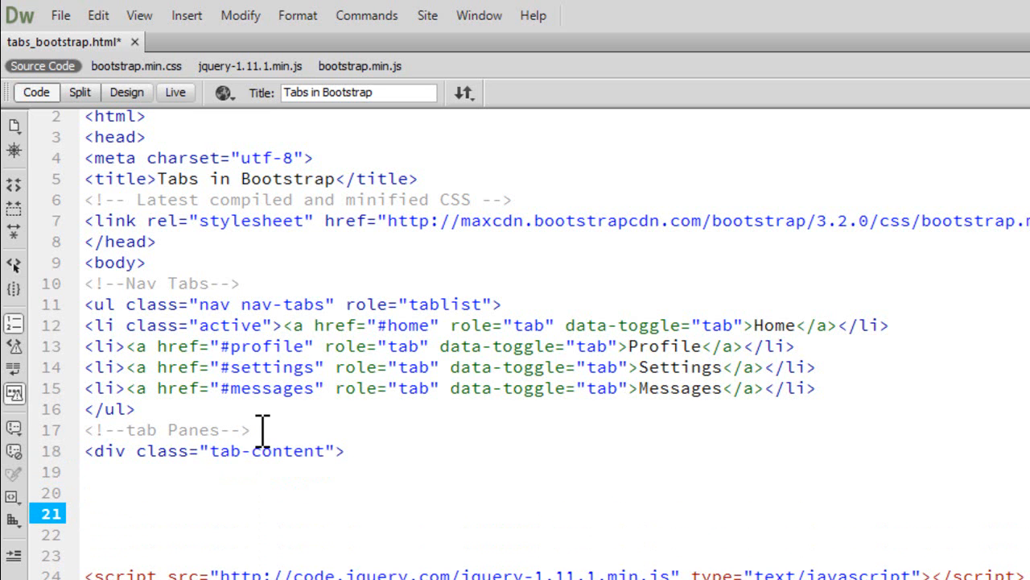
text(</div>)
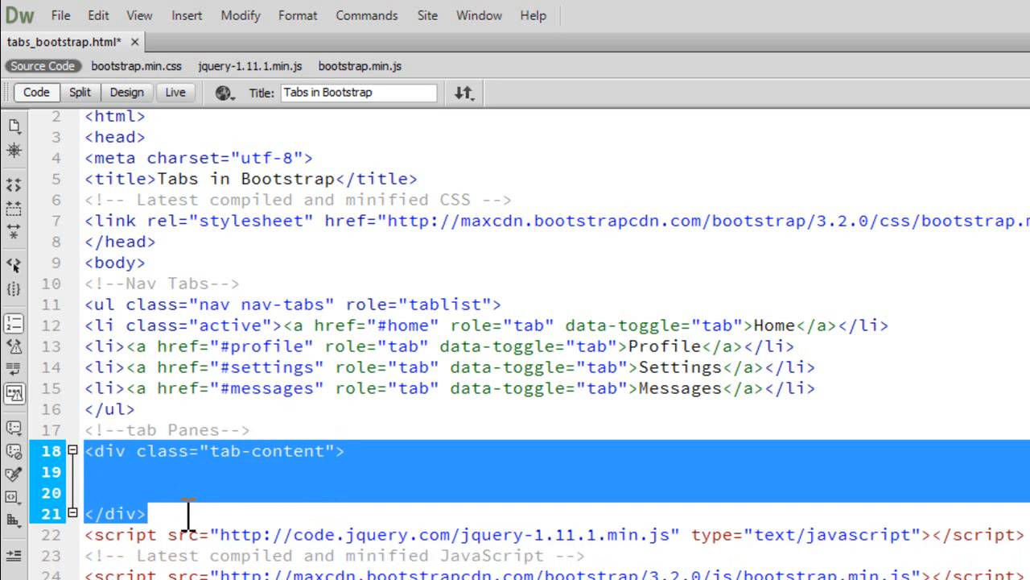
mouse_move(339, 328)
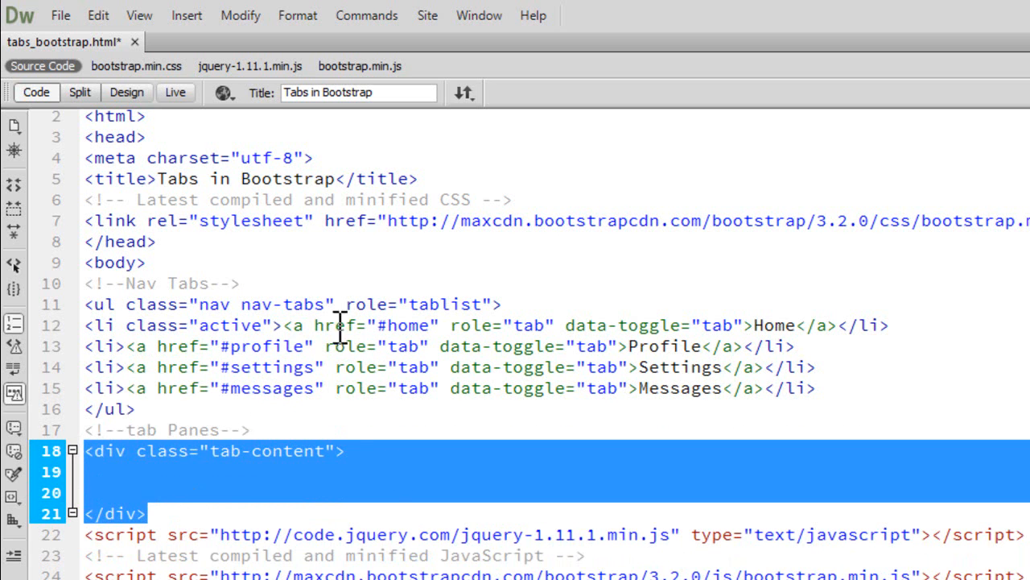
Add a div with role tabpanel, class tab-pane and id home inside tab-content, matching the #home link.
click(351, 451)
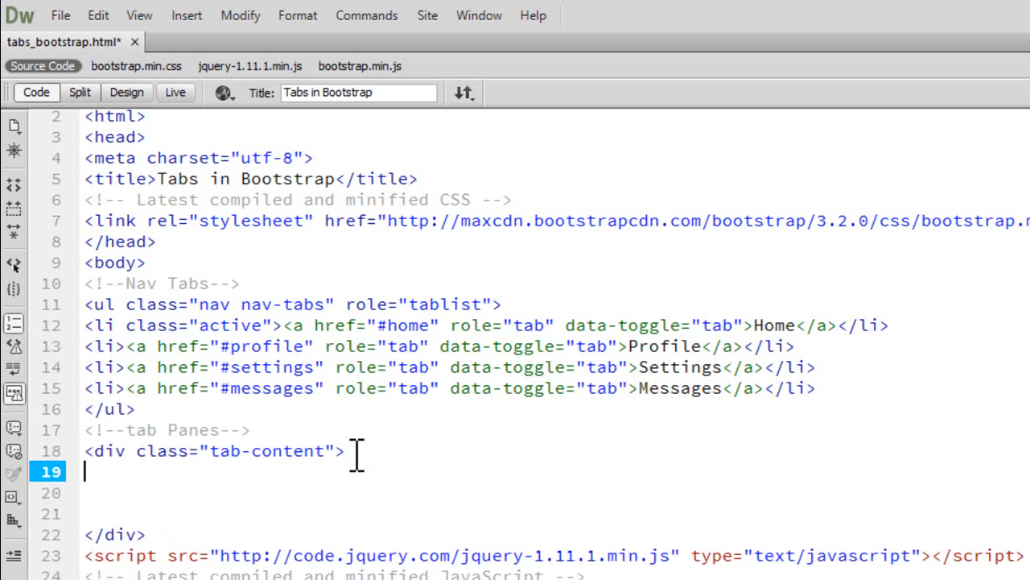
text(<div role="tabpanel)
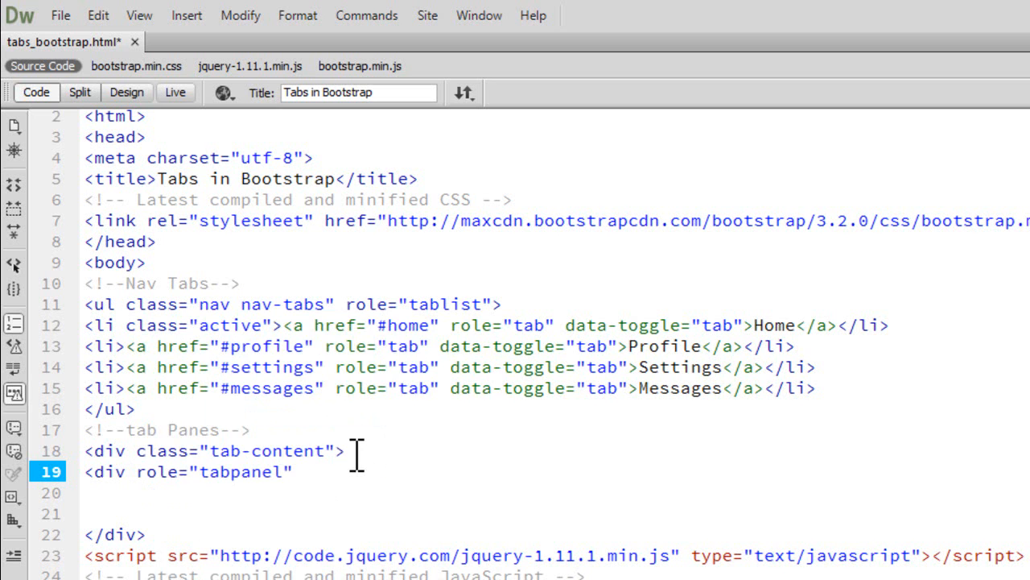
text(class="tab-pane)
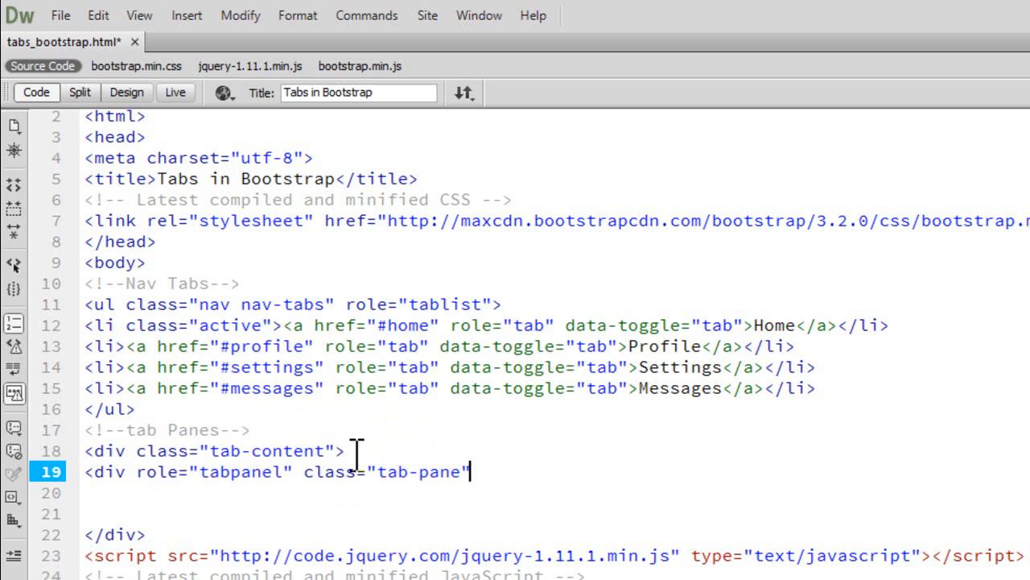
text(id=)
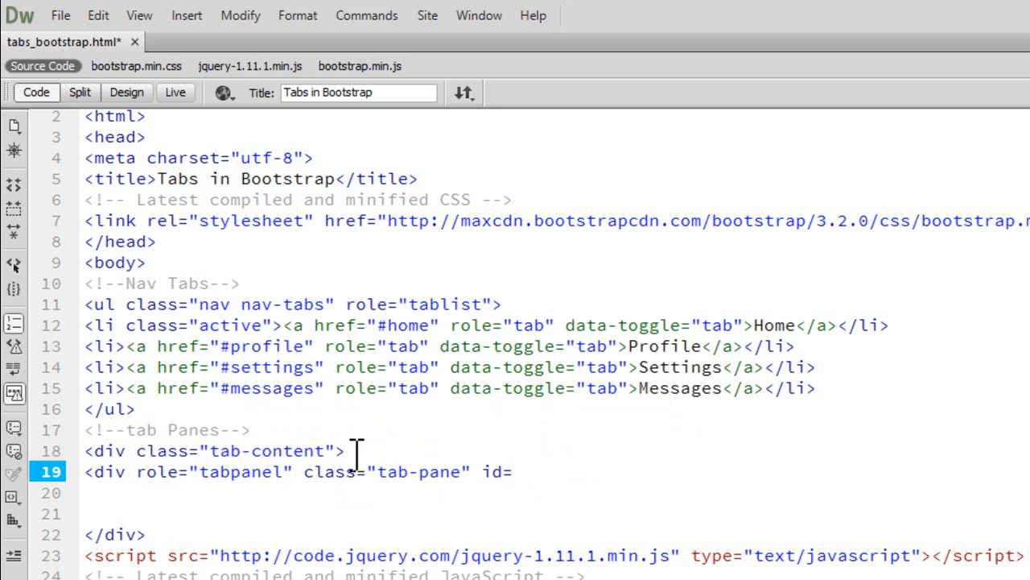
text(")
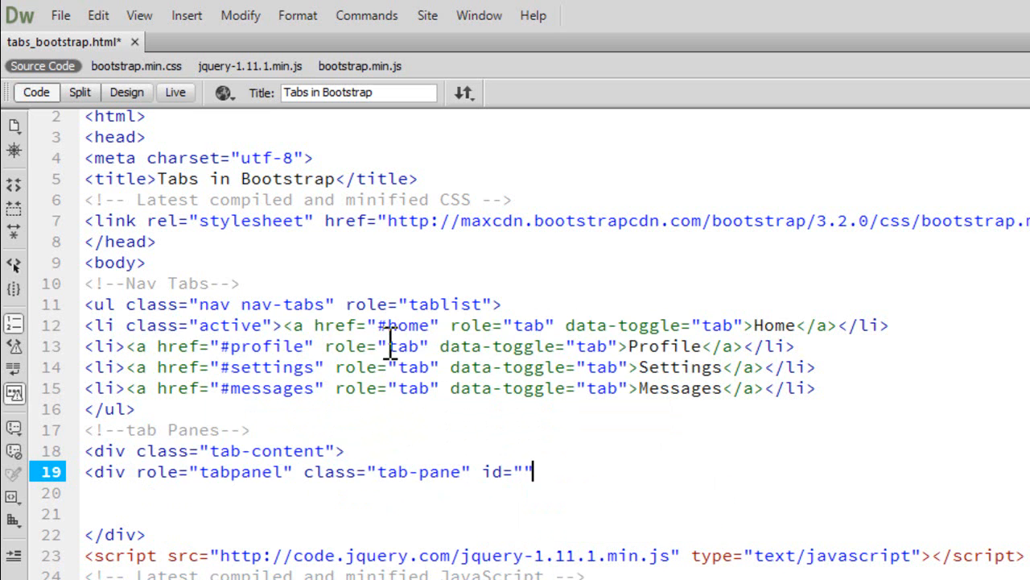
click(392, 325)
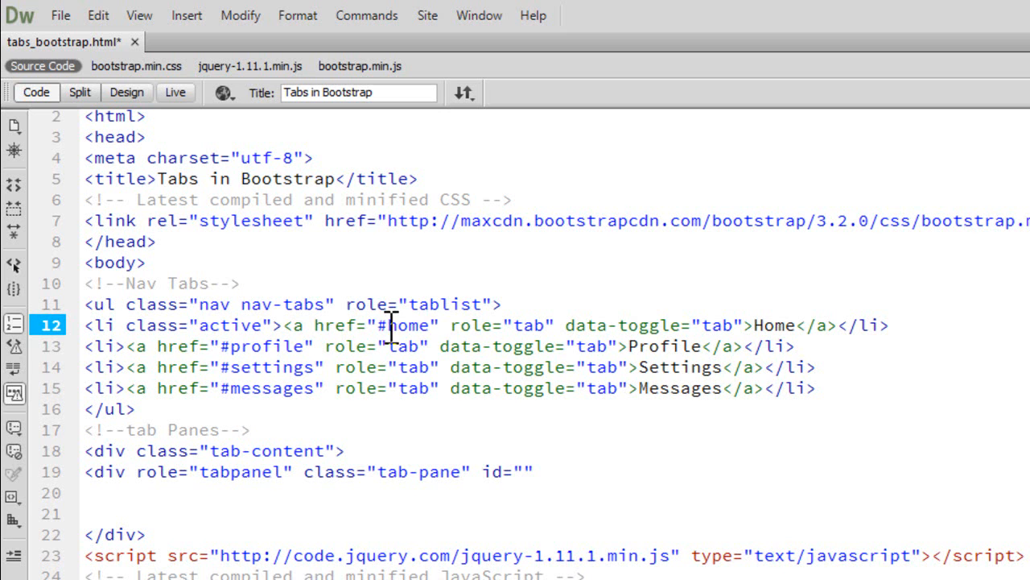
click(524, 472)
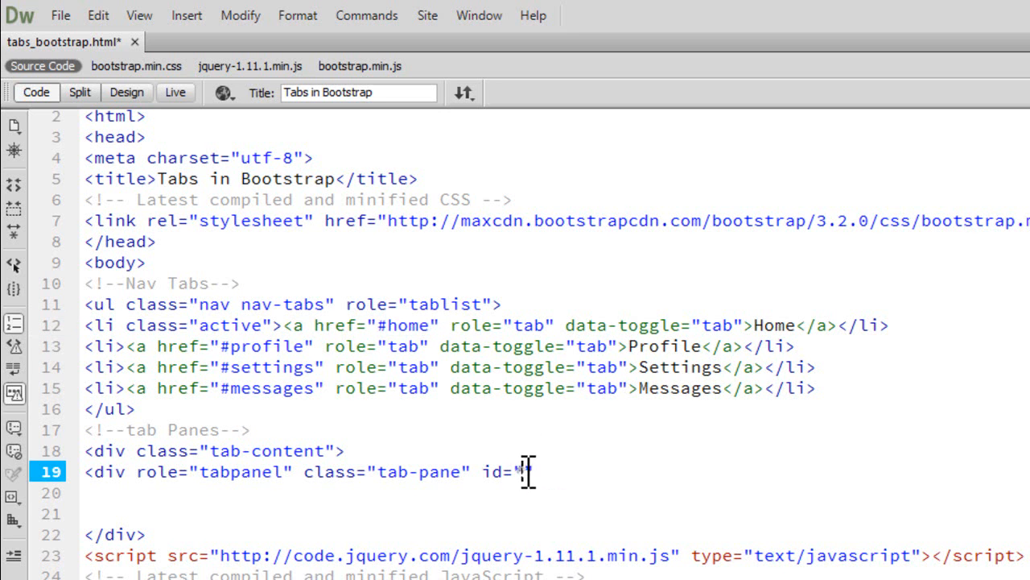
text(")
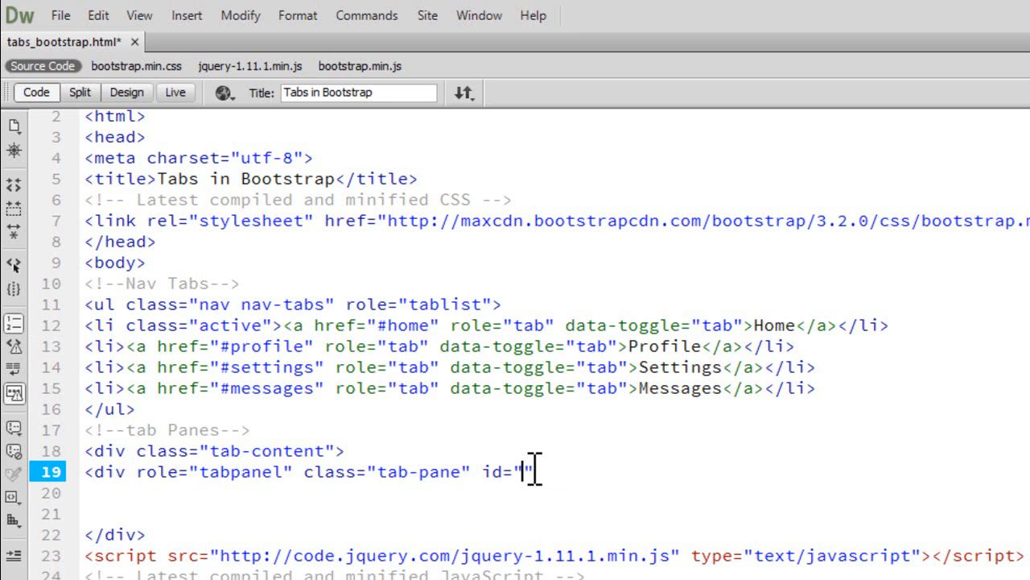
text(home)
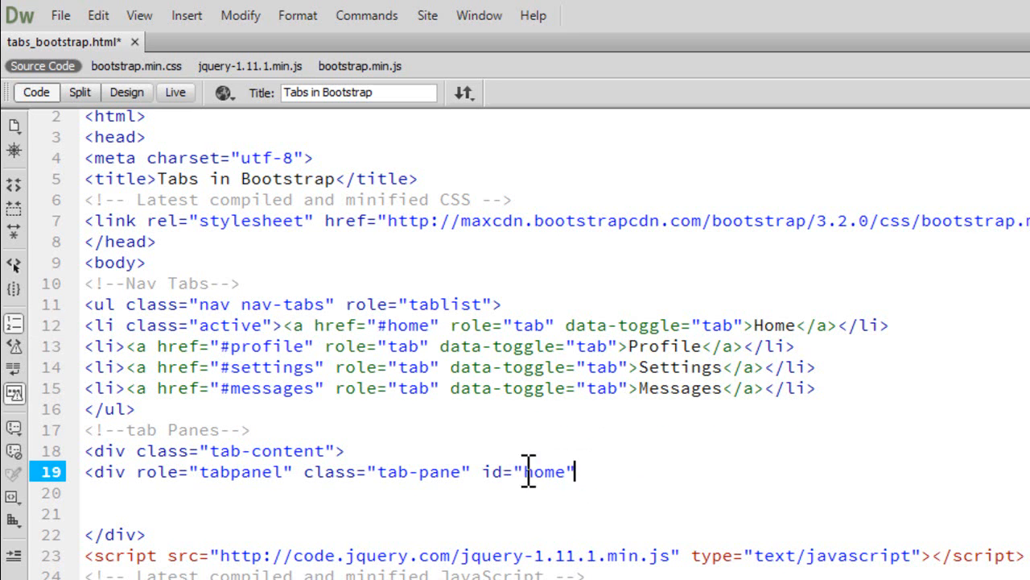
mouse_move(594, 470)
text(></div>)
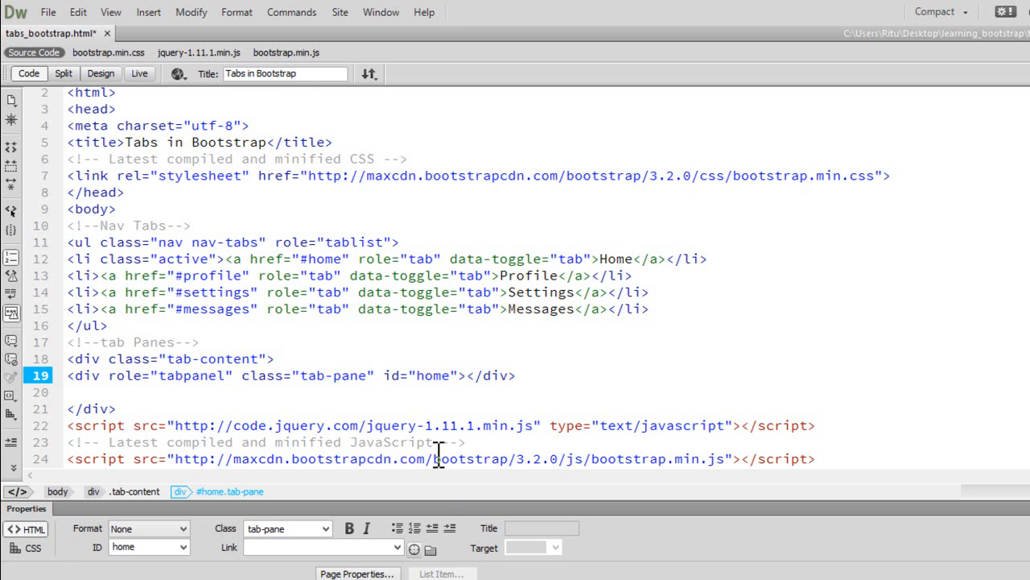
Fill the home pane with a Lorem ipsum dolor sit amet paragraph and images/1.jpg at width 500.
text(<p>Lorem ipsum dolor sit amet)
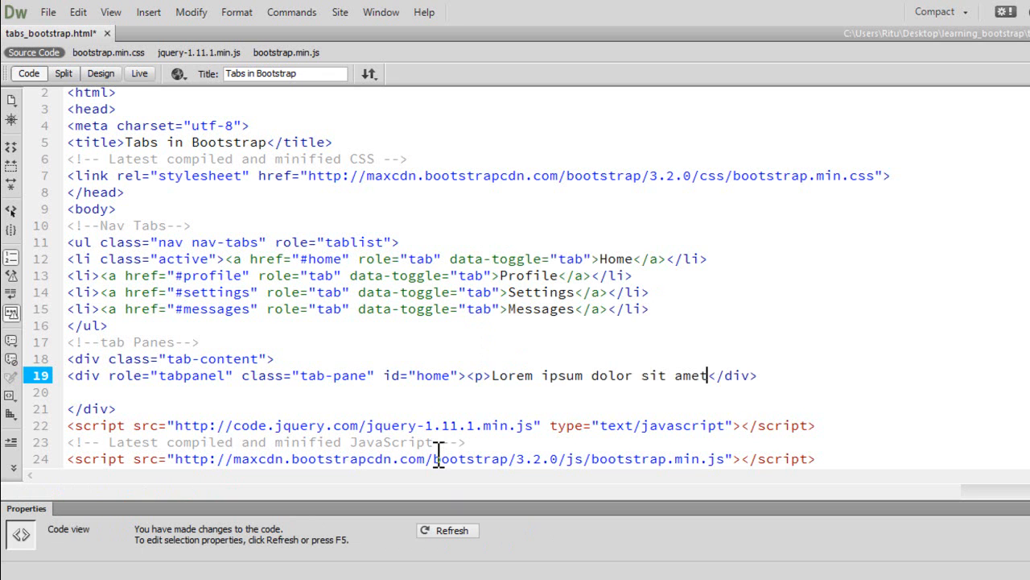
text(</p></)
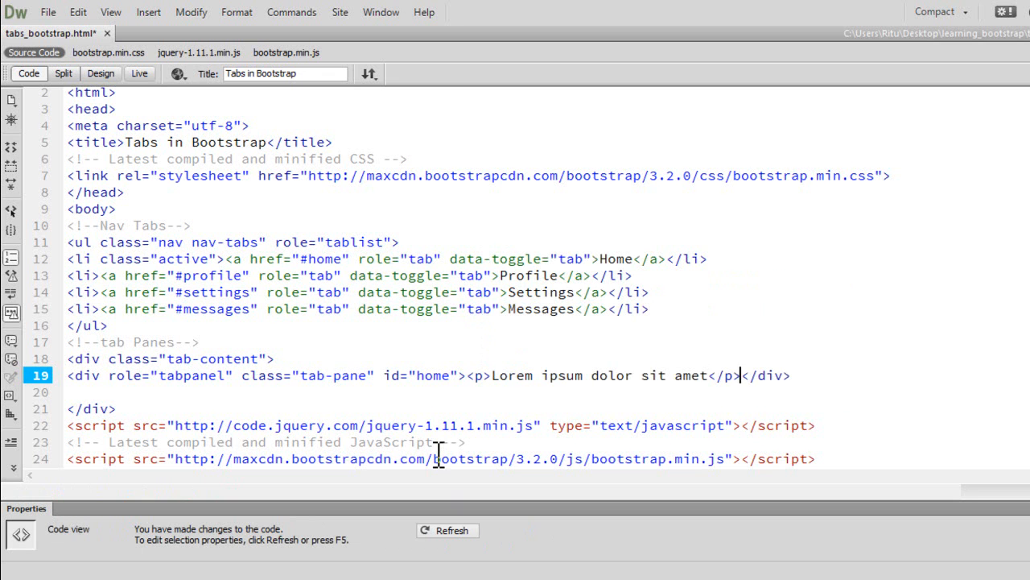
mouse_move(731, 375)
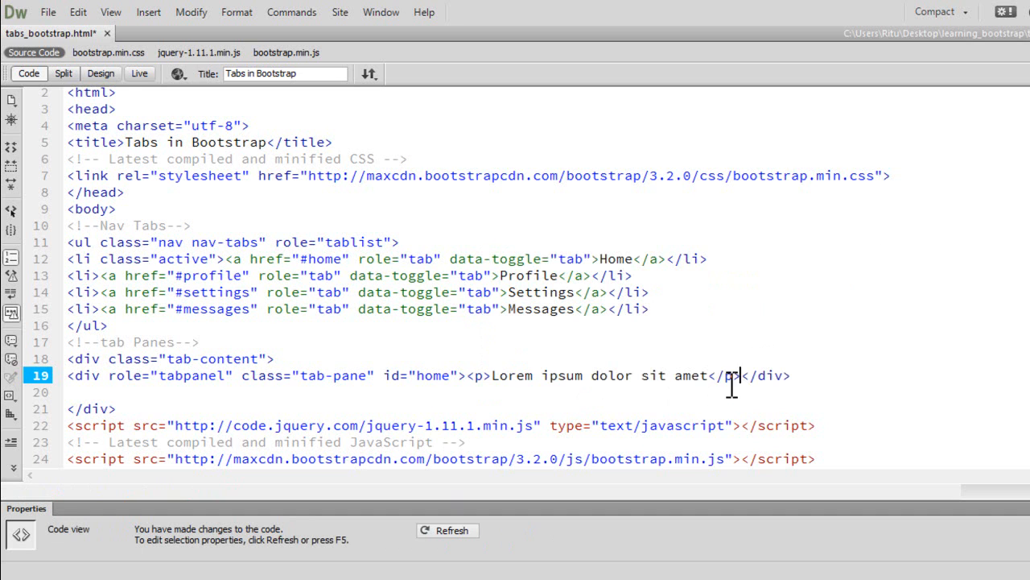
mouse_move(763, 396)
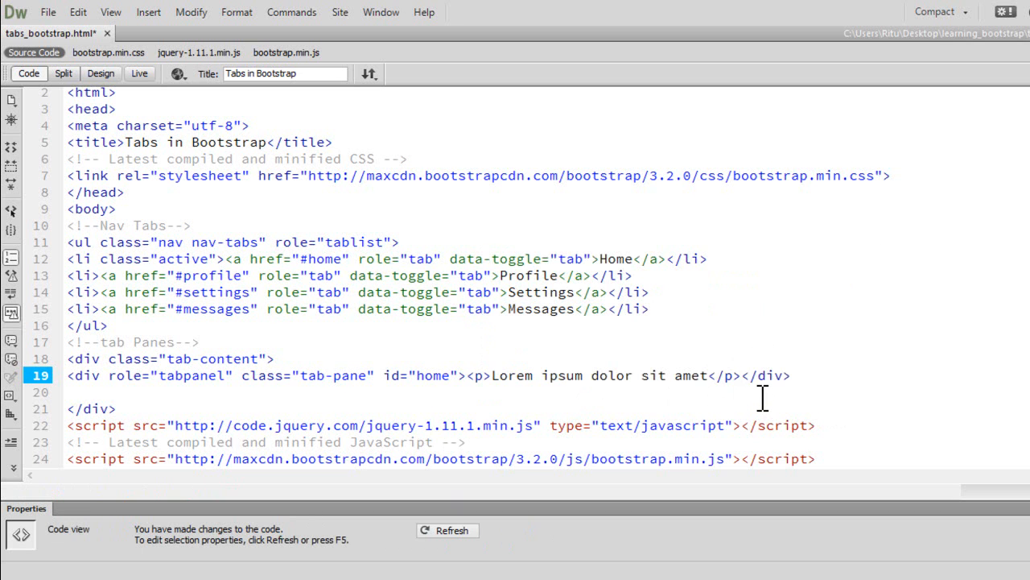
mouse_move(763, 396)
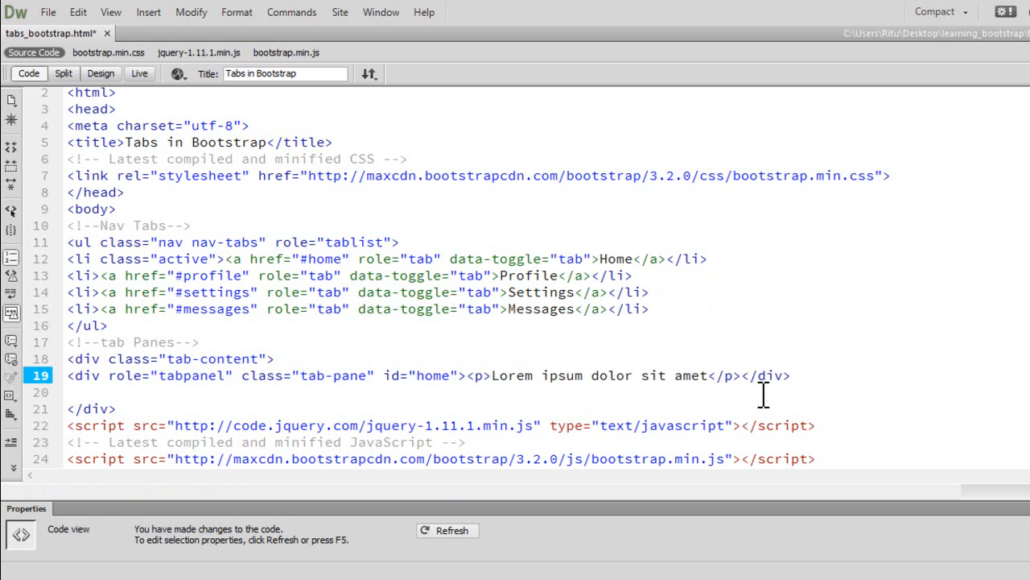
text(<)
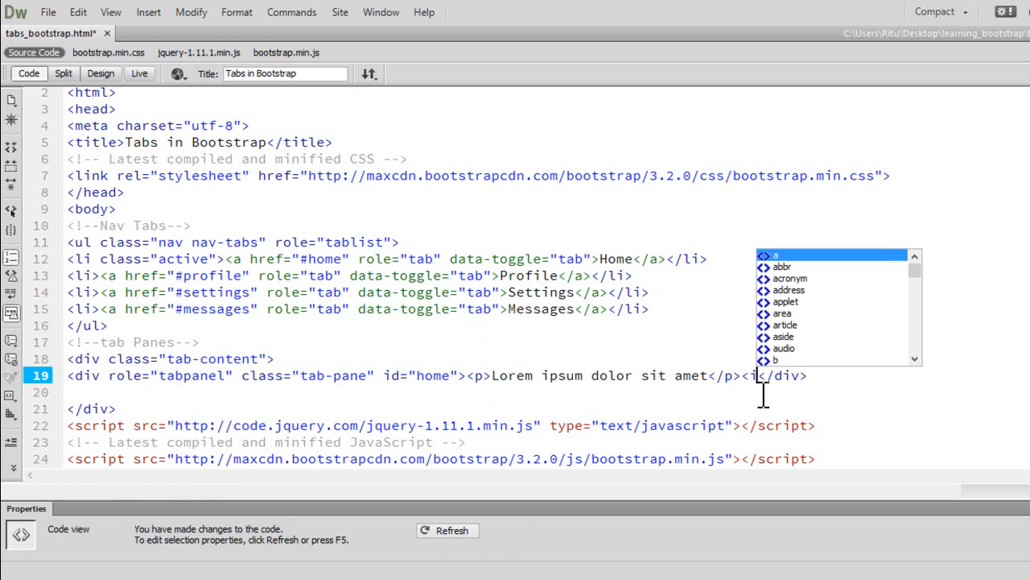
text(mg src="images/1.jpg)
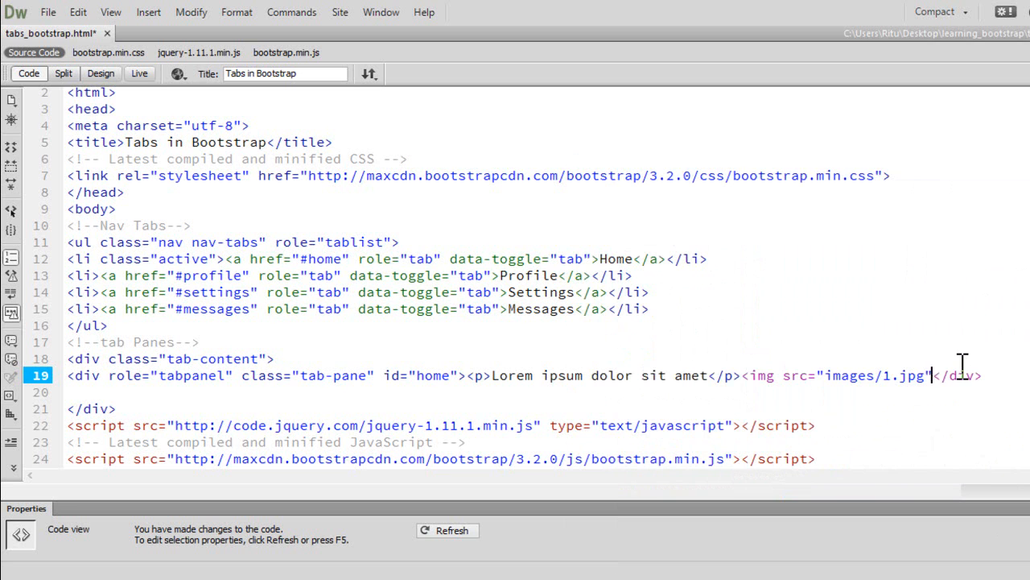
text(width=")
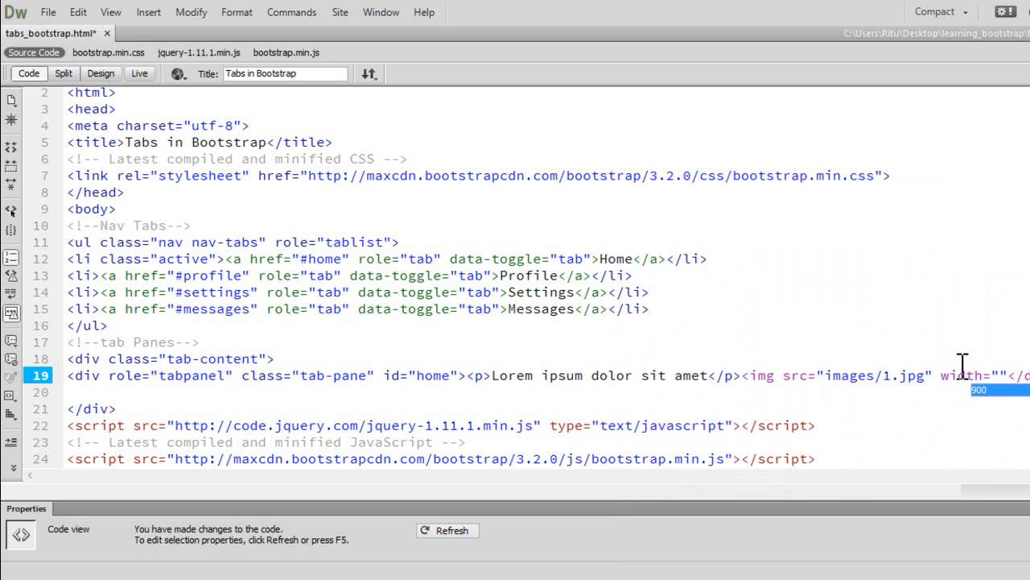
text(500)
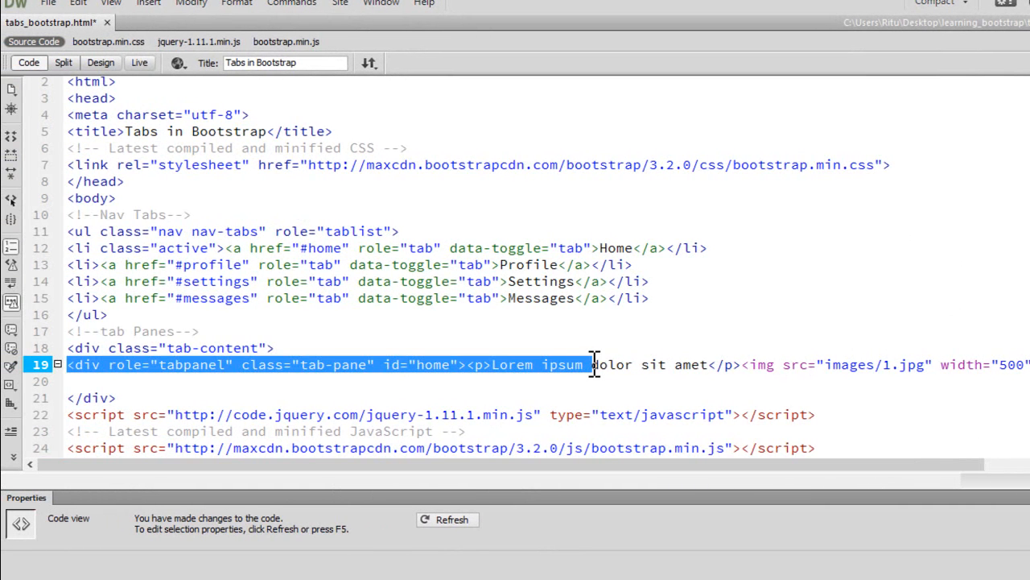
Rename the copied panes' ids to profile and settings, checking the tab link names.
scroll(right, 3)
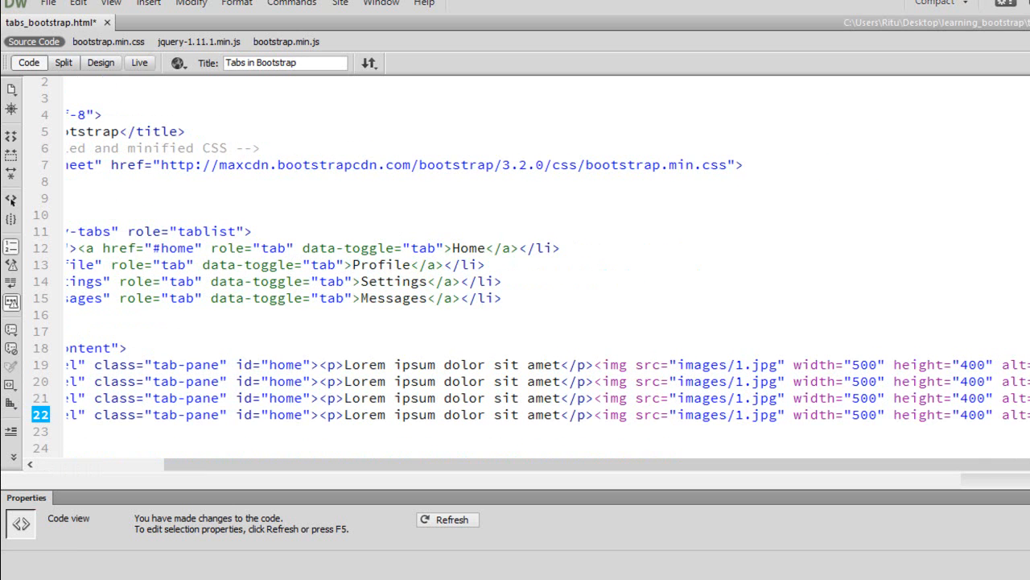
scroll(left, 3)
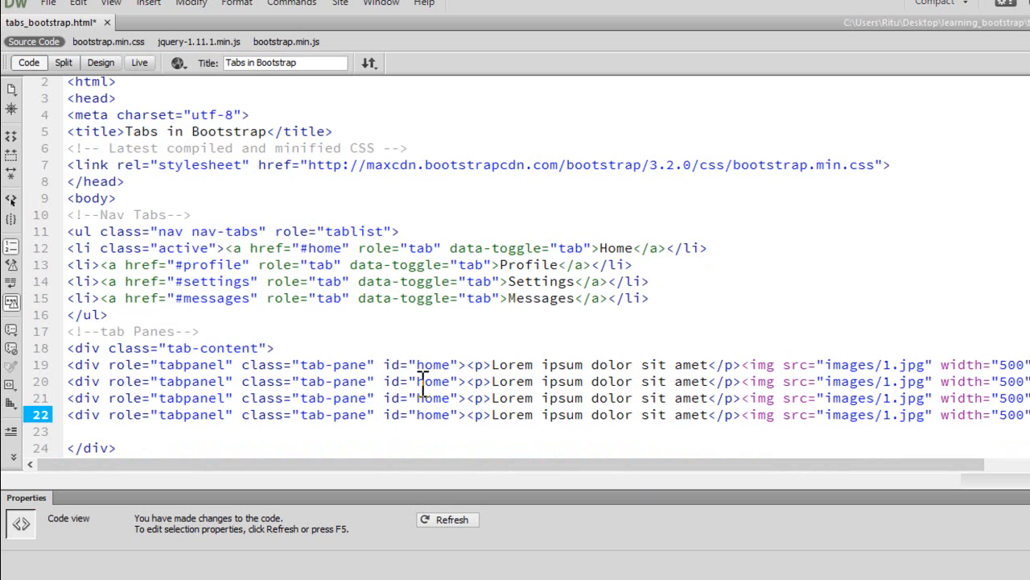
double_click(433, 380)
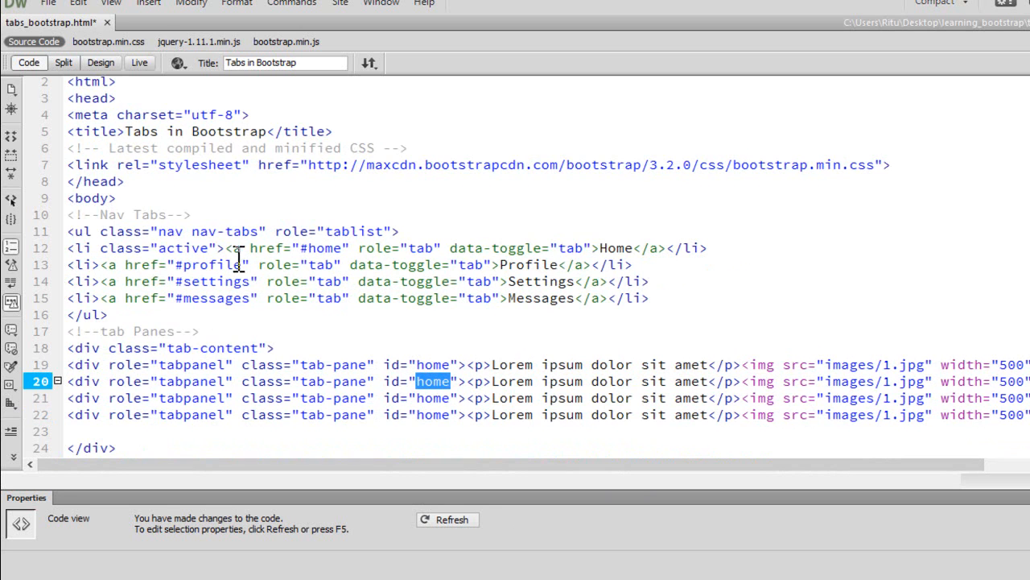
click(202, 264)
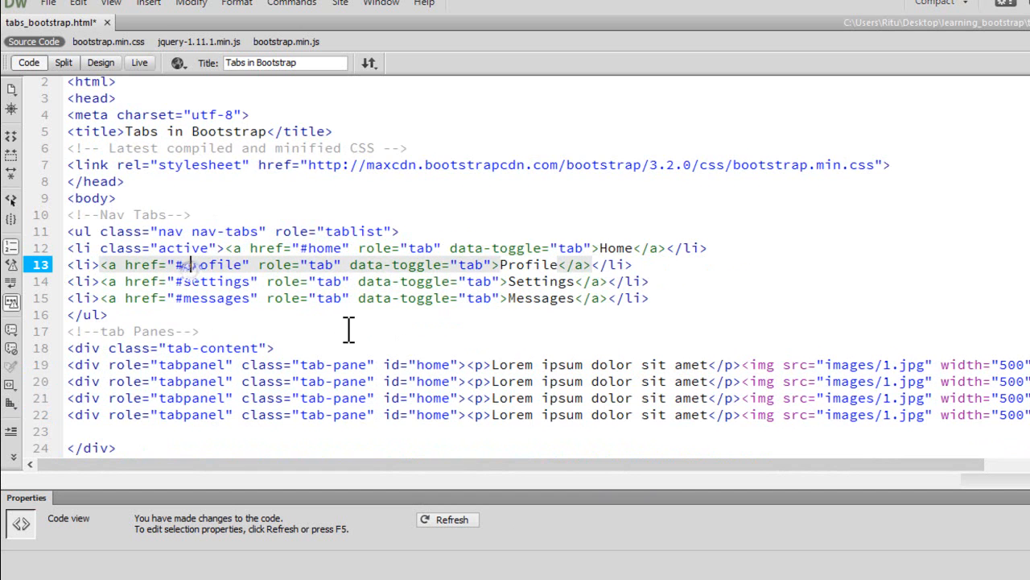
double_click(433, 380)
text(profil)
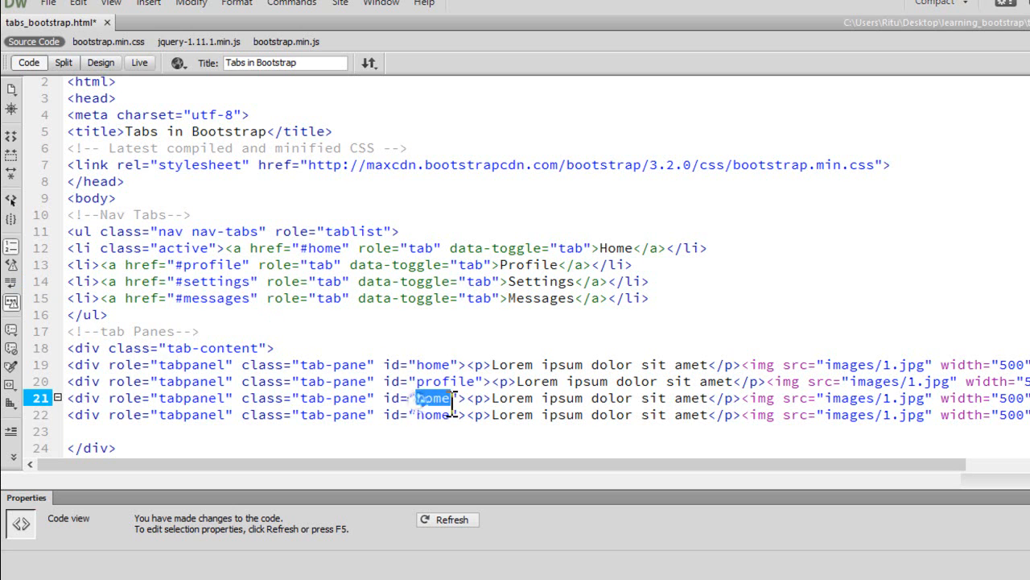
text(s)
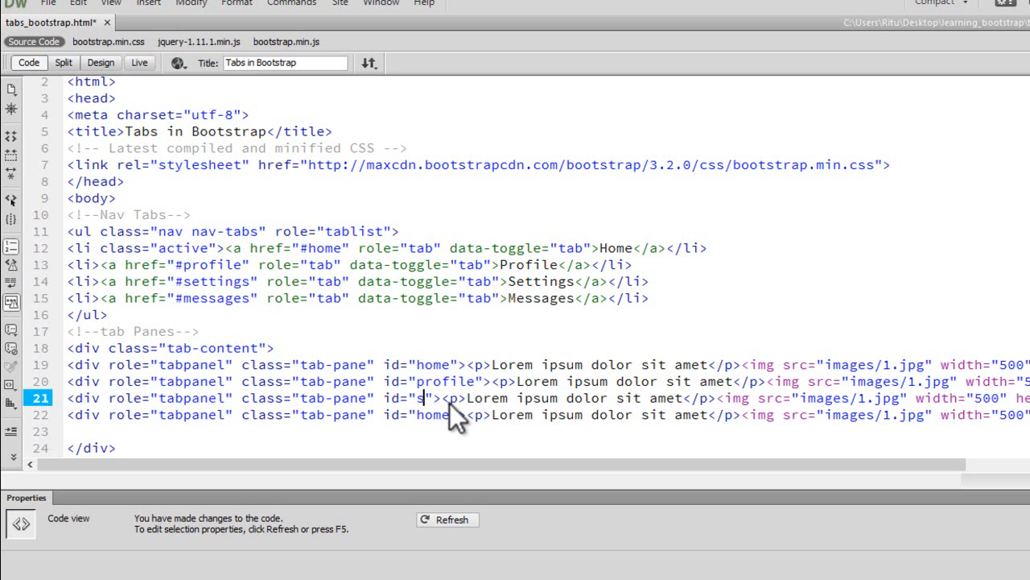
text(e)
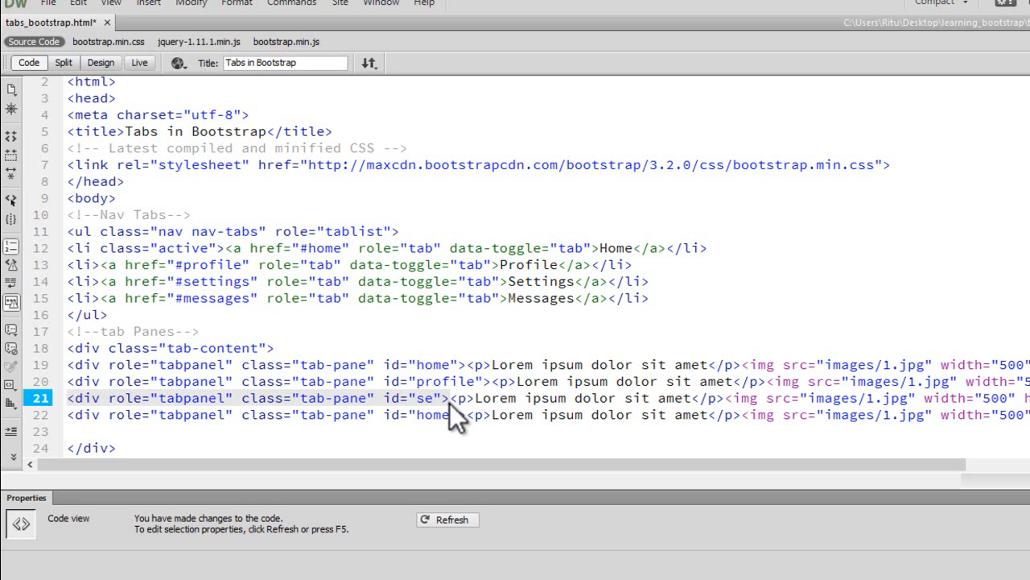
text(ttings)
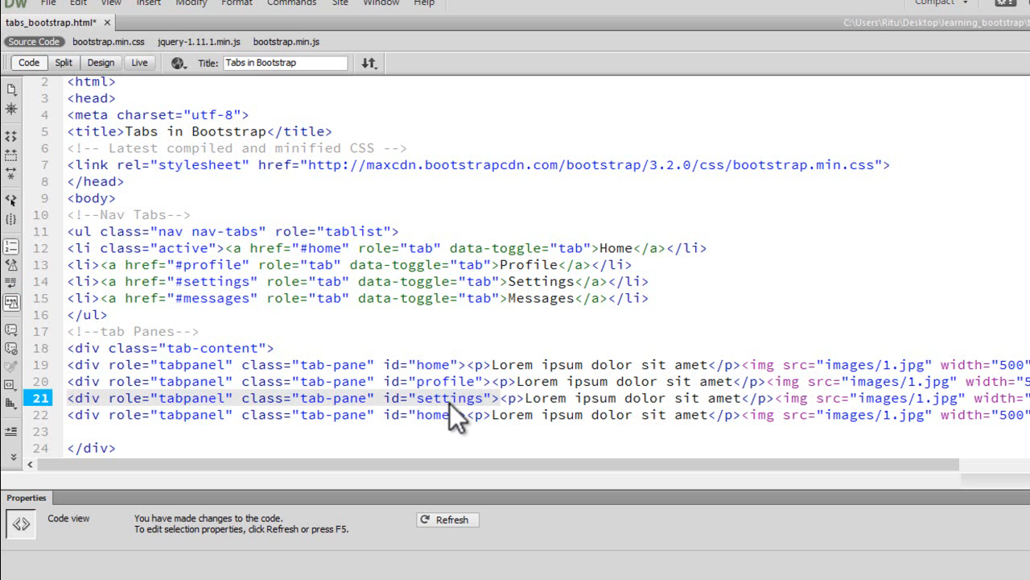
Rename the last pane's id to messages to match the Messages tab link.
click(196, 298)
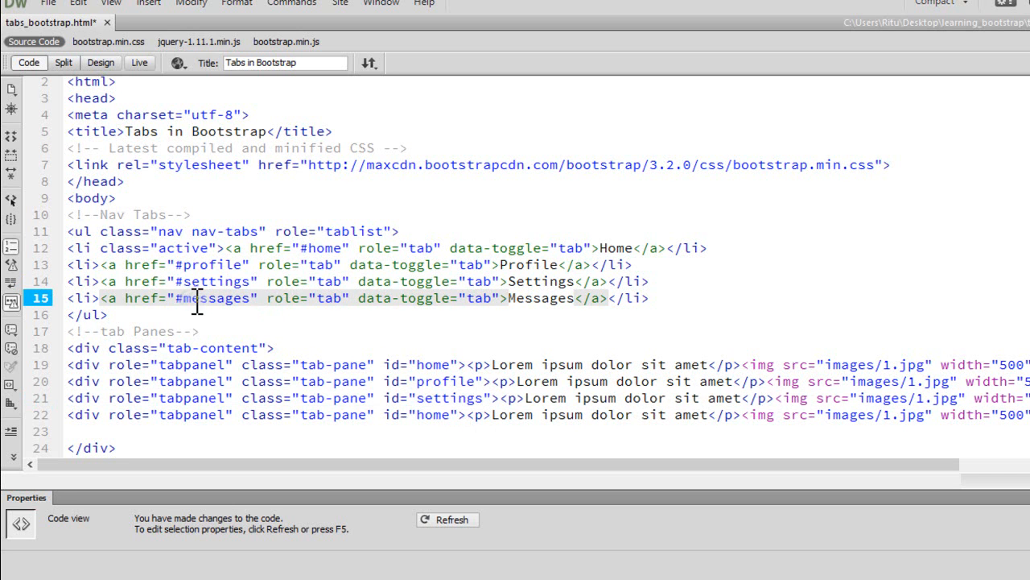
double_click(215, 296)
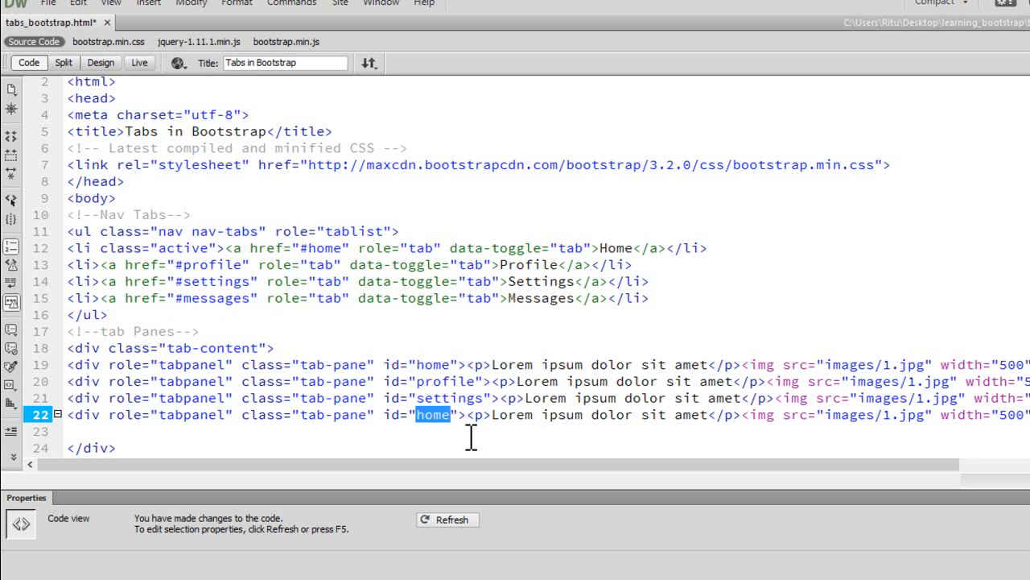
text(mess)
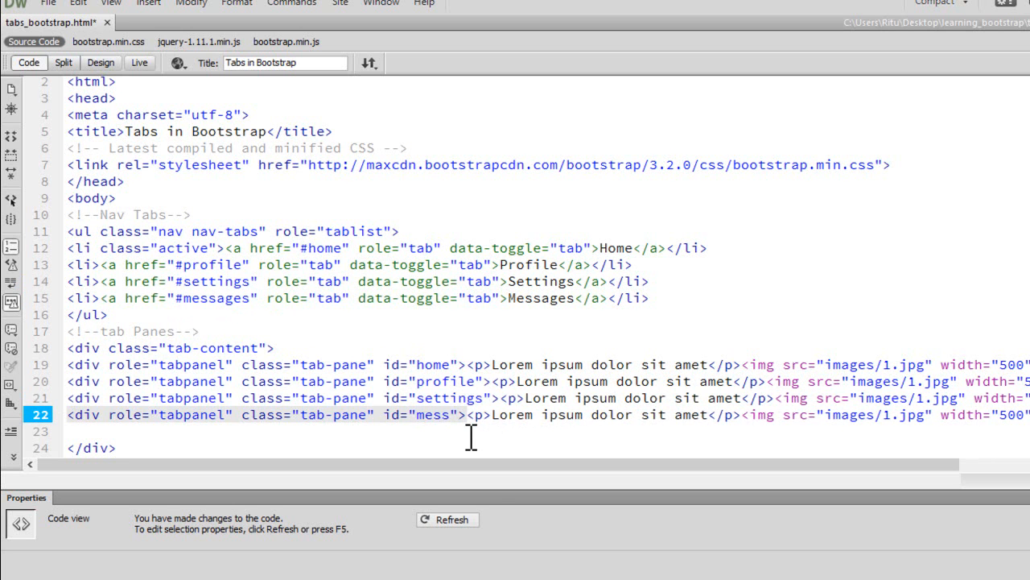
text(ages)
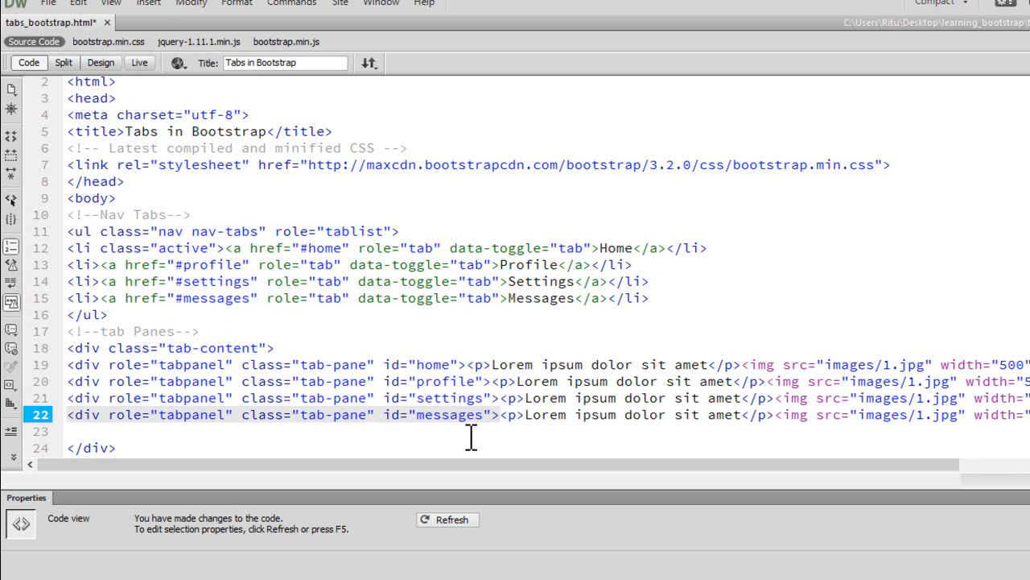
scroll(right, 3)
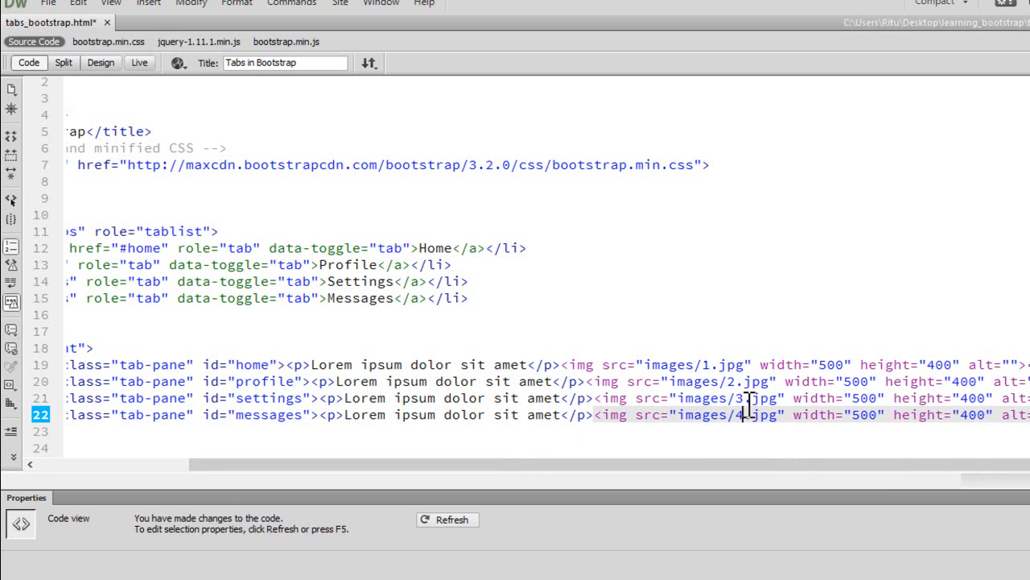
mouse_move(657, 360)
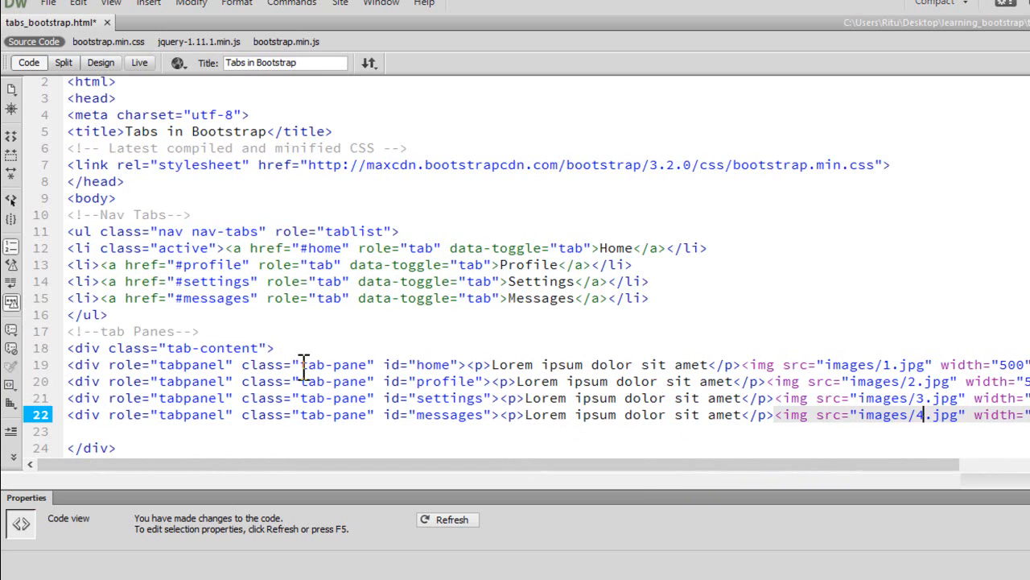
mouse_move(369, 380)
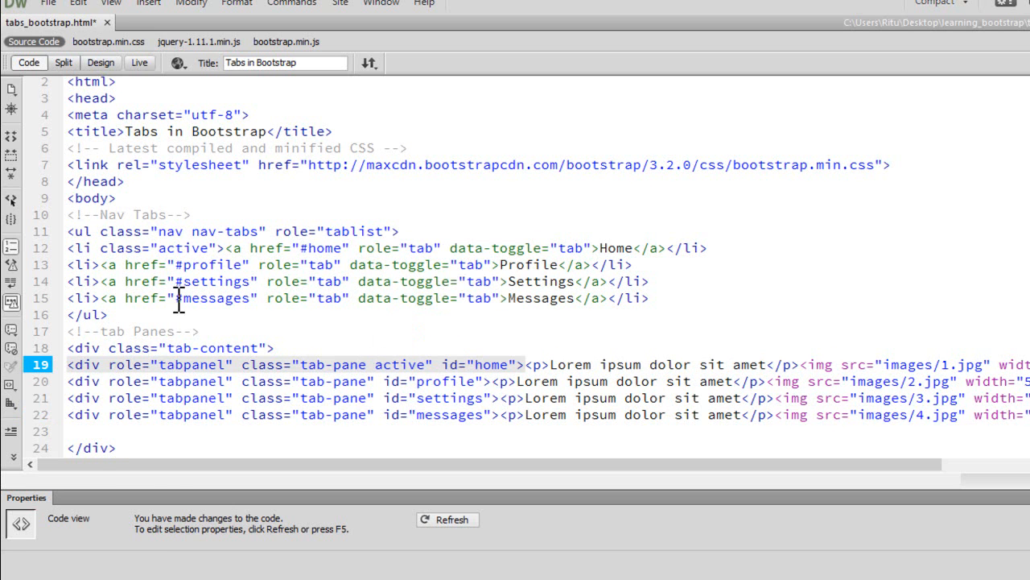
Bring up the Preview/Debug in Browser list to choose a browser.
click(177, 63)
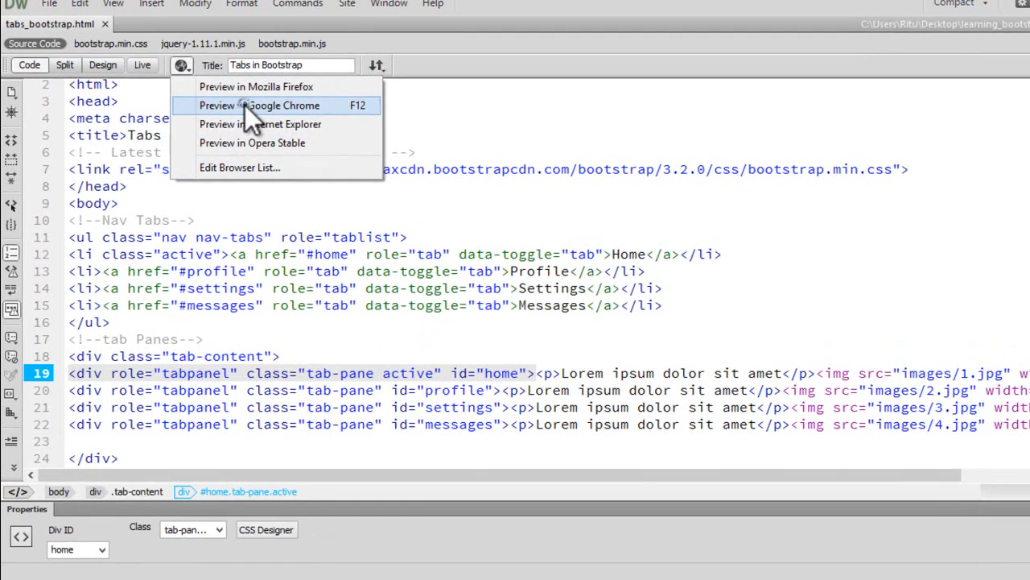
Preview the page in Google Chrome showing Home's text and Taj Mahal image, then return to the code.
click(259, 107)
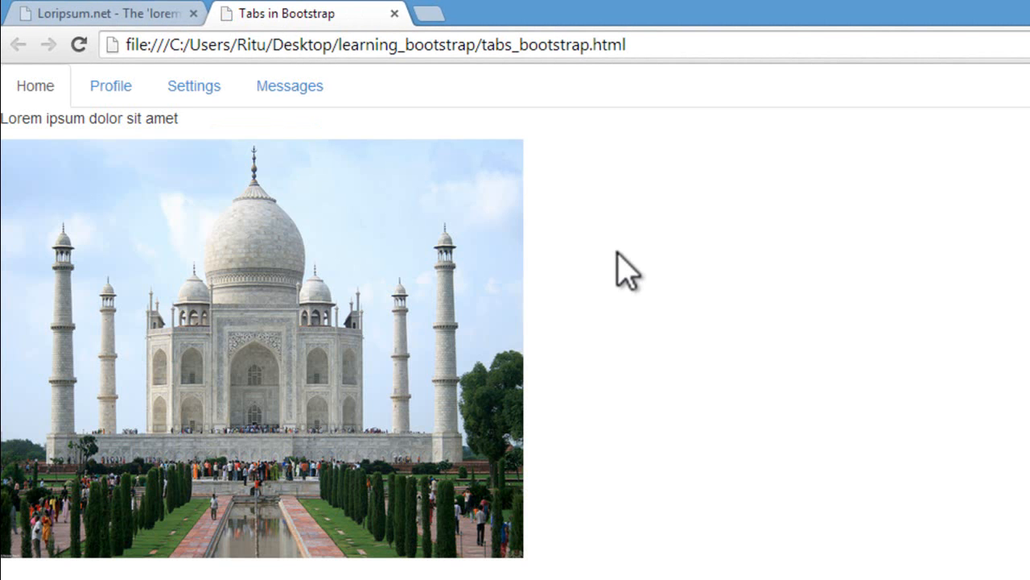
mouse_move(186, 233)
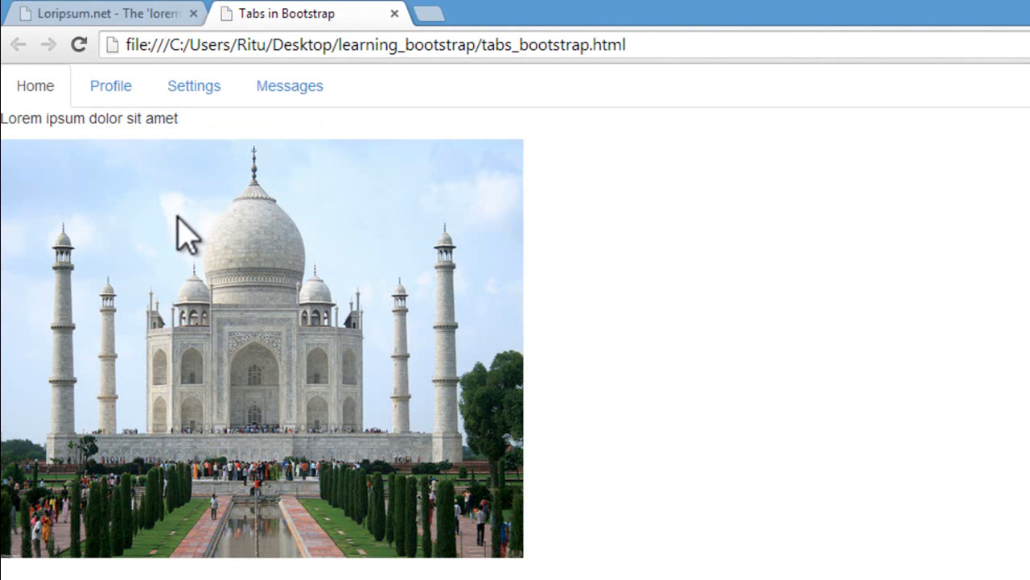
mouse_move(110, 87)
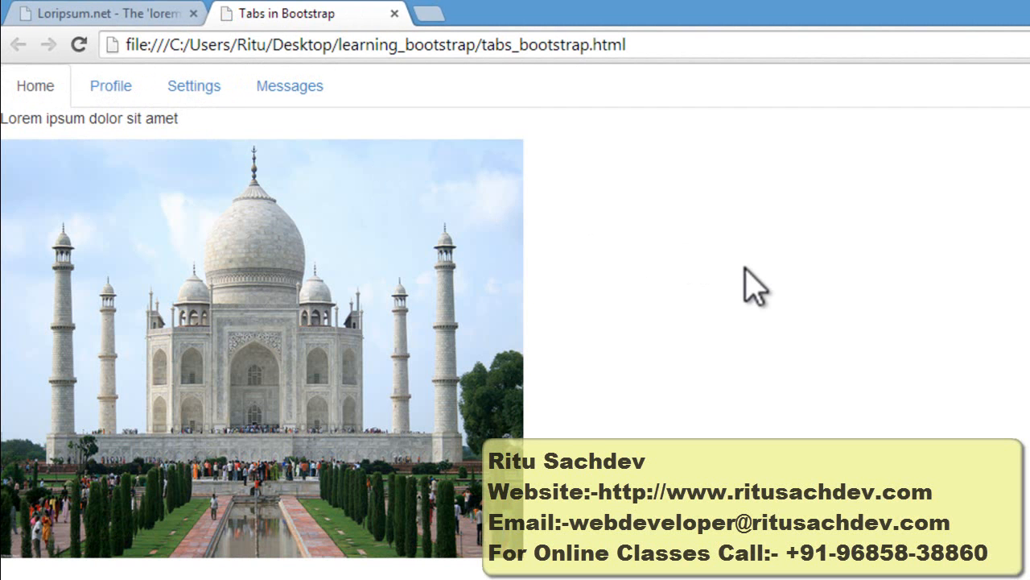
mouse_move(741, 330)
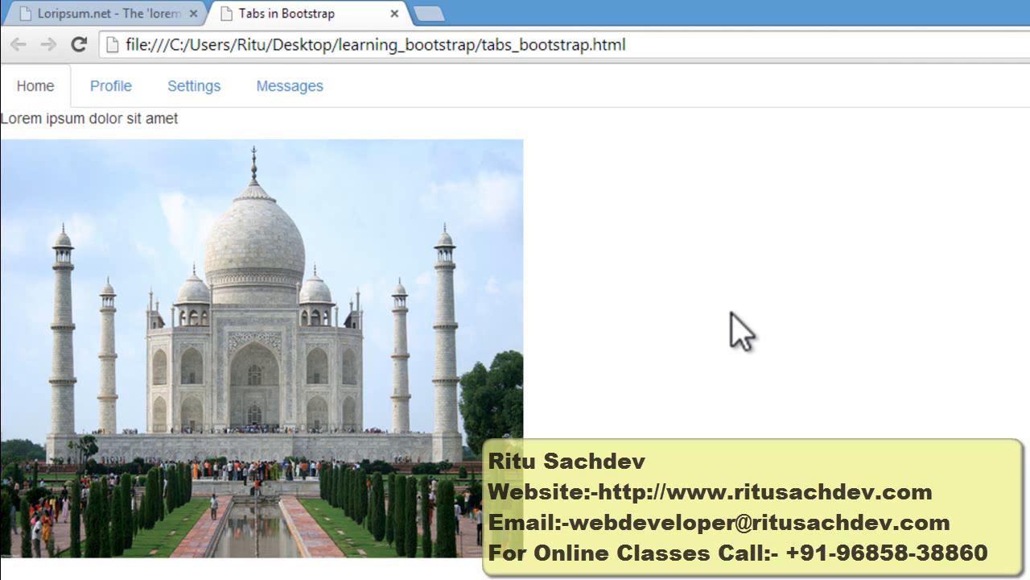
click(109, 85)
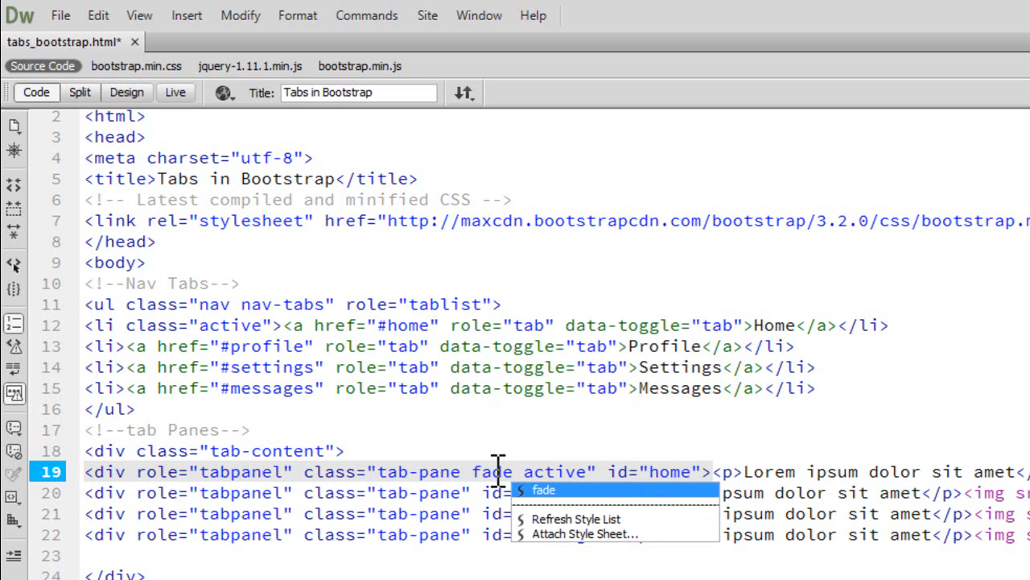
Give each tab-pane the fade class and make the home pane 'fade in active'.
text(in)
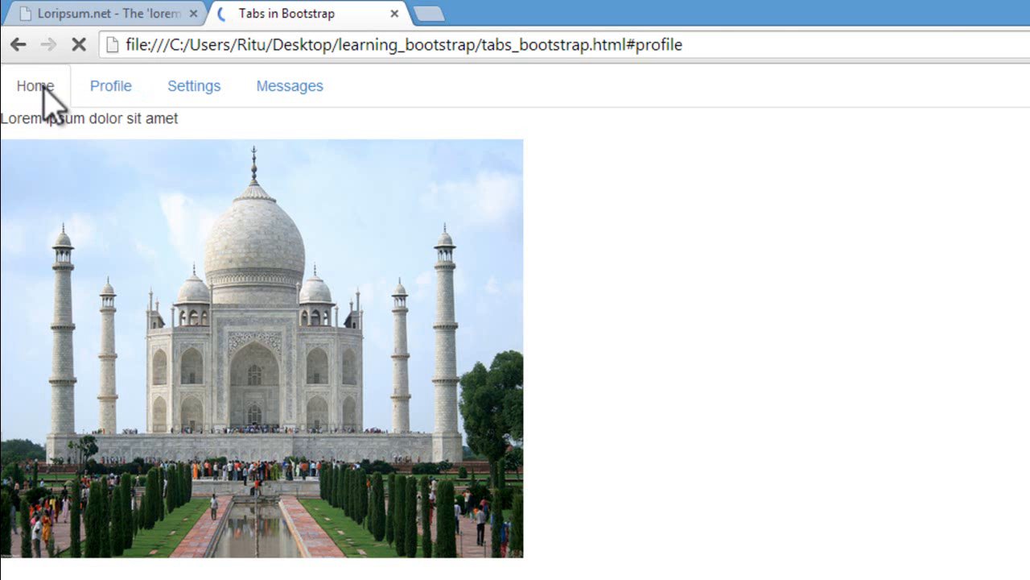
Flip through Home, Settings and Messages tabs to confirm each shows its own image.
click(35, 87)
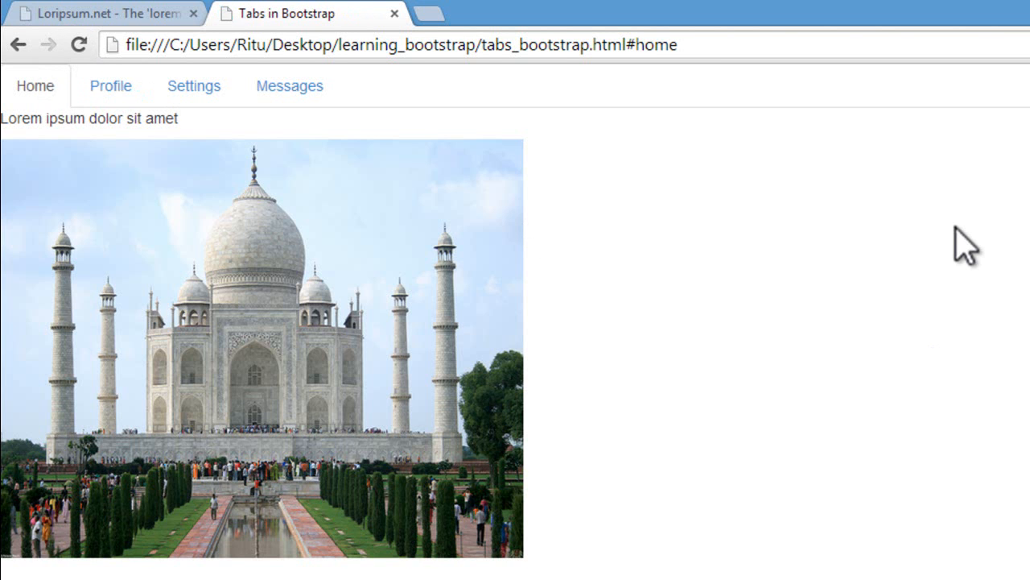
mouse_move(153, 87)
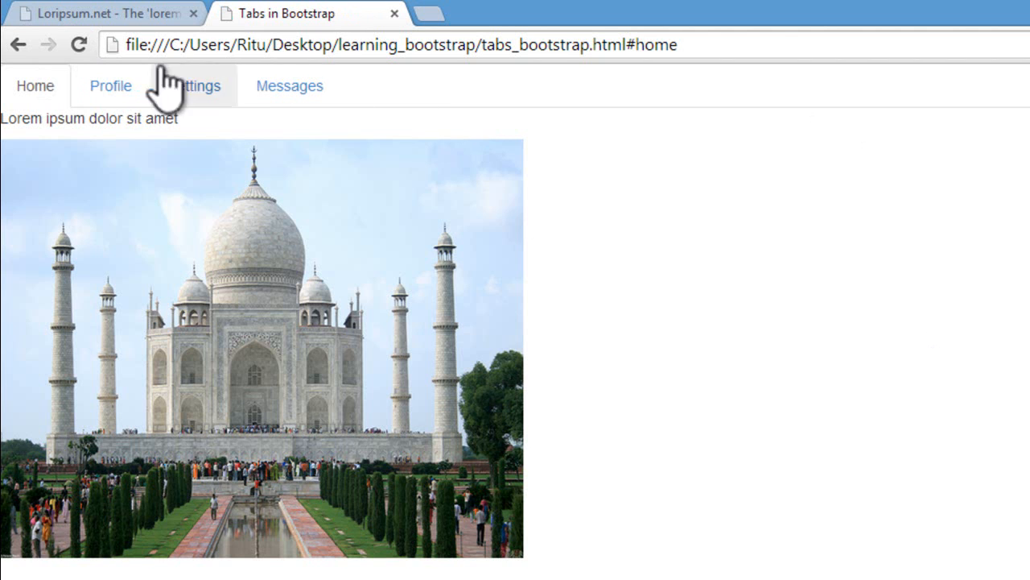
click(110, 87)
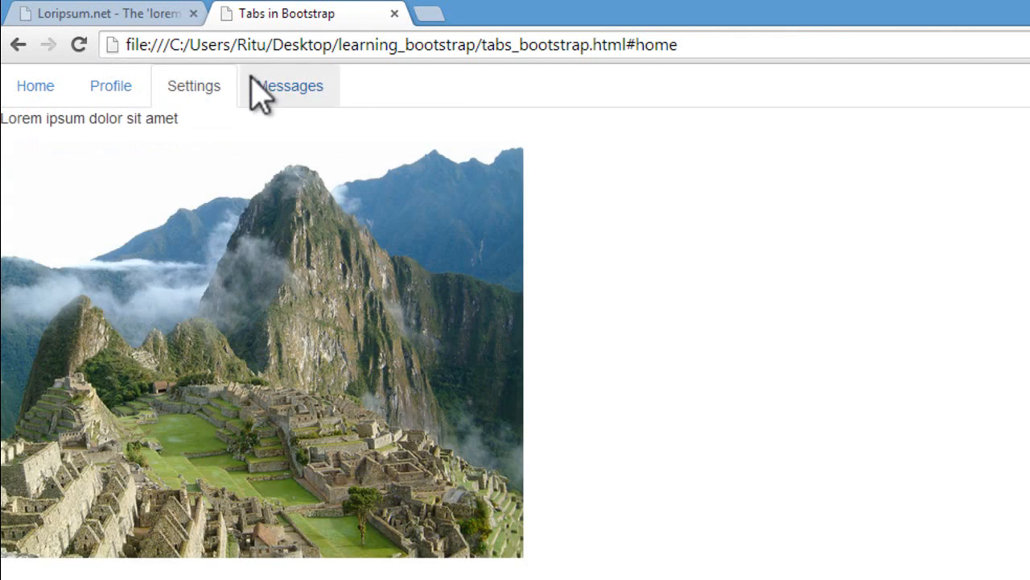
click(290, 86)
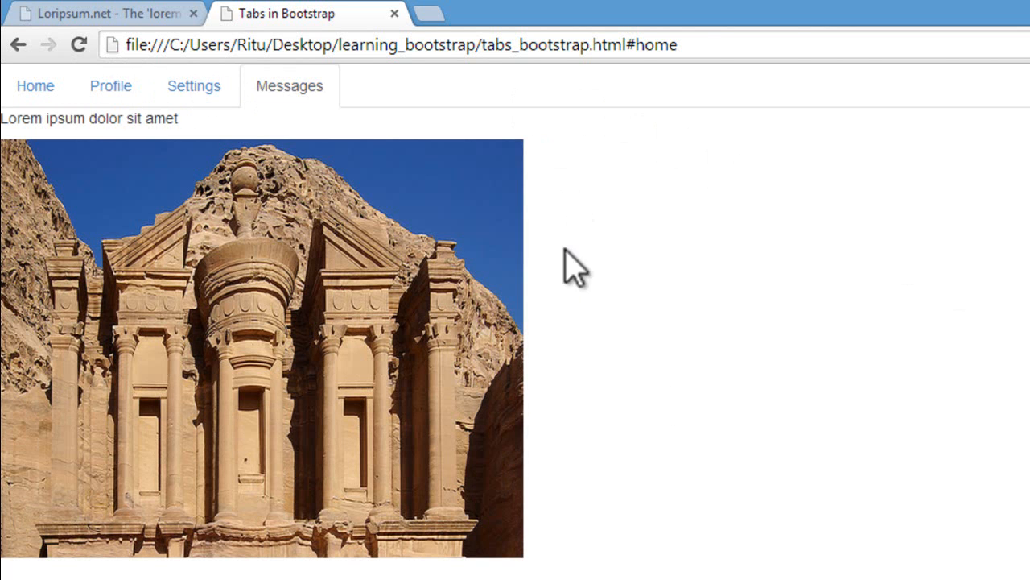